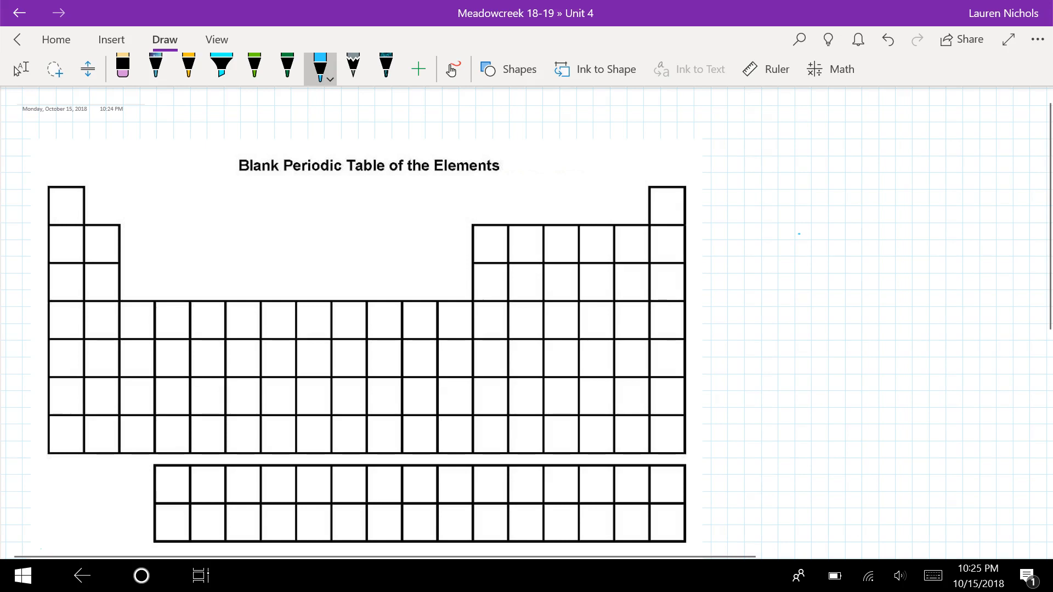
Handwrite 'row = period, energy level' in blue above the periodic table
{"action": "left_click_drag", "start_coordinate": [81, 144], "coordinate": [101, 144]}
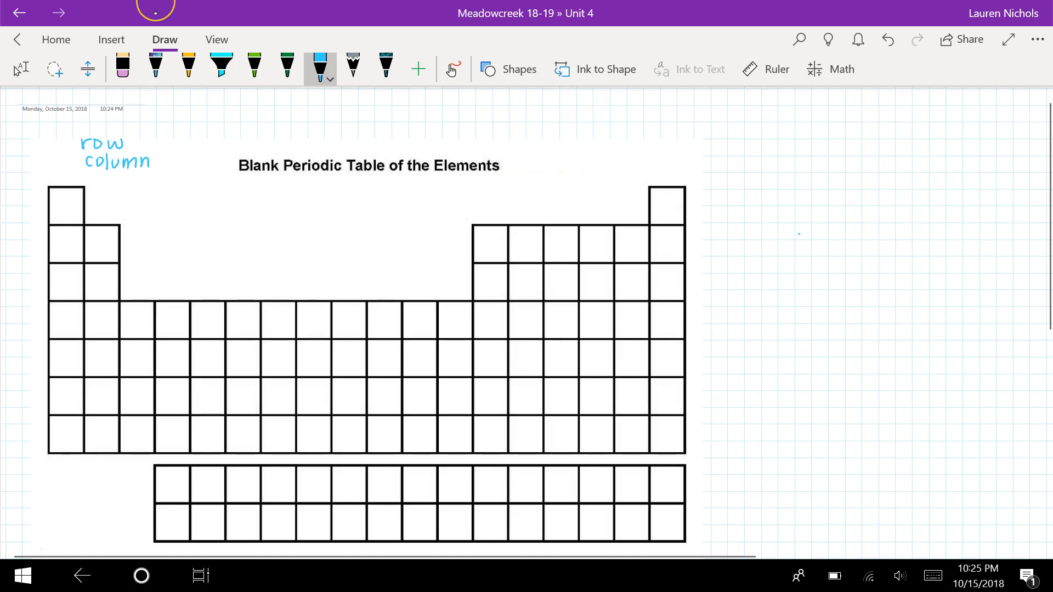
{"action": "left_click_drag", "start_coordinate": [124, 138], "coordinate": [144, 147]}
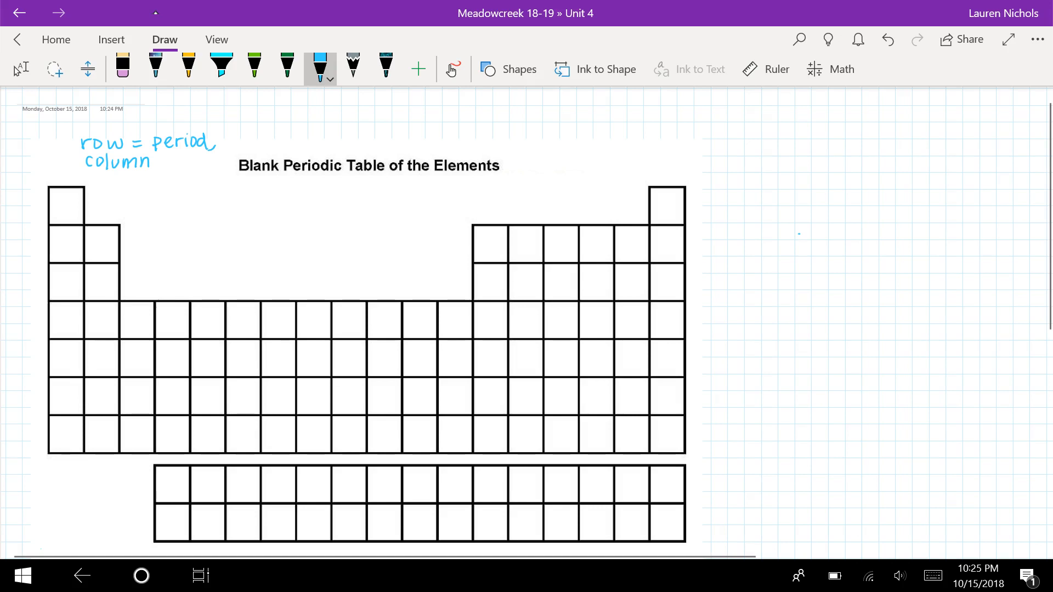
{"action": "left_click_drag", "start_coordinate": [224, 141], "coordinate": [249, 141]}
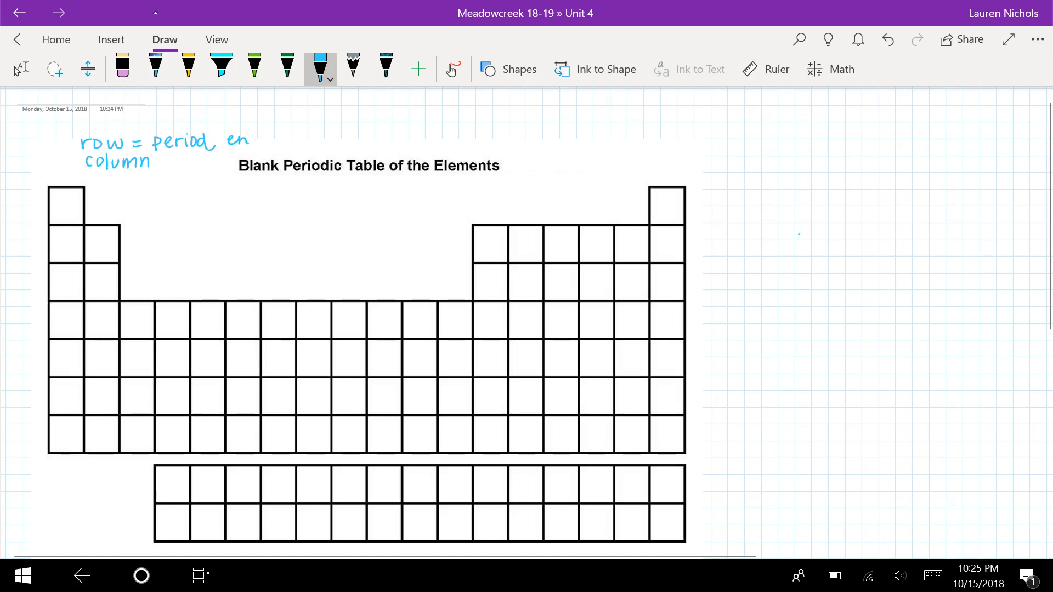
{"action": "left_click_drag", "start_coordinate": [225, 141], "coordinate": [299, 141]}
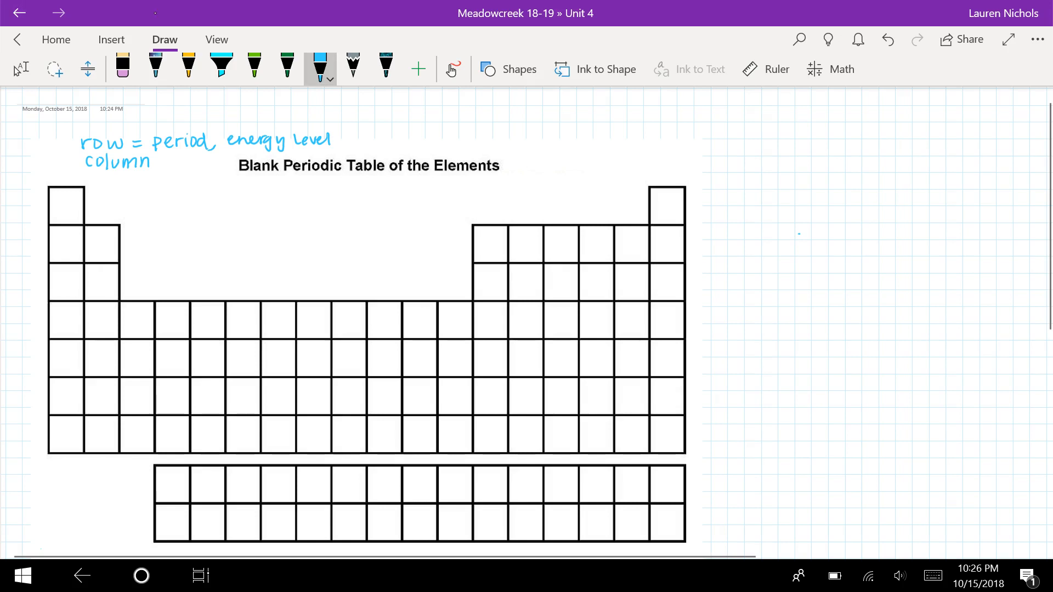
Handwrite 'column = group or family' in blue beneath the row note
{"action": "left_click_drag", "start_coordinate": [44, 339], "coordinate": [680, 328]}
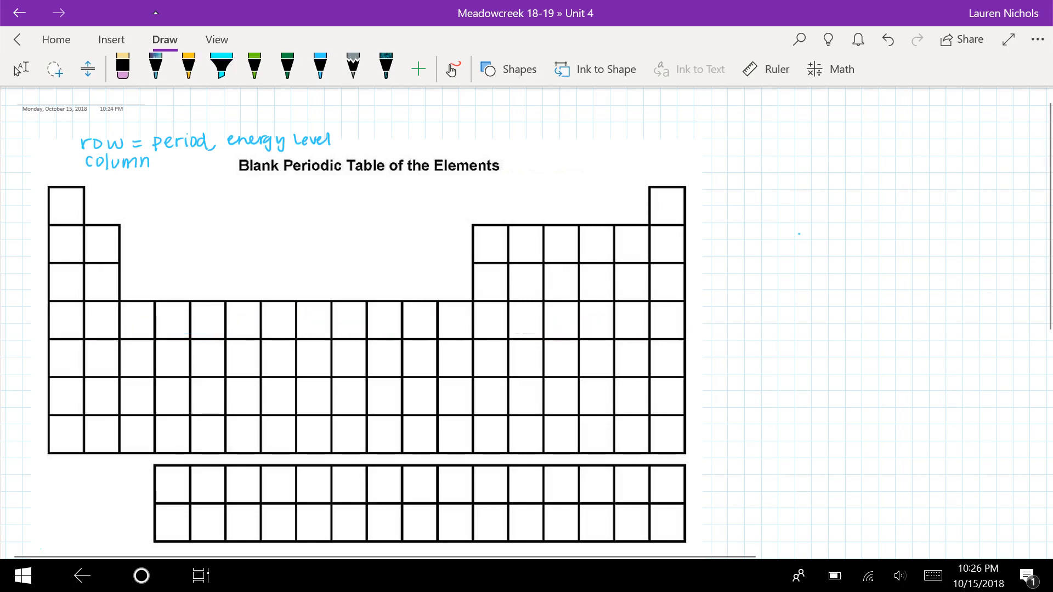
{"action": "left_click", "coordinate": [318, 70]}
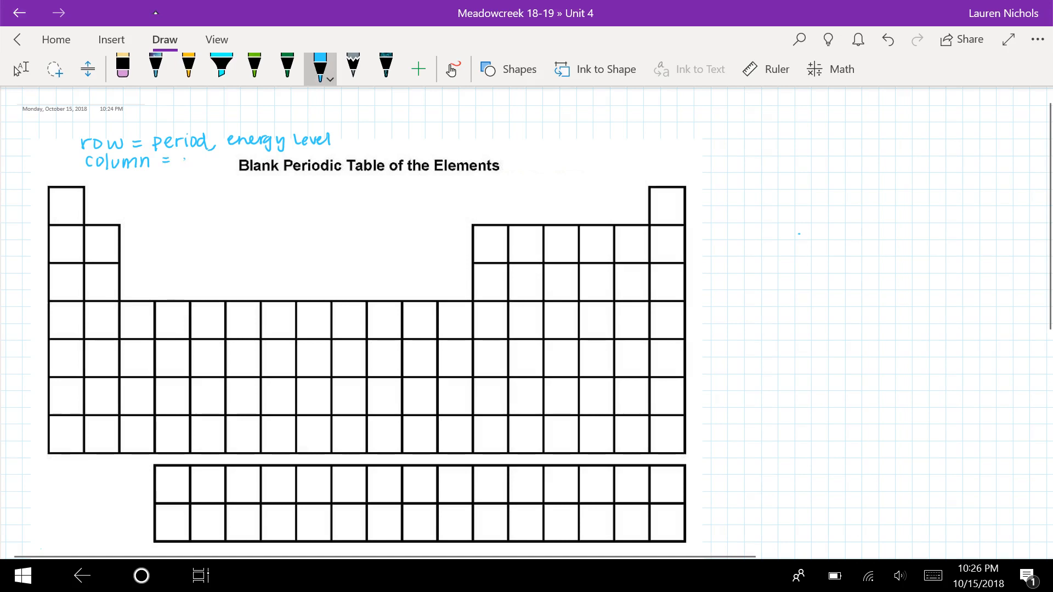
{"action": "left_click_drag", "start_coordinate": [178, 161], "coordinate": [224, 161]}
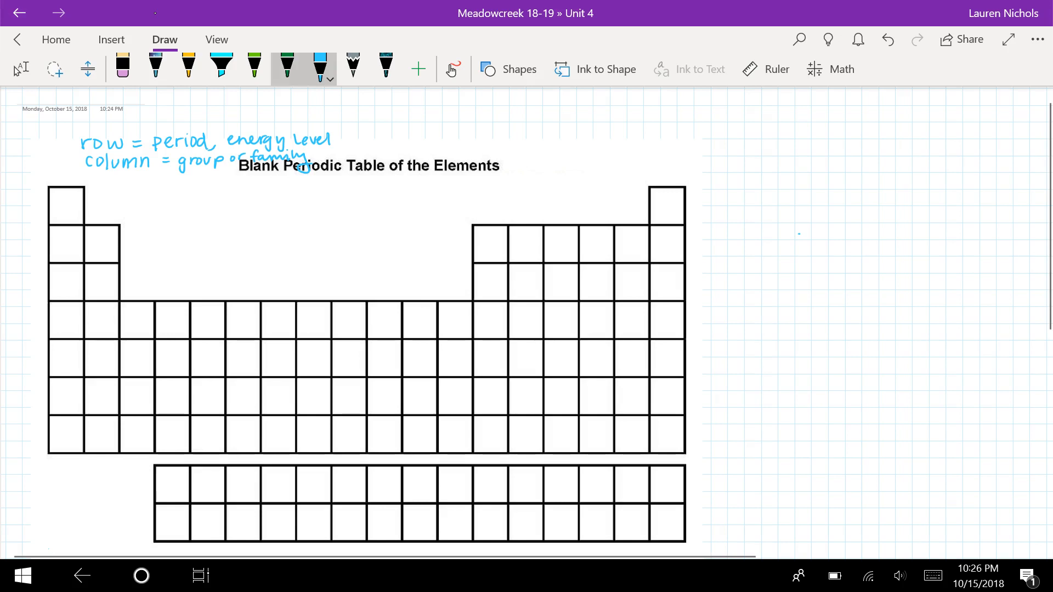
Number groups 1–18 across the top and periods 1–7 down the left side in green
{"action": "left_click", "coordinate": [287, 67]}
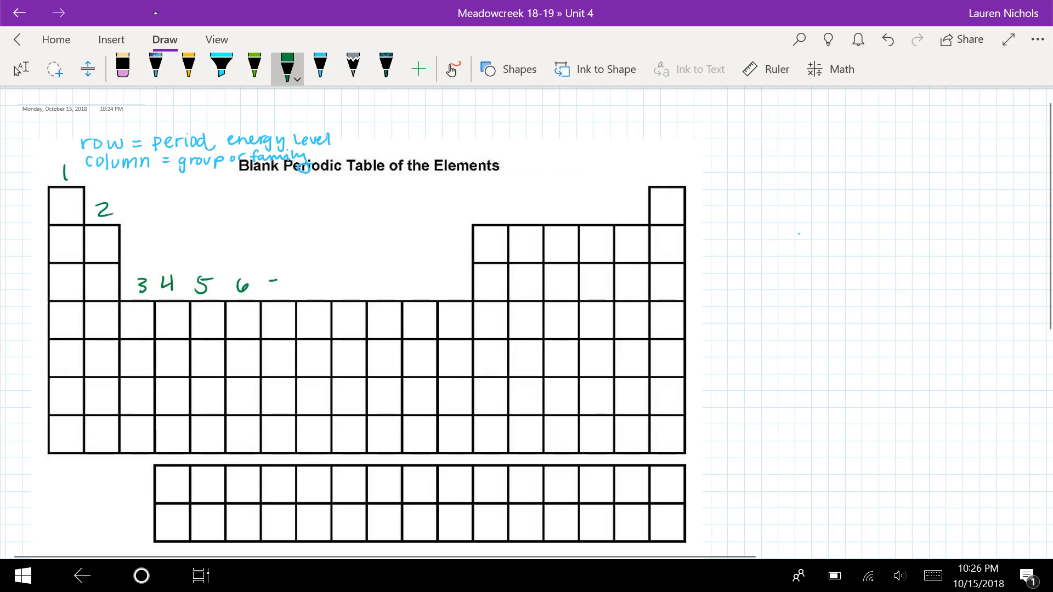
{"action": "left_click_drag", "start_coordinate": [275, 282], "coordinate": [376, 282]}
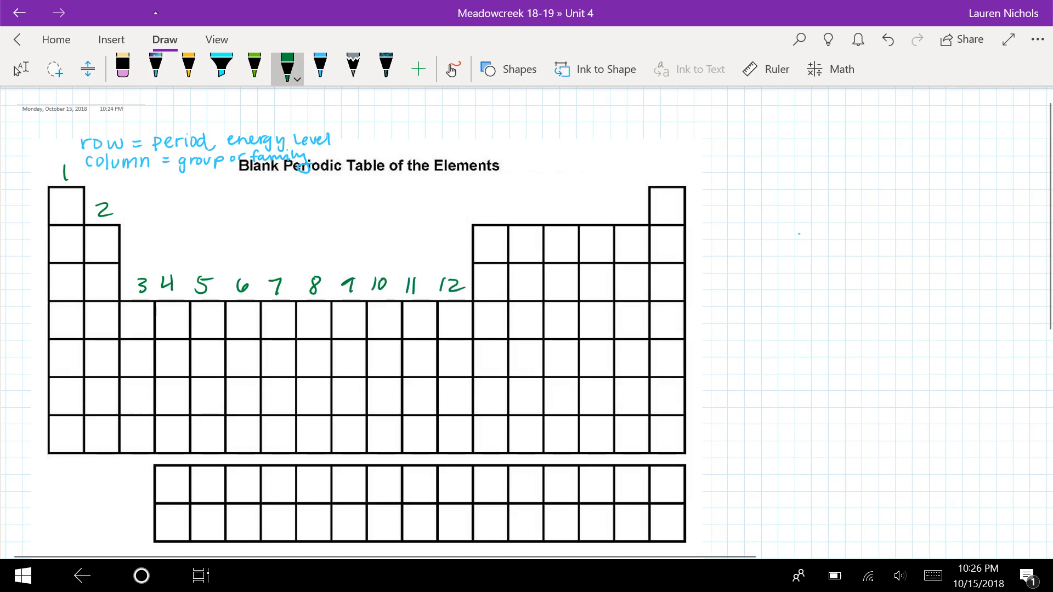
{"action": "left_click_drag", "start_coordinate": [476, 207], "coordinate": [537, 211]}
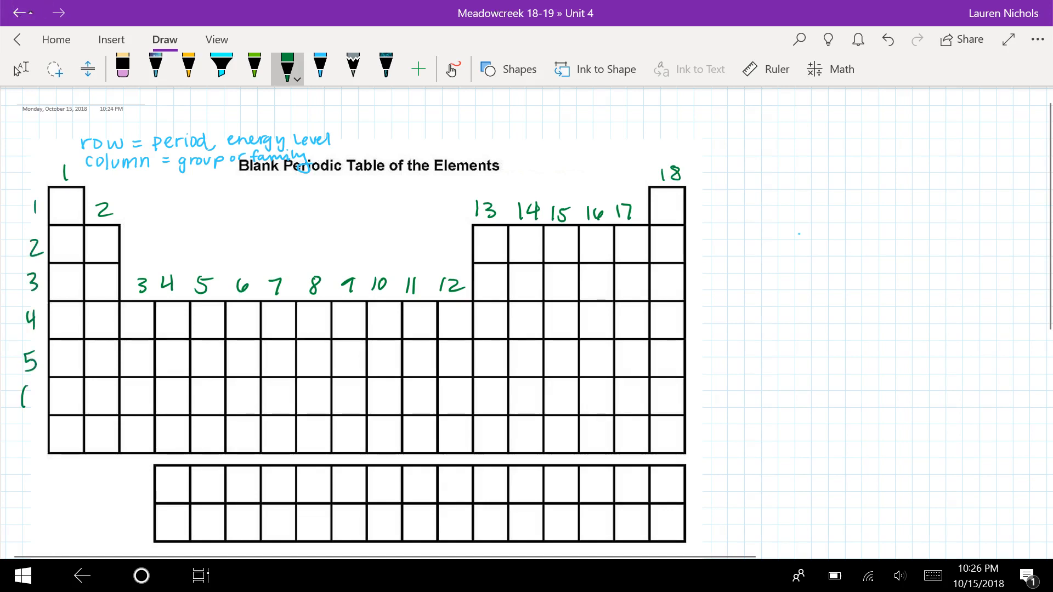
{"action": "type", "text": "7"}
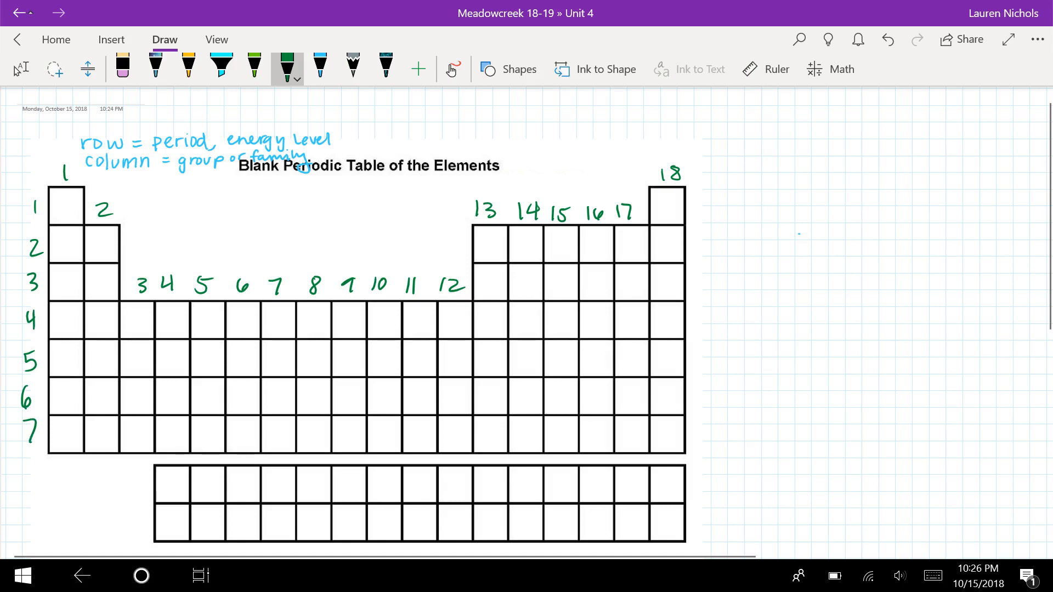
{"action": "left_click", "coordinate": [287, 63]}
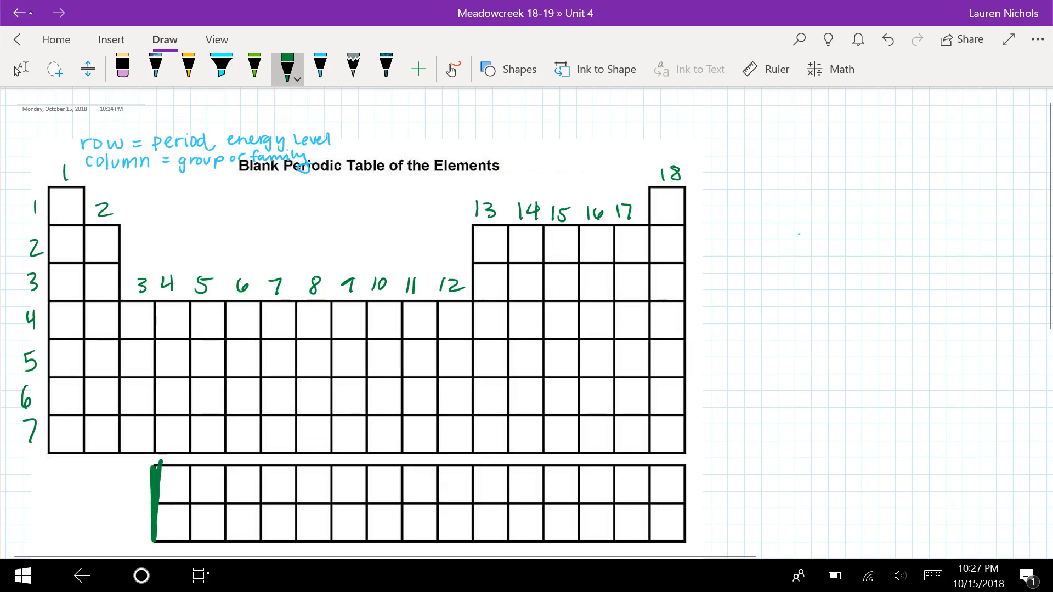
Draw a thick green line linking the two bottom rows to periods 6 and 7
{"action": "left_click_drag", "start_coordinate": [155, 373], "coordinate": [155, 457]}
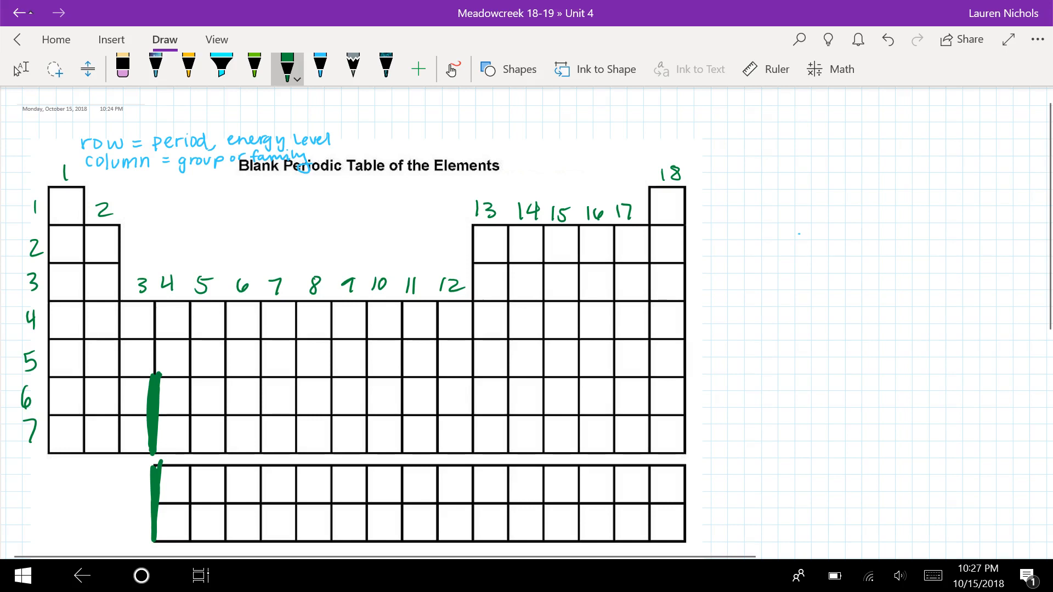
{"action": "left_click", "coordinate": [287, 68]}
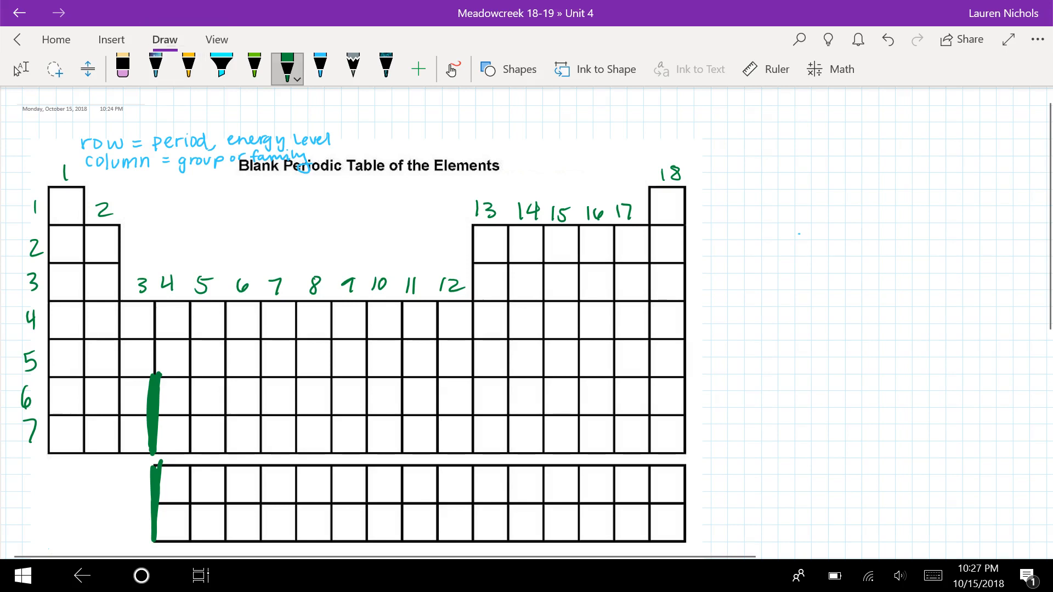
{"action": "left_click", "coordinate": [321, 67]}
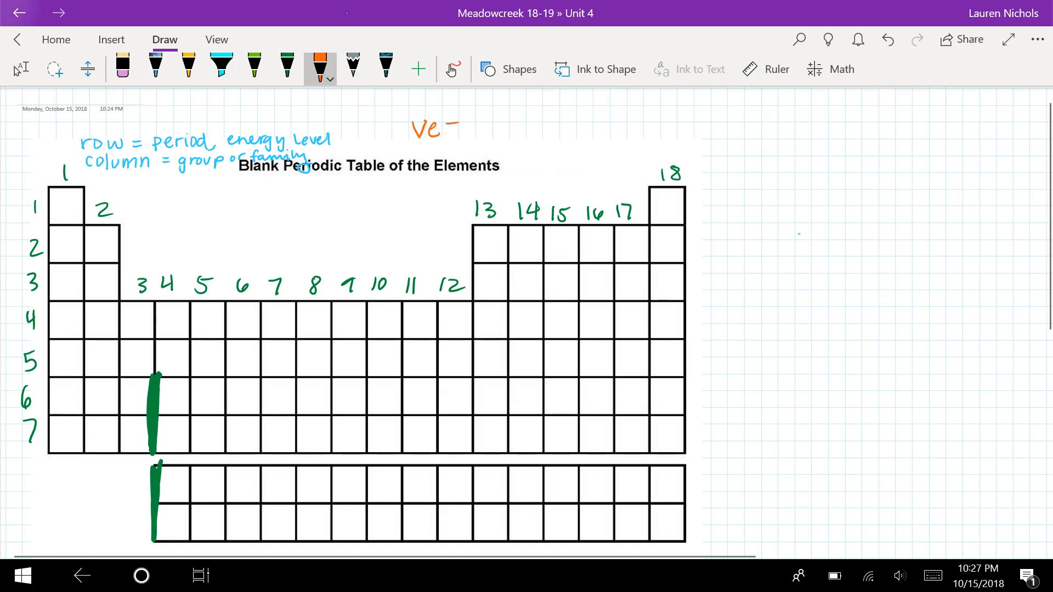
Write 've- = valence electron' in orange and label groups 1, 2, 13–18 with 1ve- through 8ve-
{"action": "left_click_drag", "start_coordinate": [470, 131], "coordinate": [506, 135]}
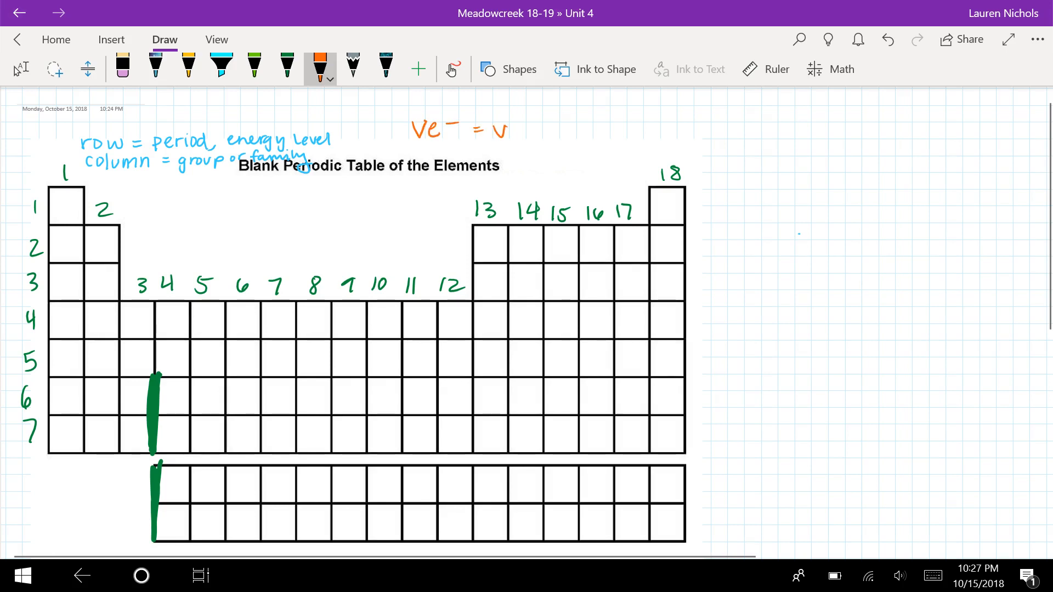
{"action": "type", "text": "valence electron"}
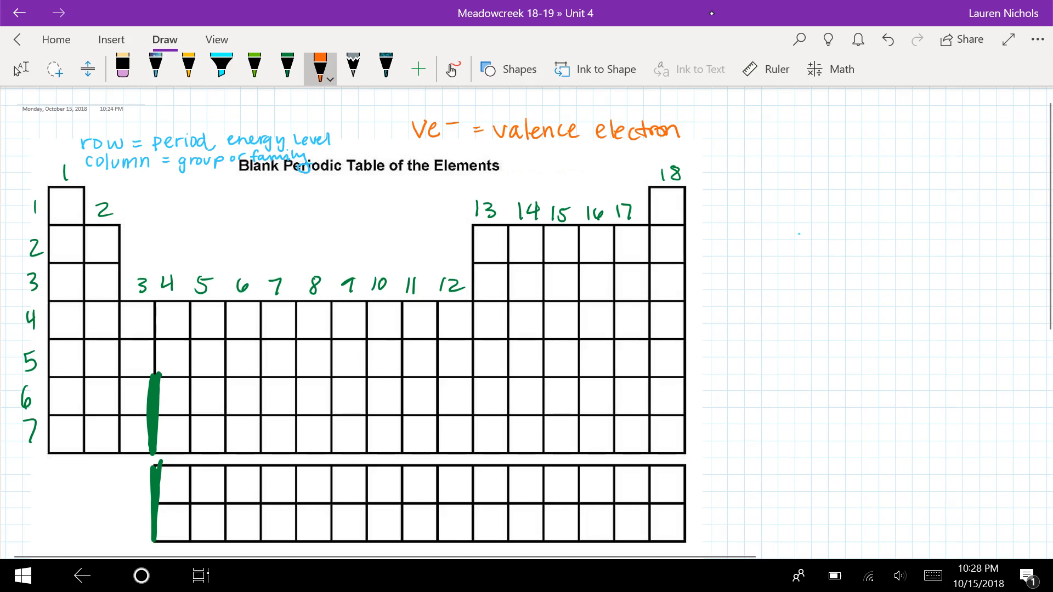
{"action": "left_click_drag", "start_coordinate": [41, 158], "coordinate": [57, 148]}
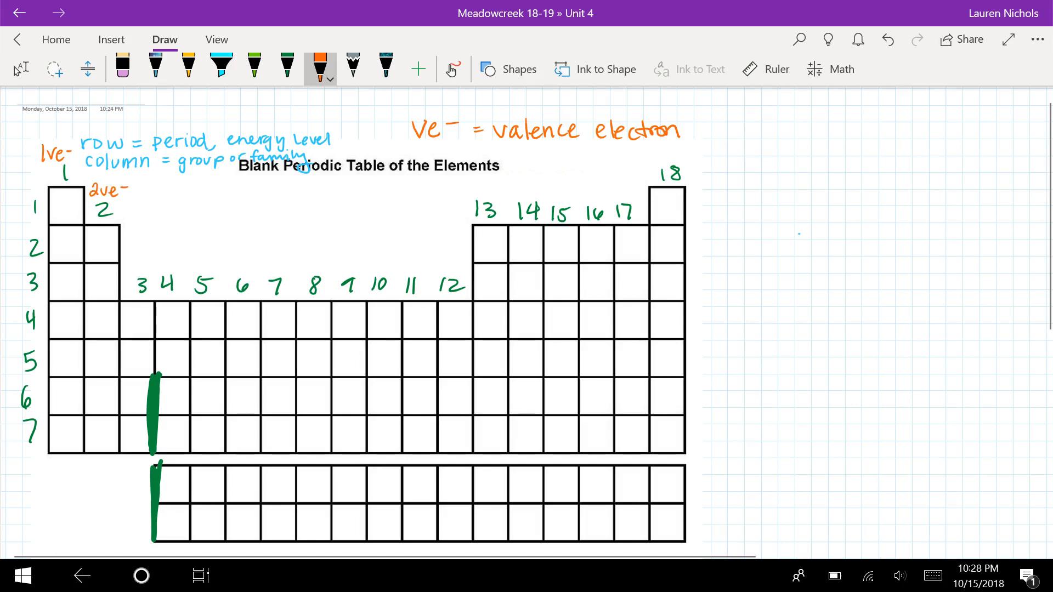
{"action": "type", "text": "3ve-"}
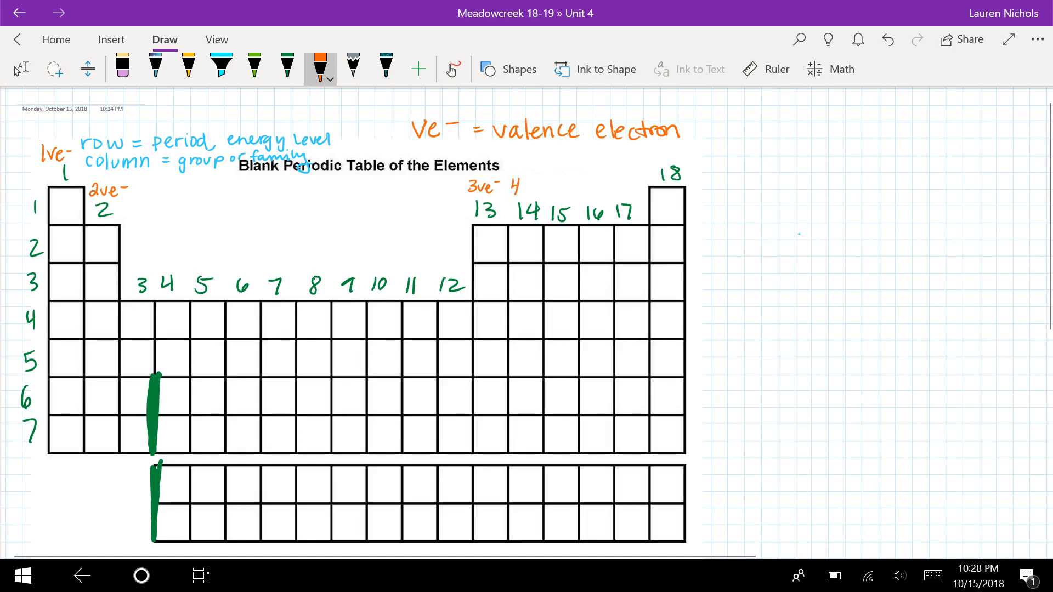
{"action": "type", "text": "4ve- 5ve- 6ve- 7ve-"}
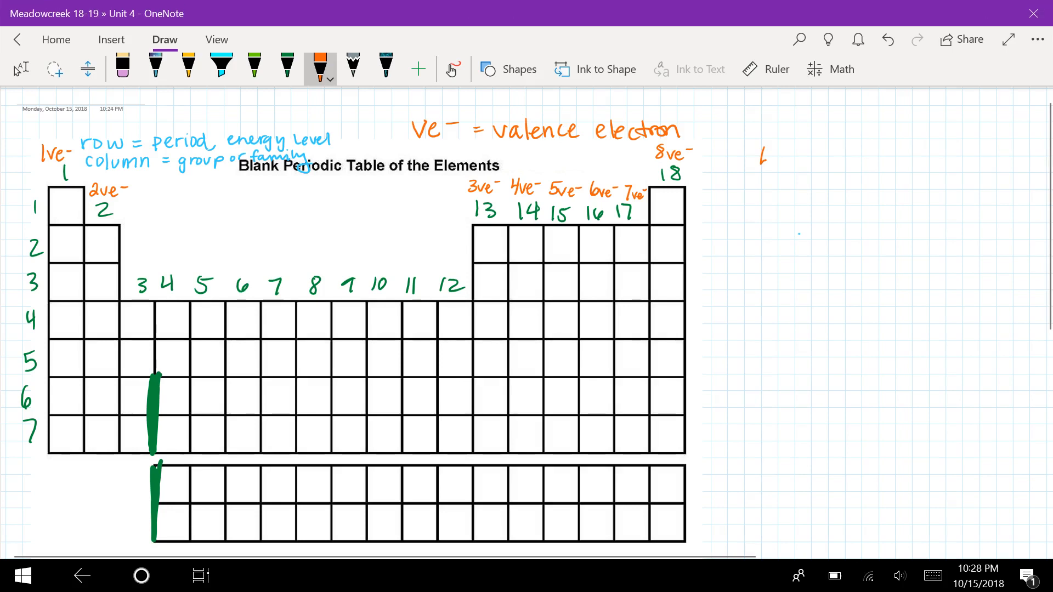
{"action": "left_click_drag", "start_coordinate": [290, 309], "coordinate": [336, 342]}
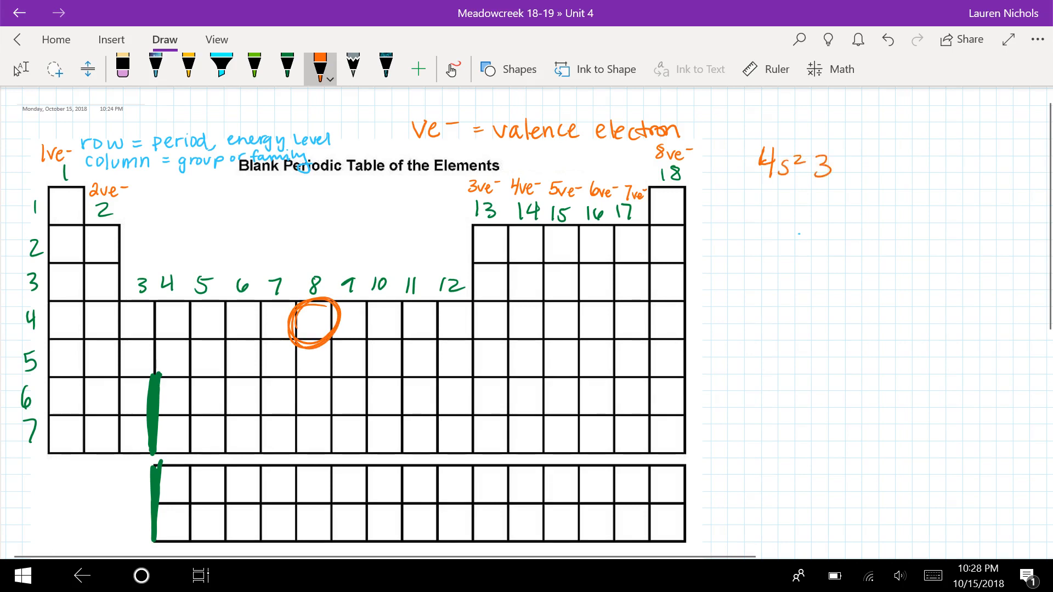
{"action": "left_click_drag", "start_coordinate": [839, 175], "coordinate": [849, 165]}
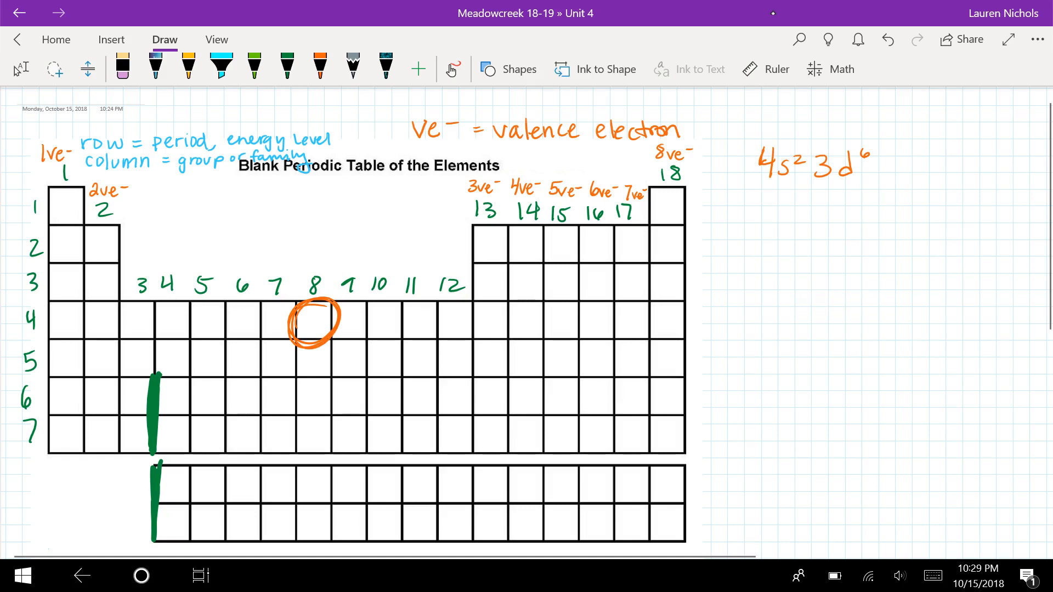
{"action": "left_click", "coordinate": [321, 69]}
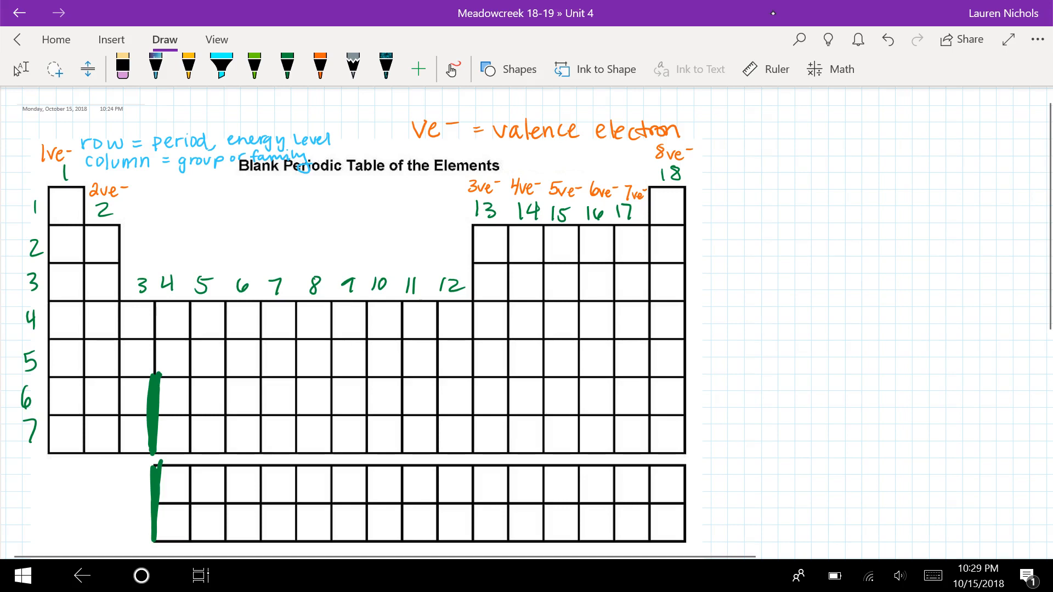
{"action": "left_click", "coordinate": [319, 68]}
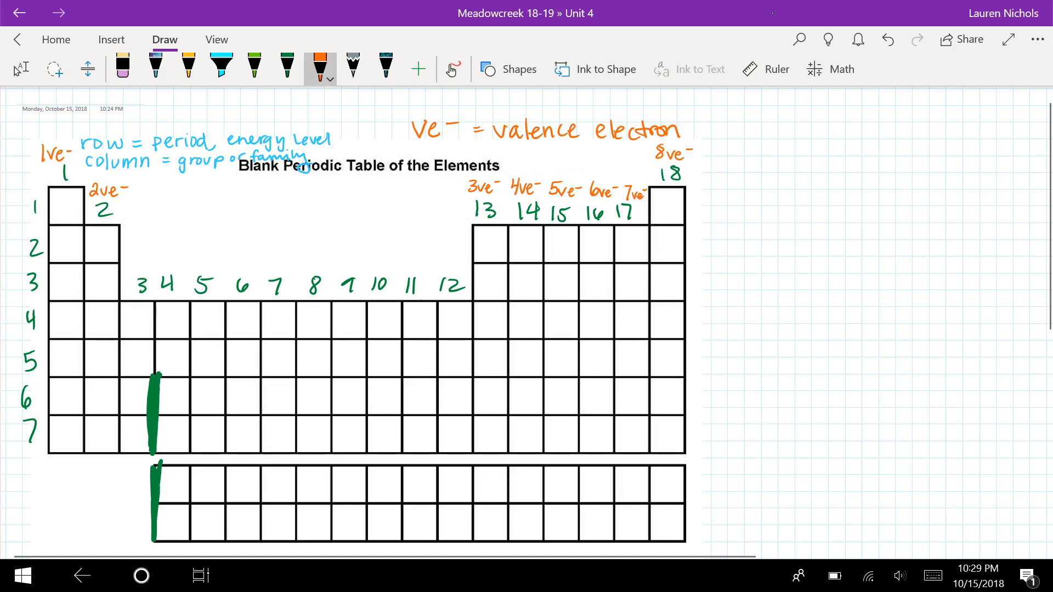
In green, correct cation to 'lose e-', anion to 'gain e-', and add 'octet rule' beneath
{"action": "left_click", "coordinate": [287, 68]}
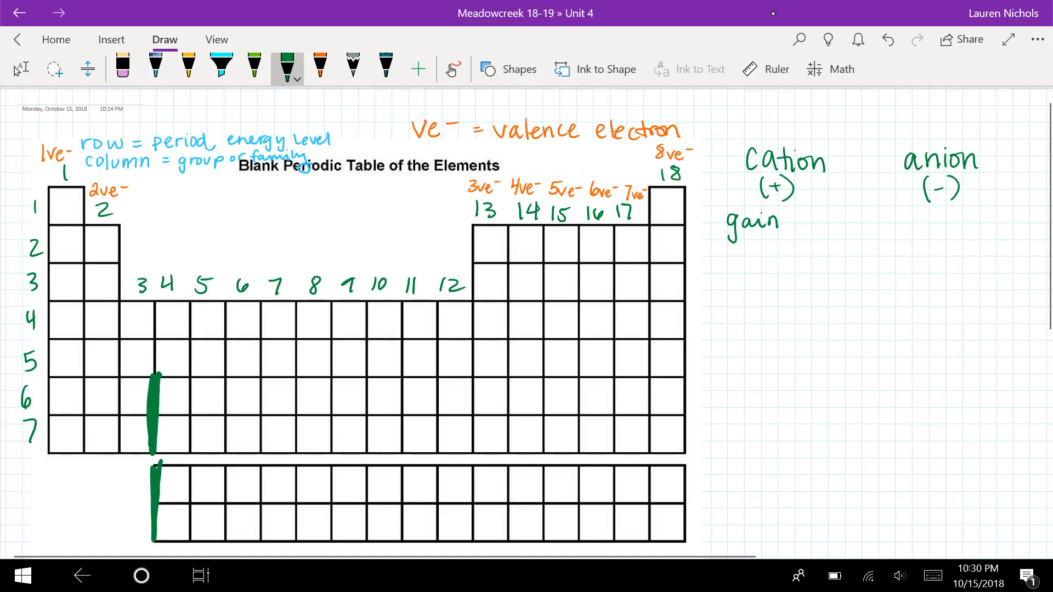
{"action": "type", "text": "e-"}
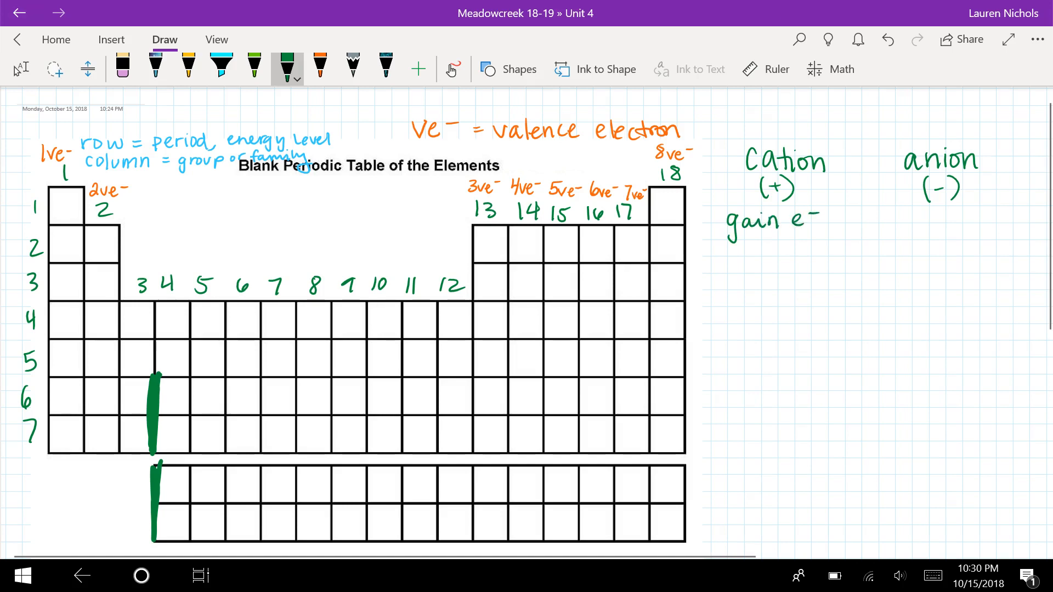
{"action": "left_click_drag", "start_coordinate": [906, 215], "coordinate": [909, 233]}
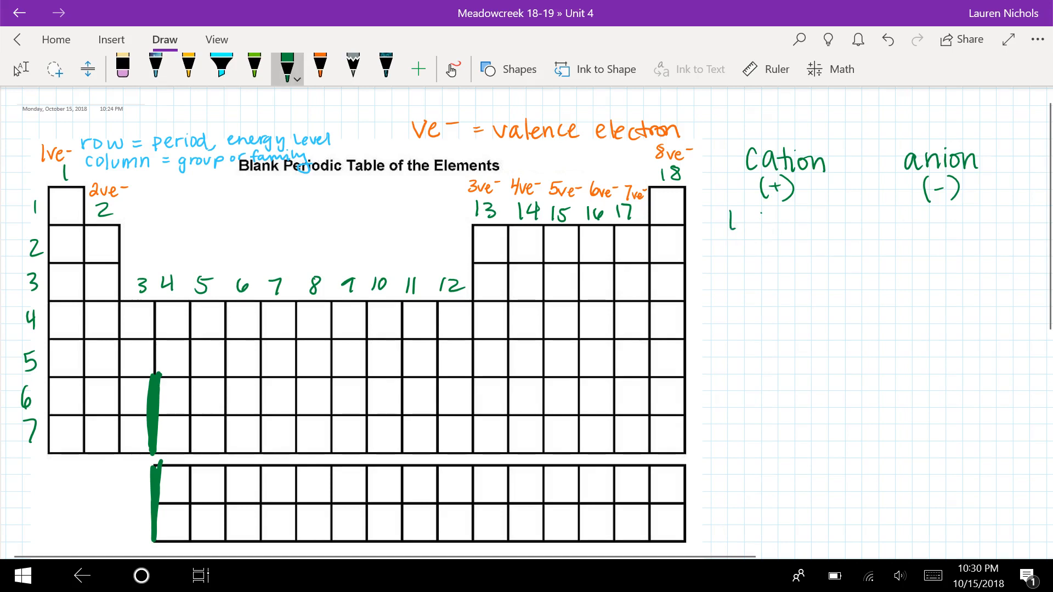
{"action": "type", "text": "Lose e-"}
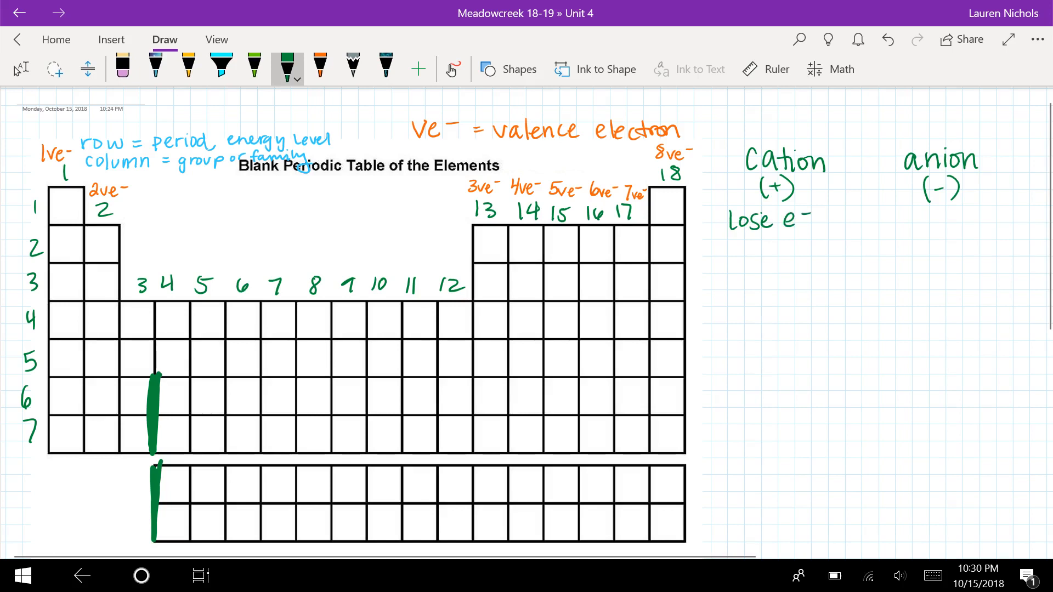
{"action": "type", "text": "gain e-"}
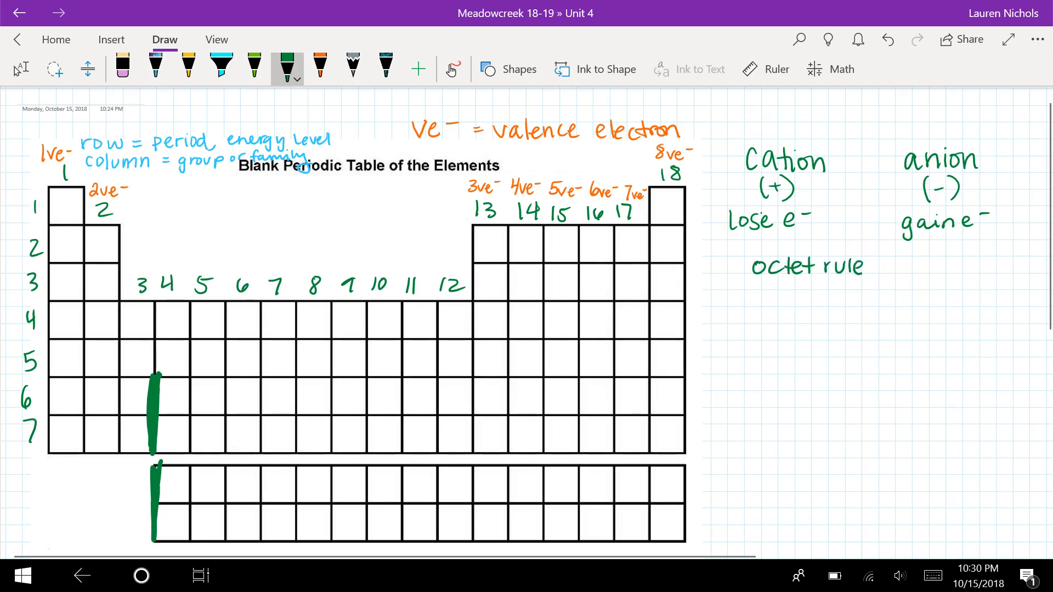
Highlight 'octet' in cyan and write in green ': atoms require 8 ve- to be stable' with 0 and 8 below
{"action": "left_click", "coordinate": [220, 67]}
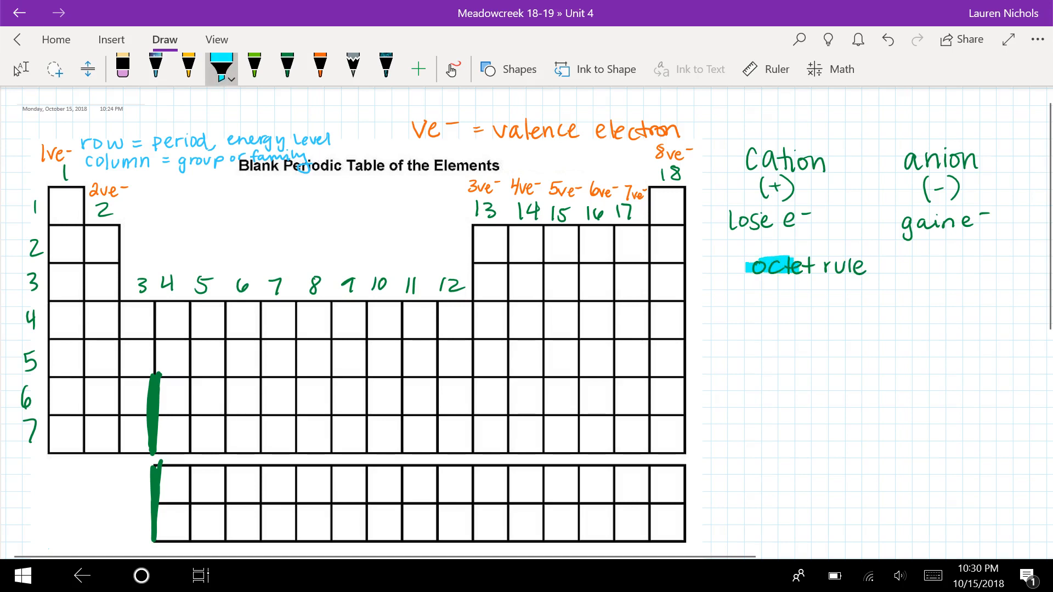
{"action": "left_click", "coordinate": [286, 69]}
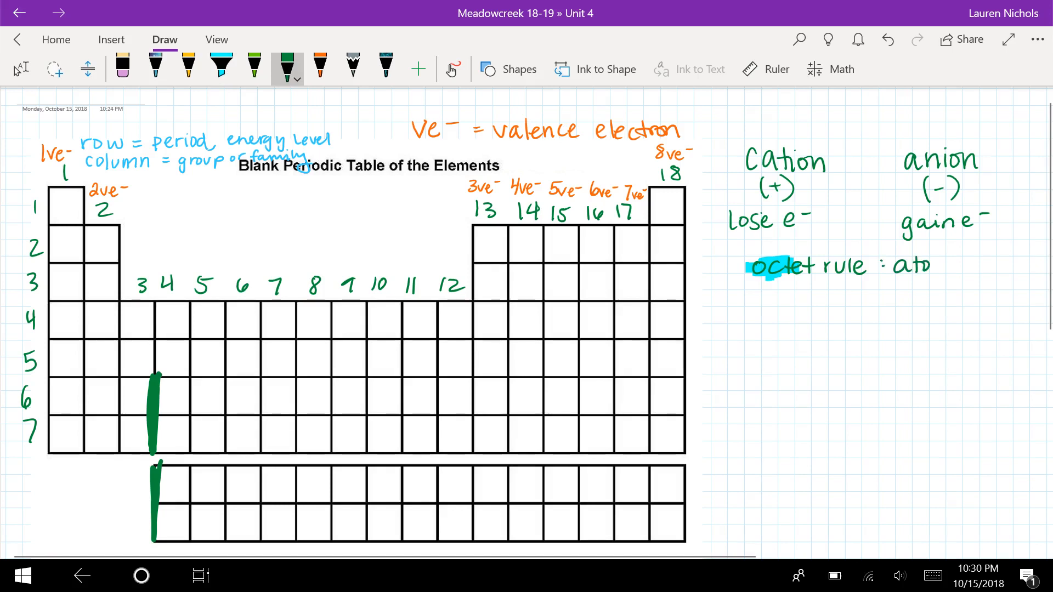
{"action": "type", "text": "atoms require"}
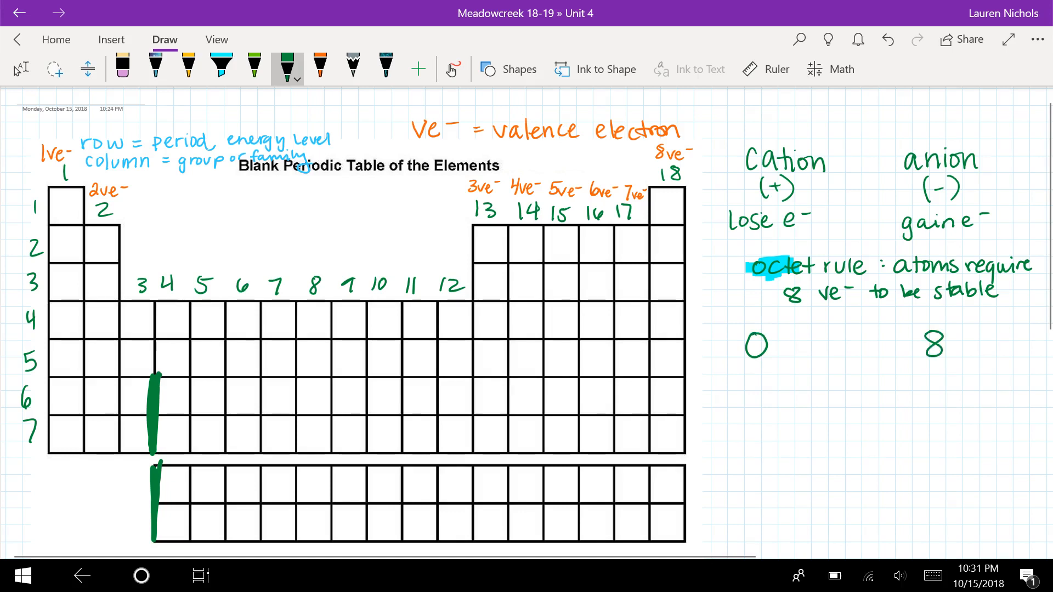
{"action": "left_click", "coordinate": [221, 69]}
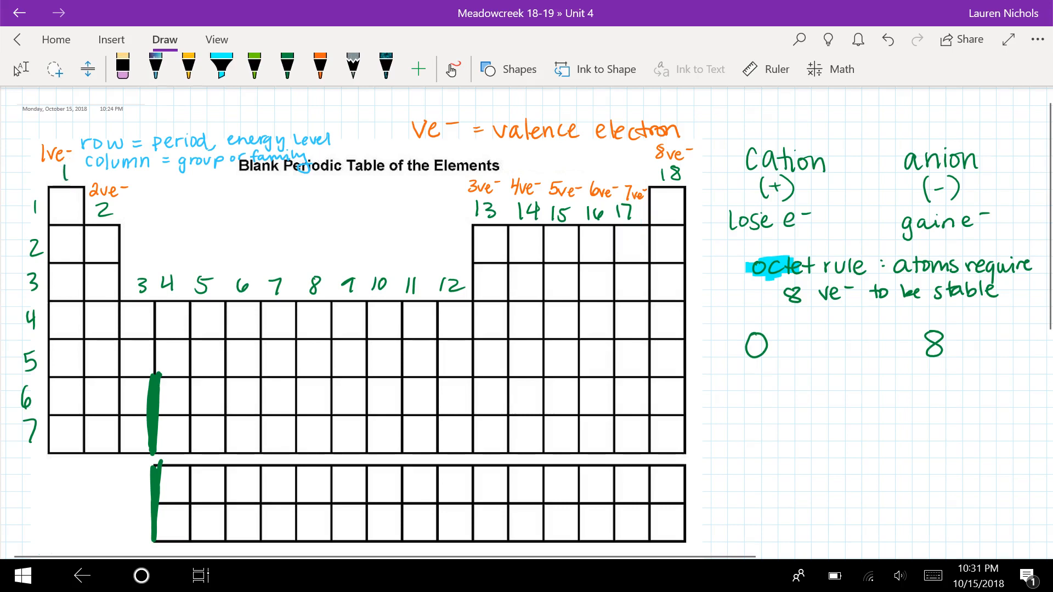
{"action": "left_click", "coordinate": [219, 68]}
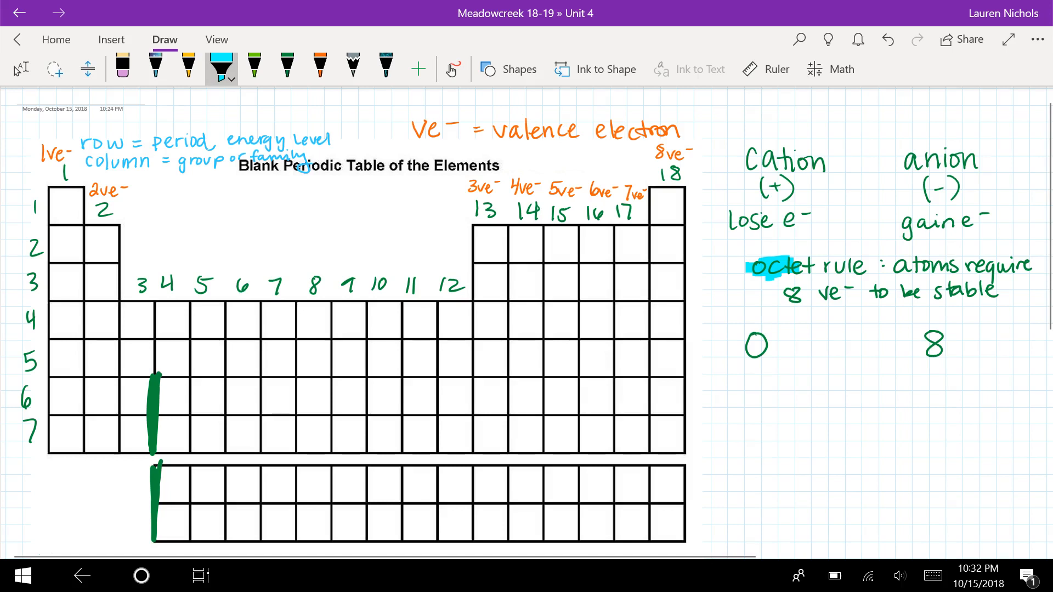
{"action": "left_click", "coordinate": [188, 67]}
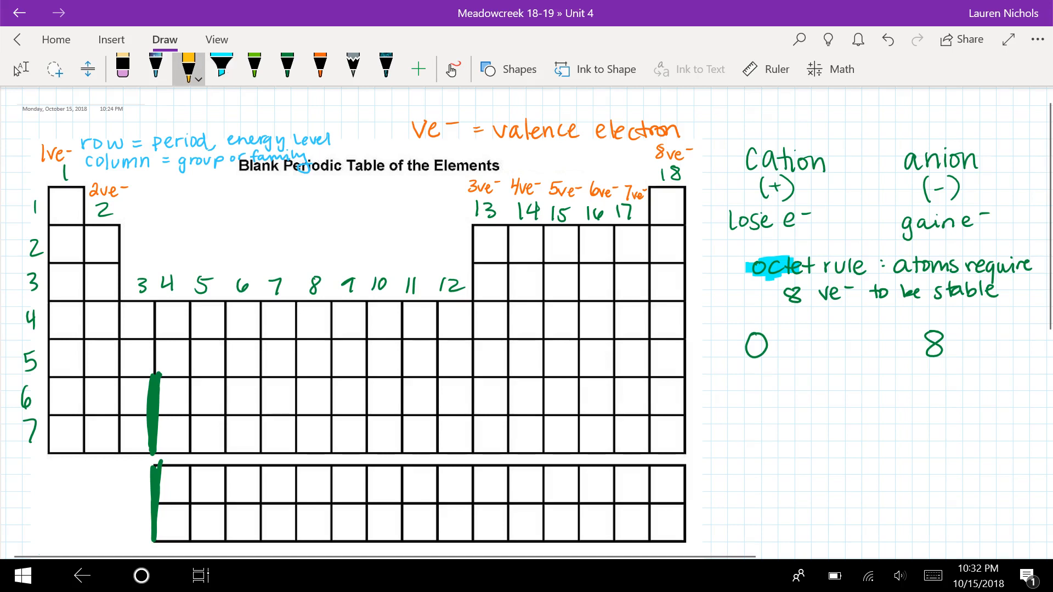
Draw a thick yellow staircase line from group 13 down to group 17 through the p-block
{"action": "left_click", "coordinate": [190, 79]}
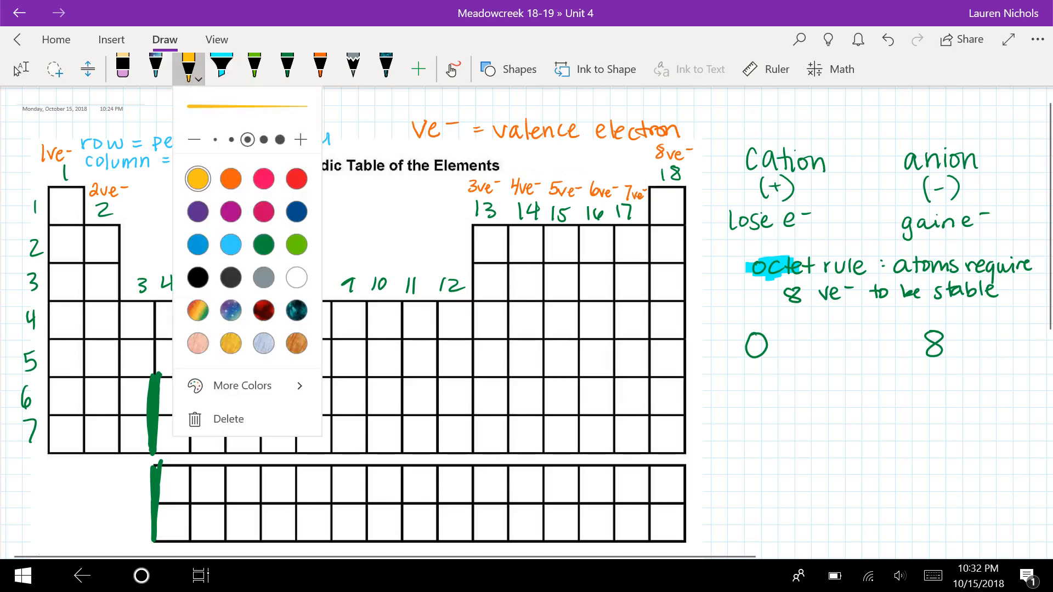
{"action": "left_click", "coordinate": [188, 67]}
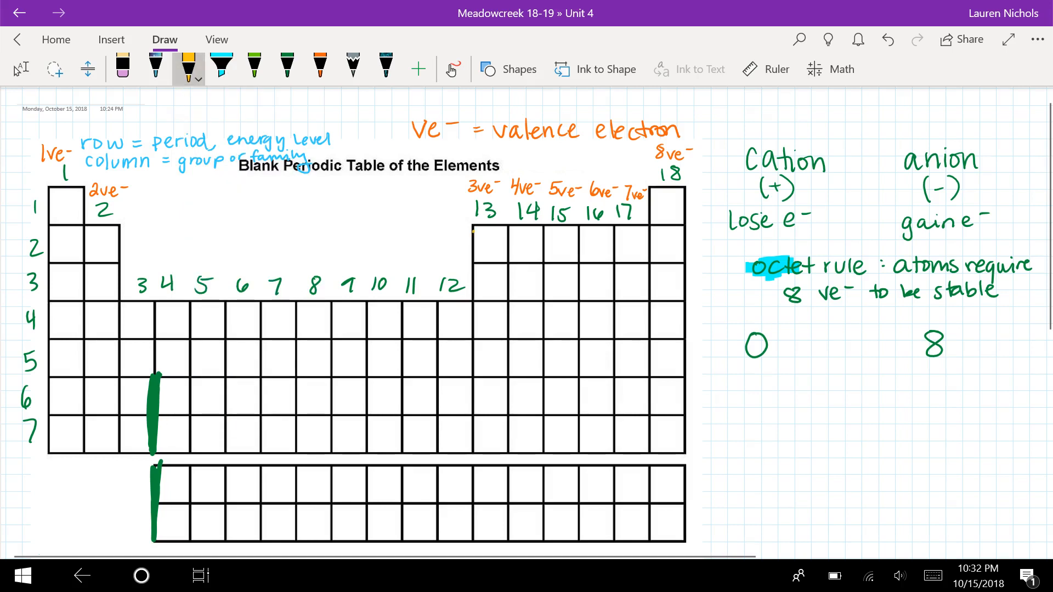
{"action": "left_click_drag", "start_coordinate": [475, 231], "coordinate": [503, 267]}
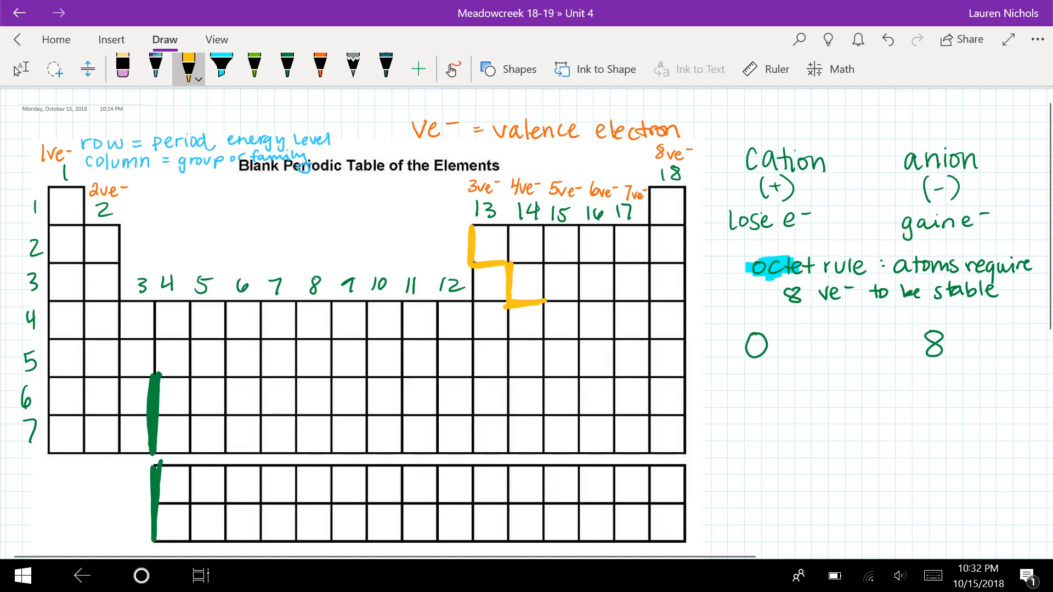
{"action": "left_click_drag", "start_coordinate": [514, 303], "coordinate": [581, 342]}
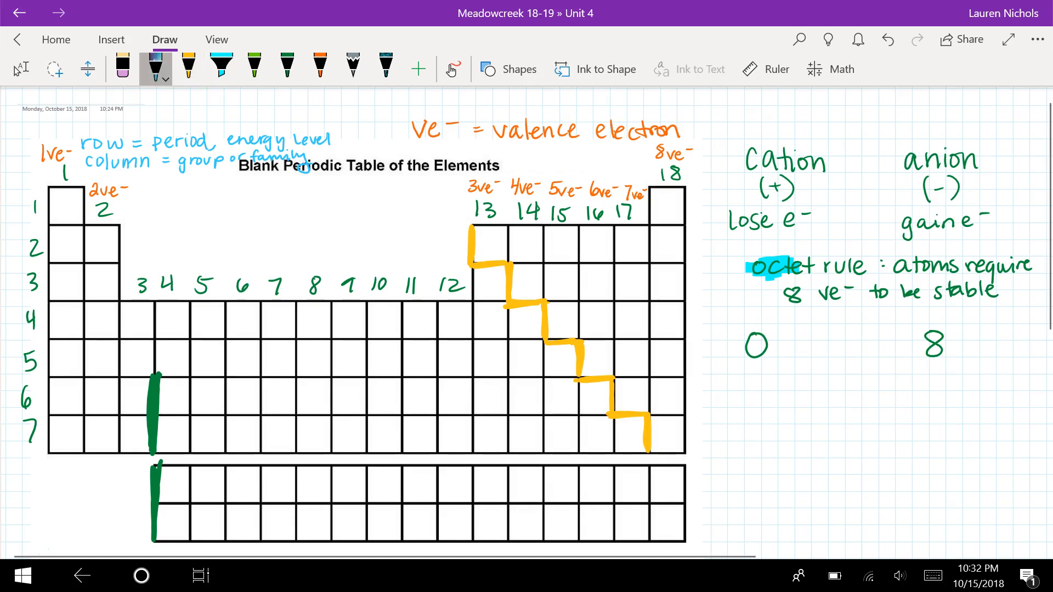
{"action": "left_click", "coordinate": [163, 79]}
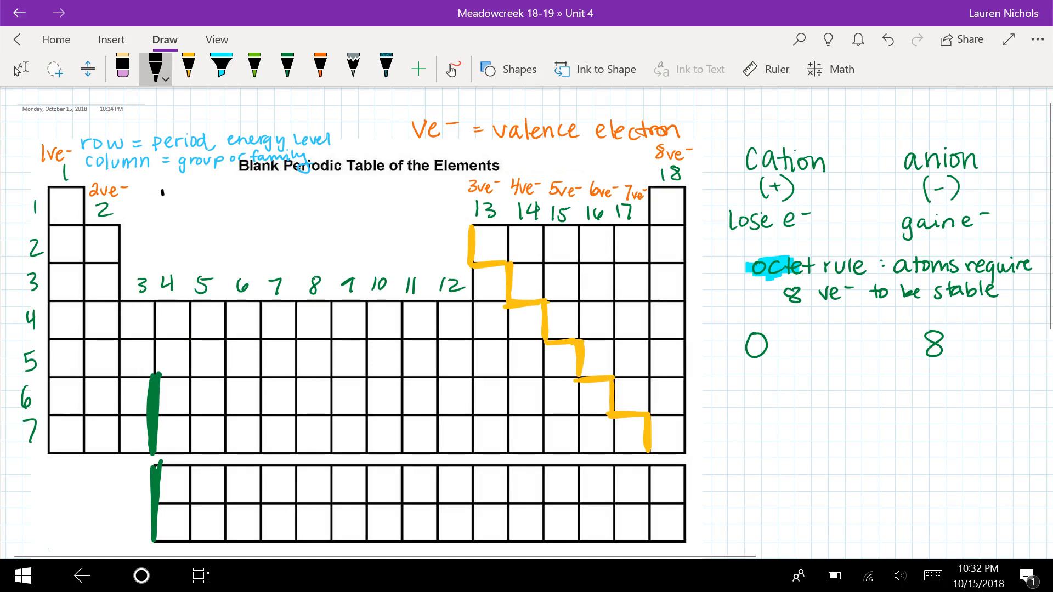
Write 'metals = left staircase' and 'nonmetals = right staircase' in black, shading the metals cyan
{"action": "type", "text": "meta"}
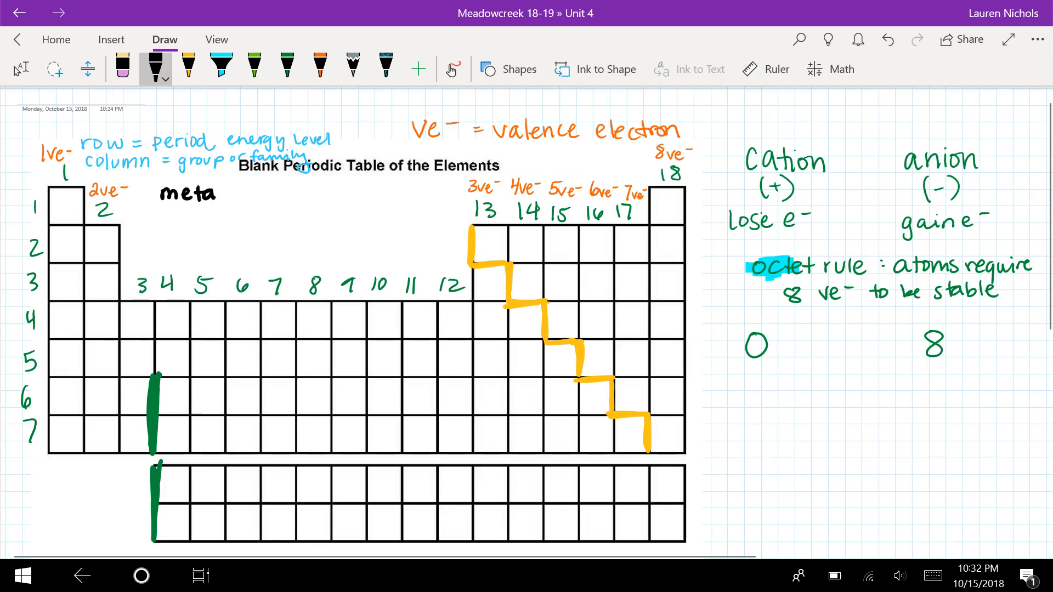
{"action": "type", "text": "ls = left staircase"}
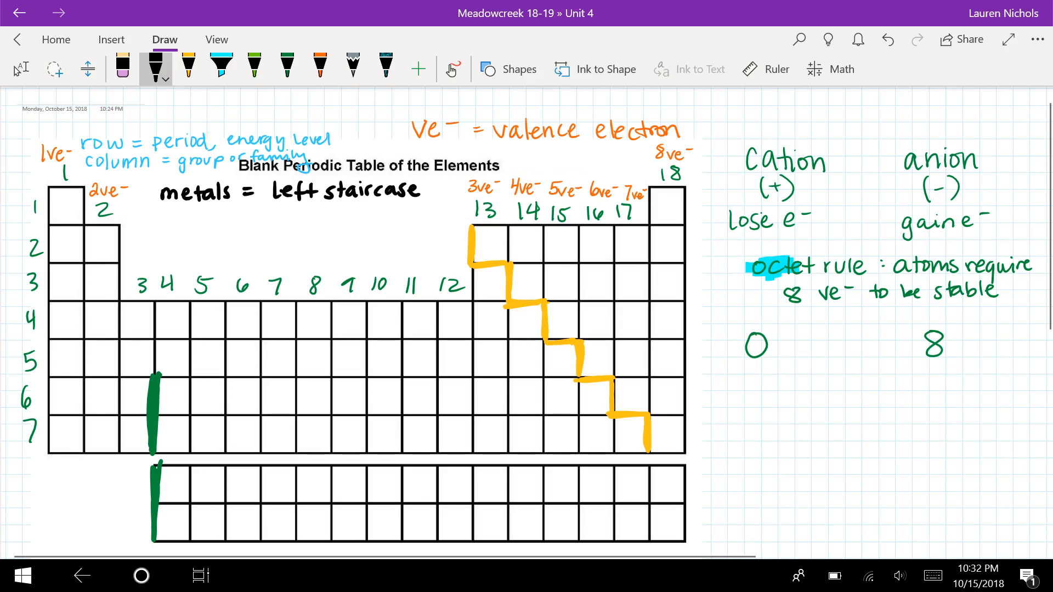
{"action": "left_click", "coordinate": [220, 68]}
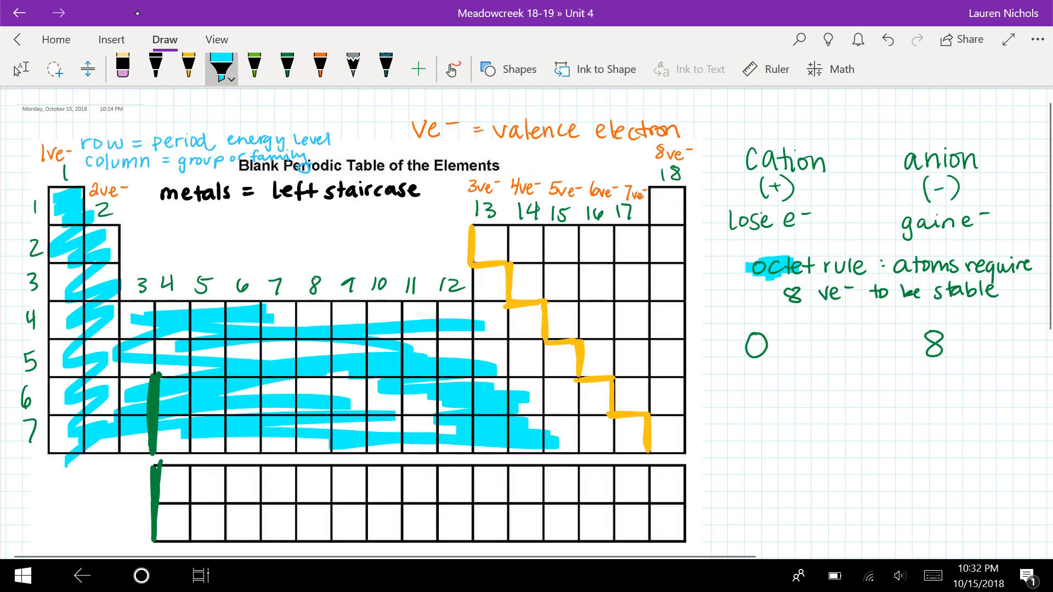
{"action": "left_click_drag", "start_coordinate": [161, 480], "coordinate": [604, 524]}
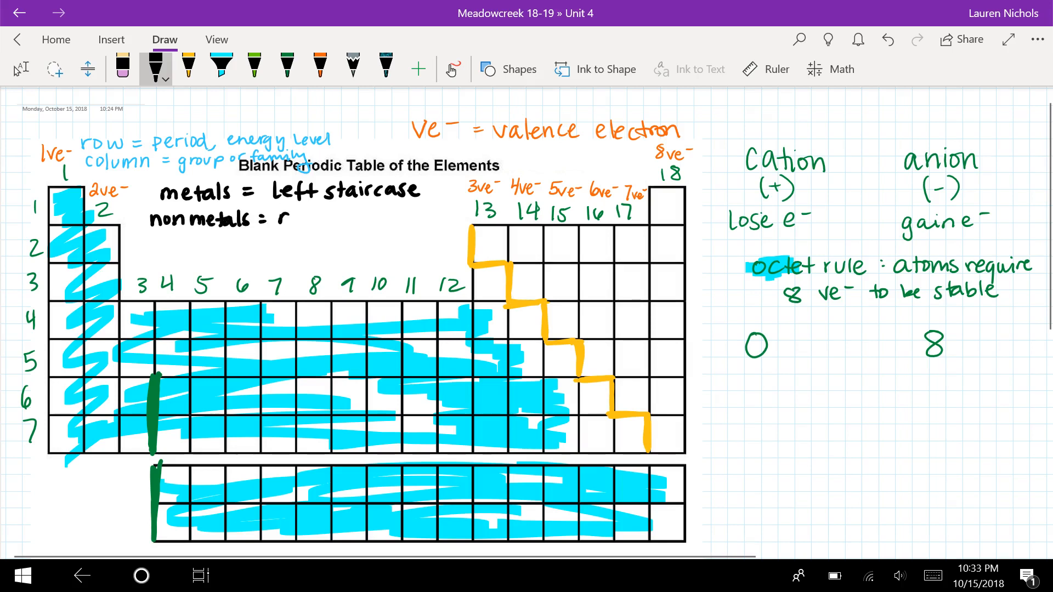
{"action": "type", "text": "right"}
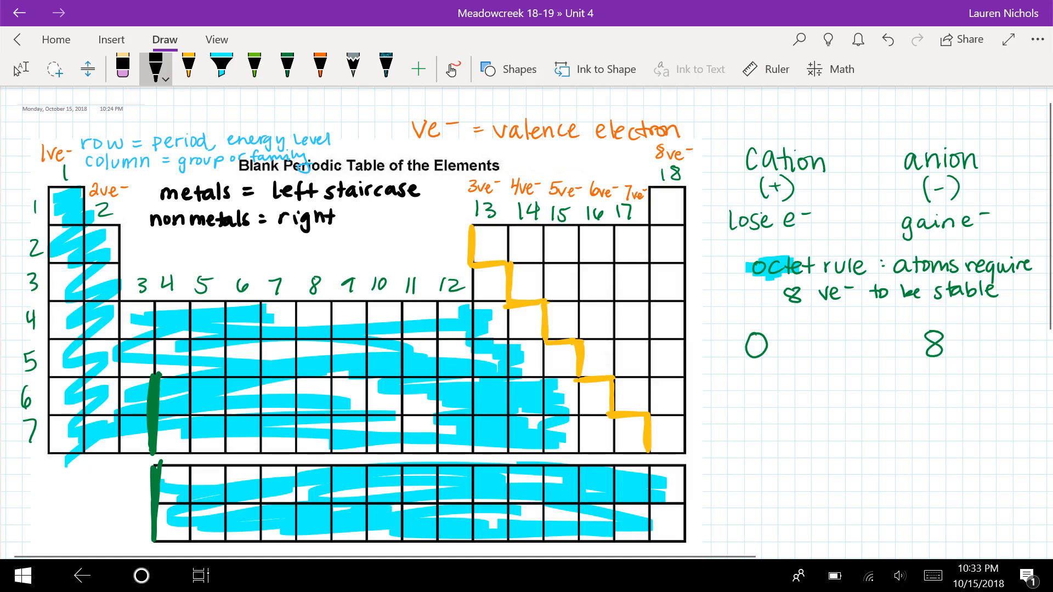
{"action": "type", "text": "staircase"}
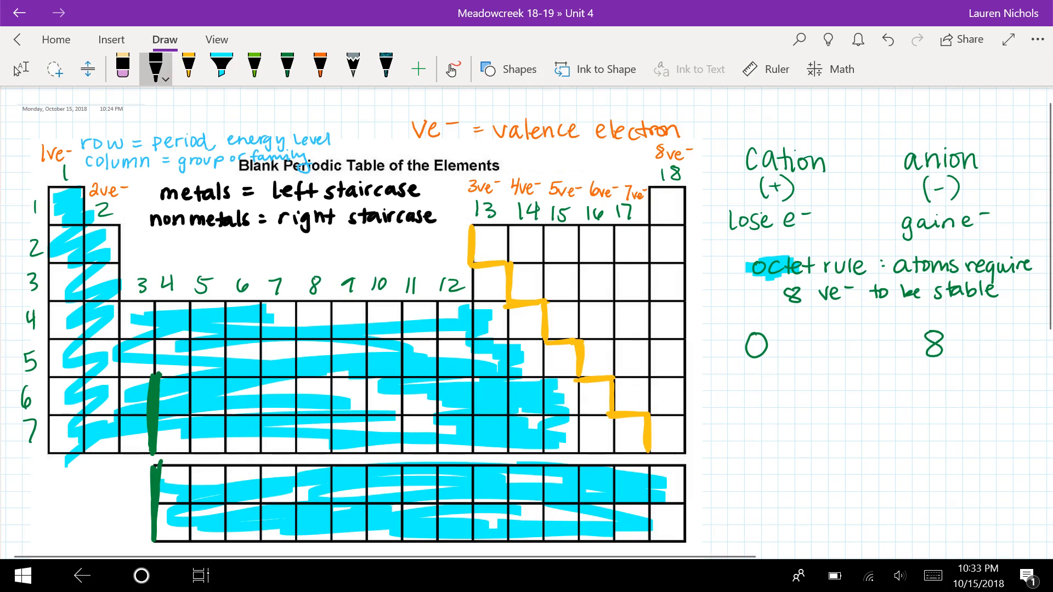
Shade the nonmetals and hydrogen green and write 'except H' in black under the nonmetals note
{"action": "left_click", "coordinate": [222, 68]}
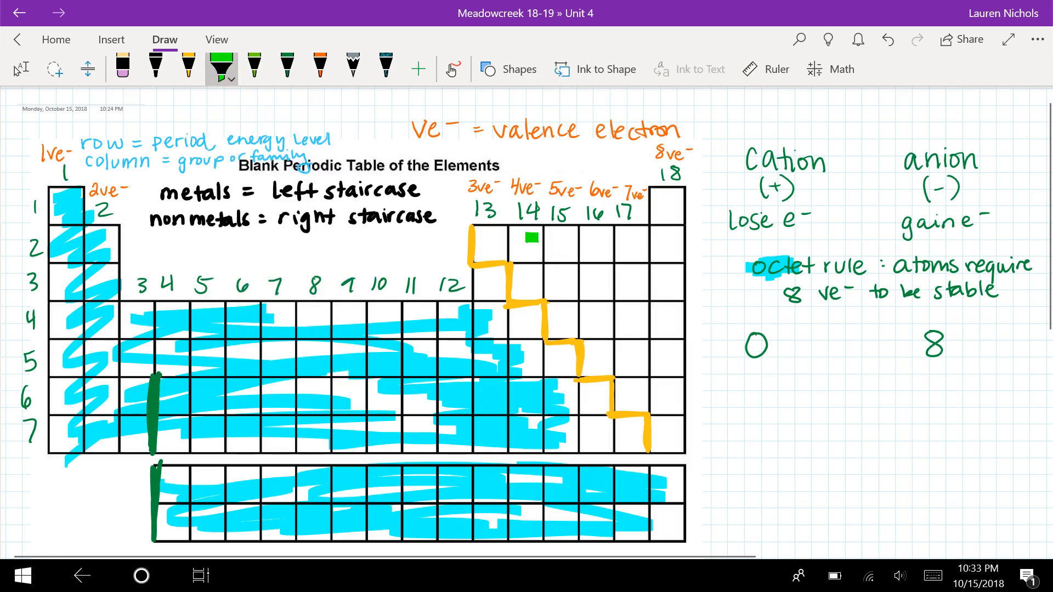
{"action": "left_click_drag", "start_coordinate": [531, 239], "coordinate": [678, 215]}
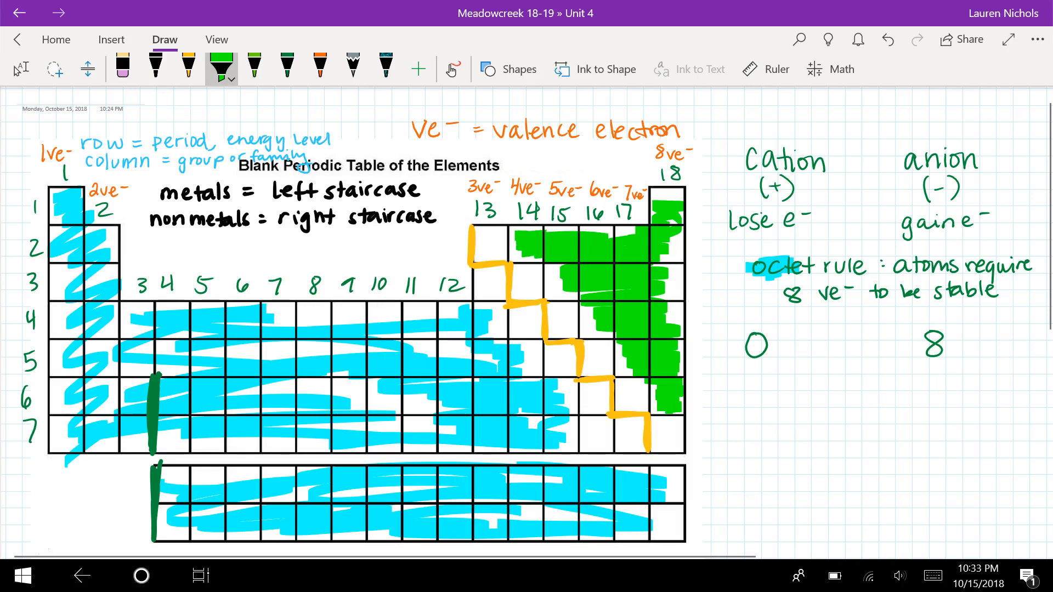
{"action": "left_click", "coordinate": [65, 205]}
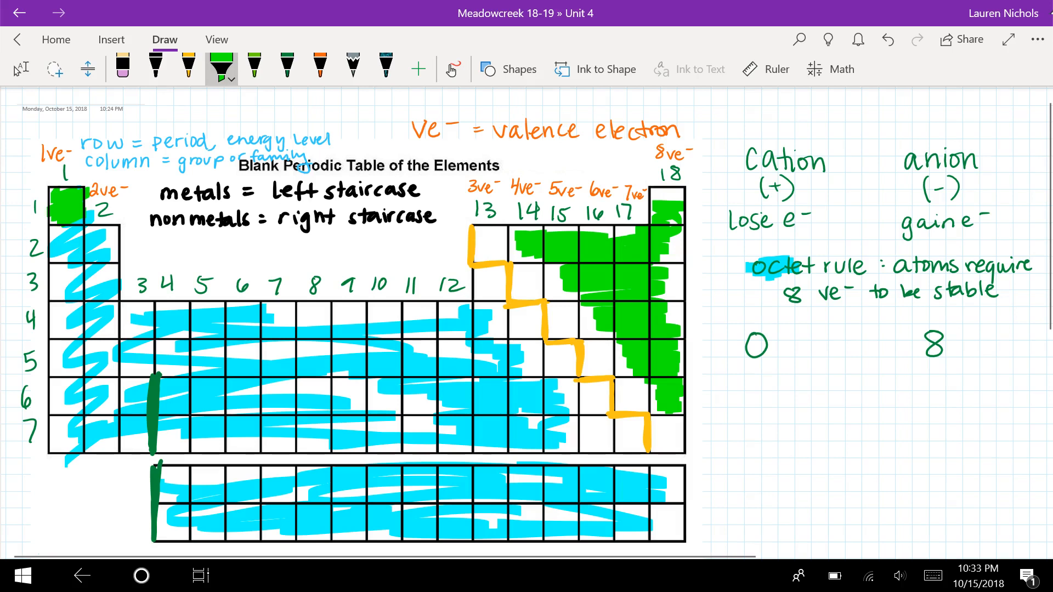
{"action": "left_click", "coordinate": [155, 67]}
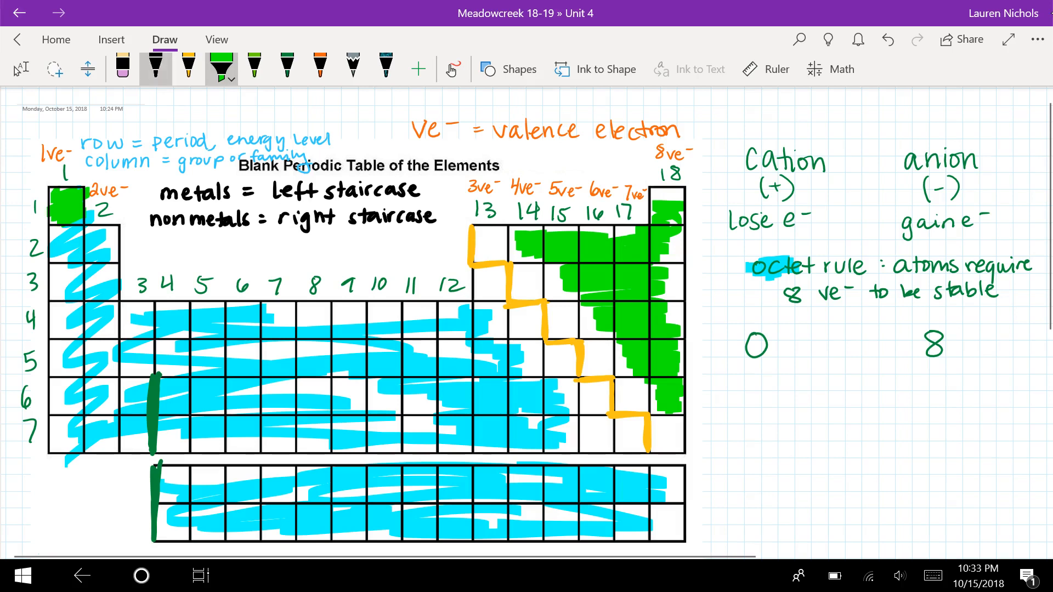
{"action": "left_click", "coordinate": [155, 67]}
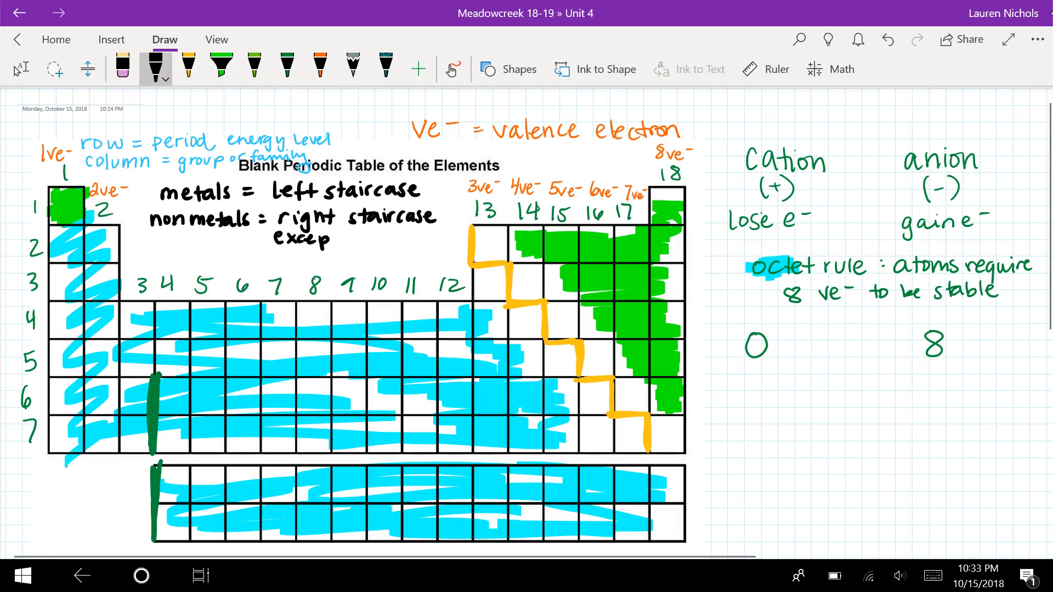
{"action": "type", "text": "H"}
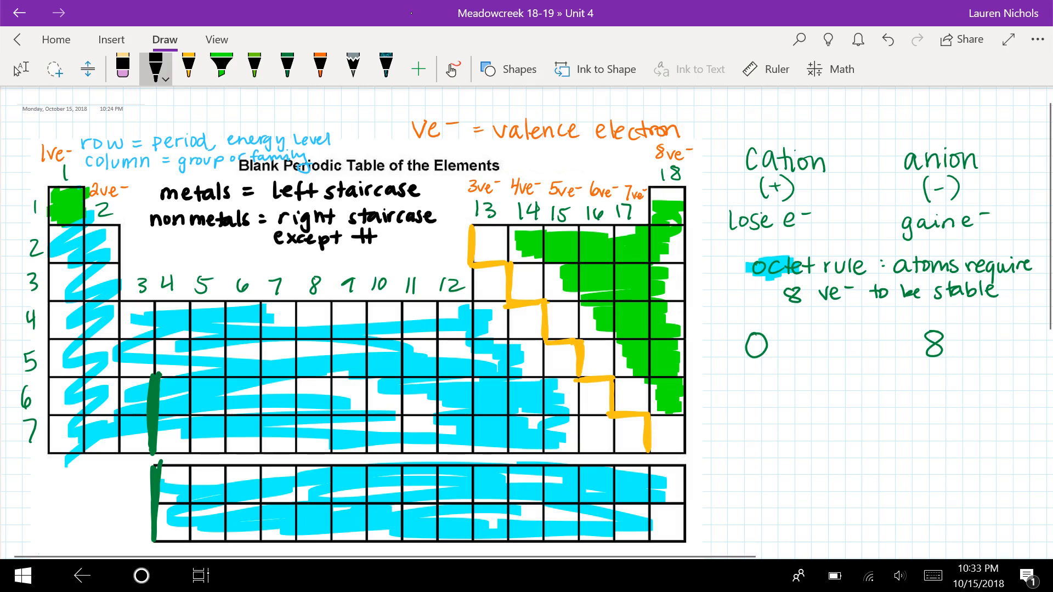
Shade the metalloid cells along the staircase in yellow
{"action": "left_click", "coordinate": [189, 67]}
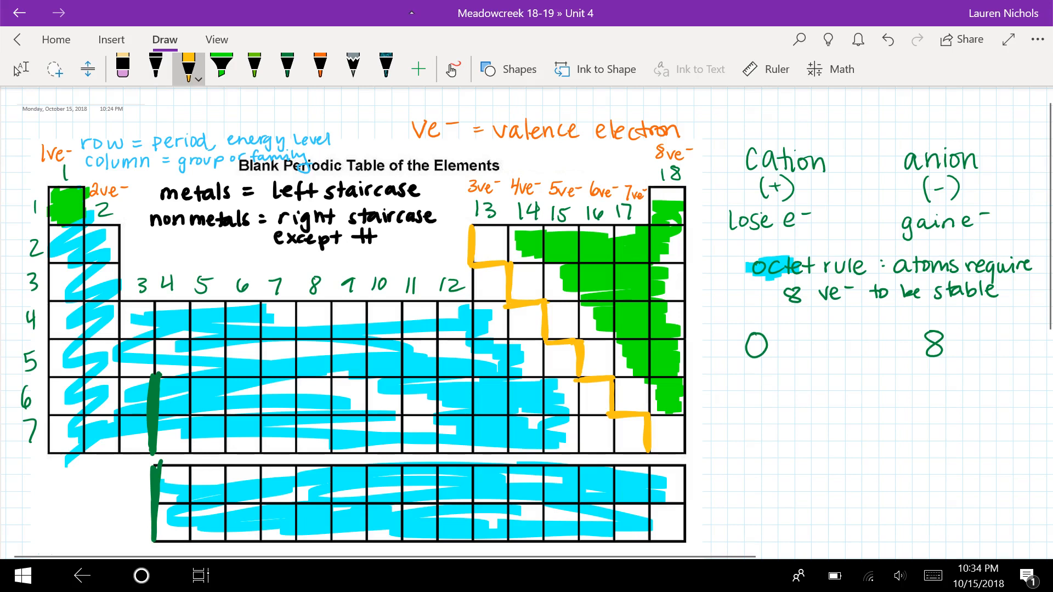
{"action": "left_click_drag", "start_coordinate": [477, 231], "coordinate": [483, 259]}
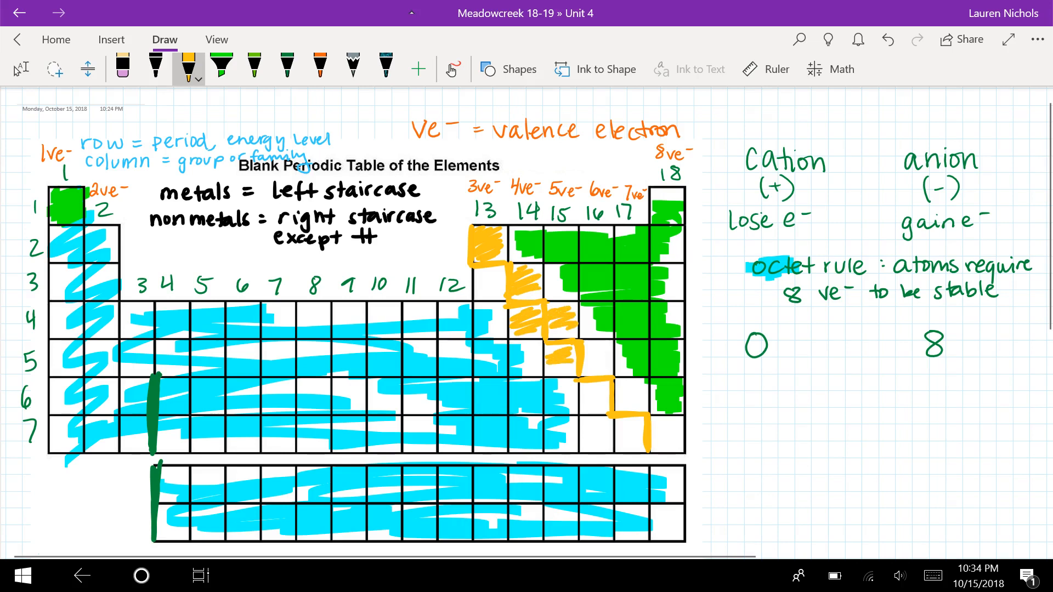
{"action": "left_click_drag", "start_coordinate": [571, 350], "coordinate": [605, 403]}
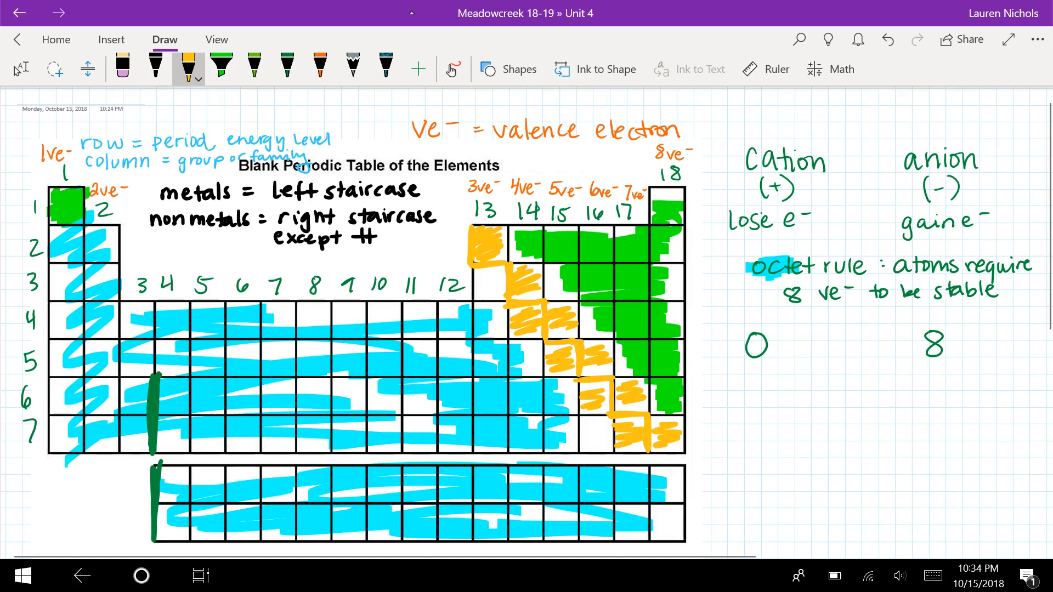
Write 'metalloids = on staircase except' in black with an arrow to Al
{"action": "left_click", "coordinate": [221, 69]}
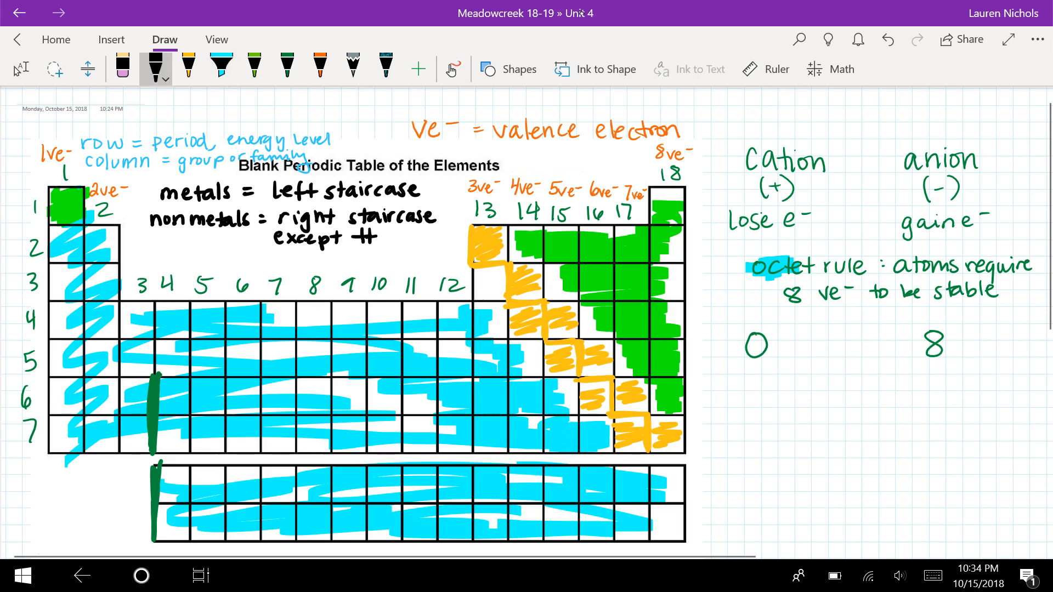
{"action": "type", "text": "metalloids = on staircase"}
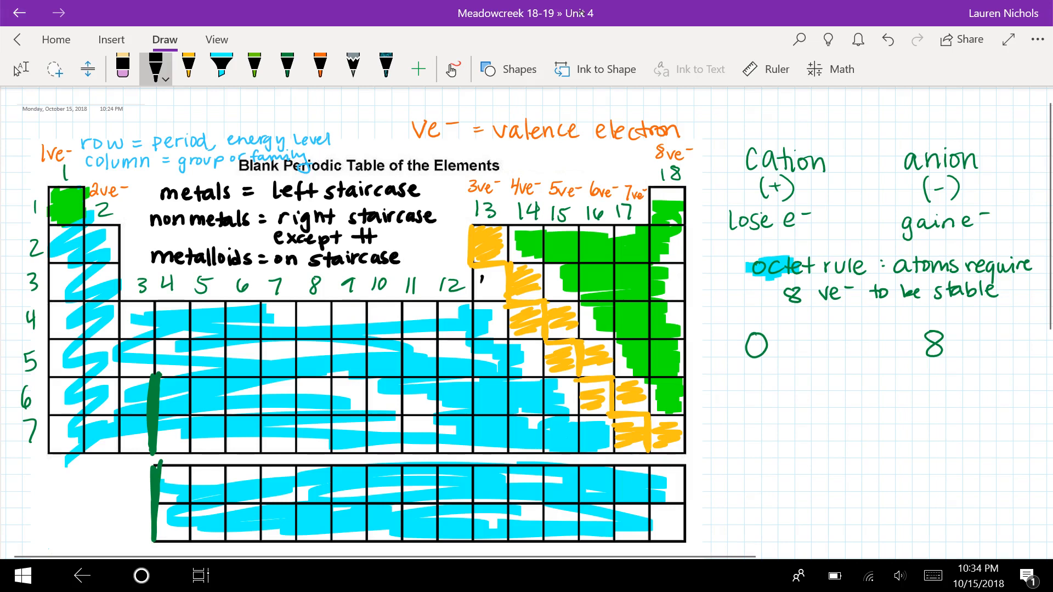
{"action": "type", "text": "Al"}
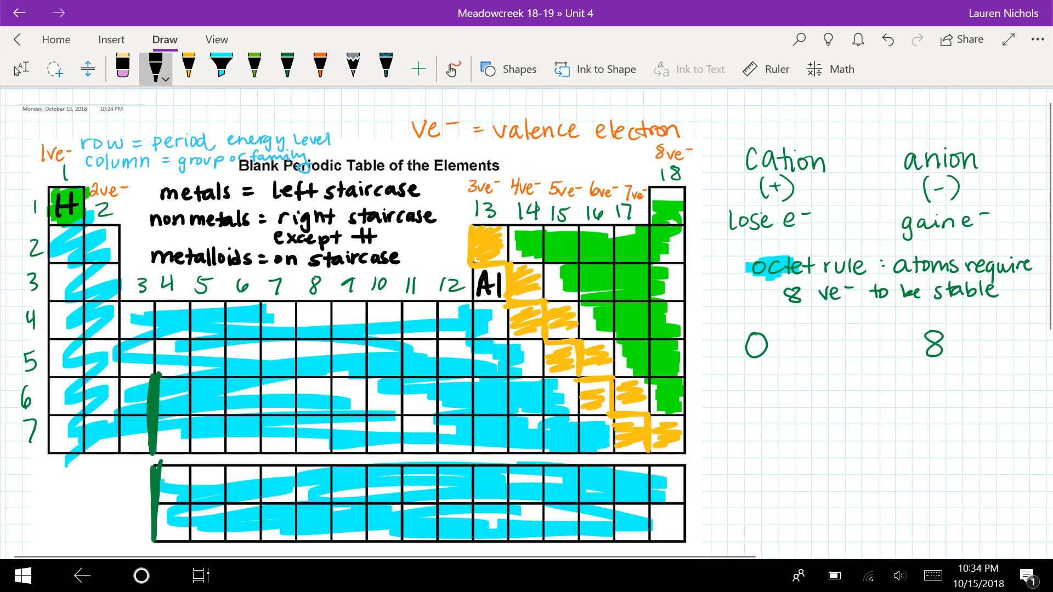
{"action": "type", "text": "except"}
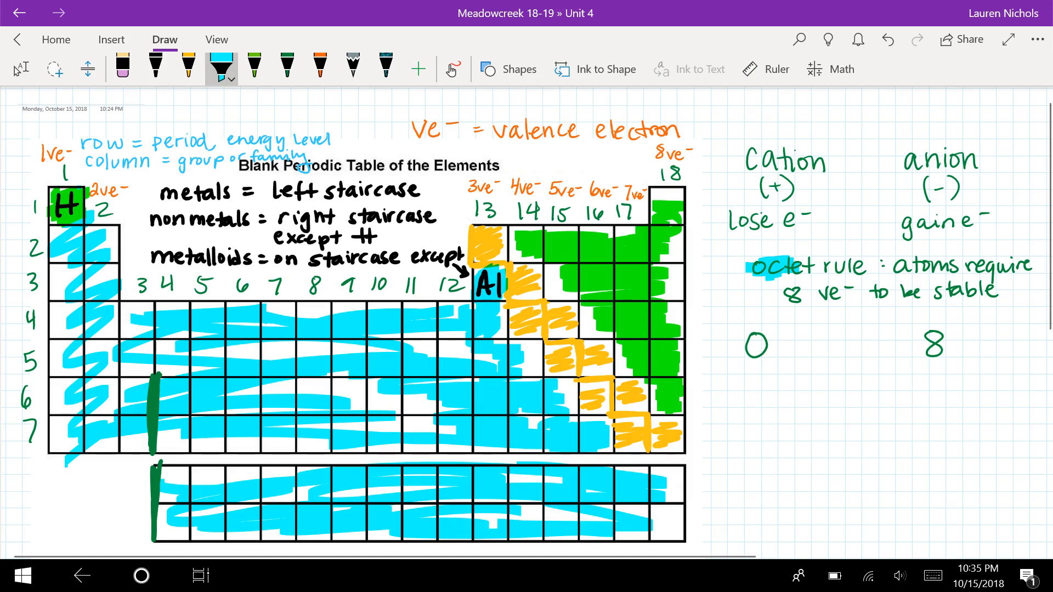
In pink ink, label groups 1 and 2 as alkali and alkaline earth metals with an arrow to group 2
{"action": "left_click", "coordinate": [155, 69]}
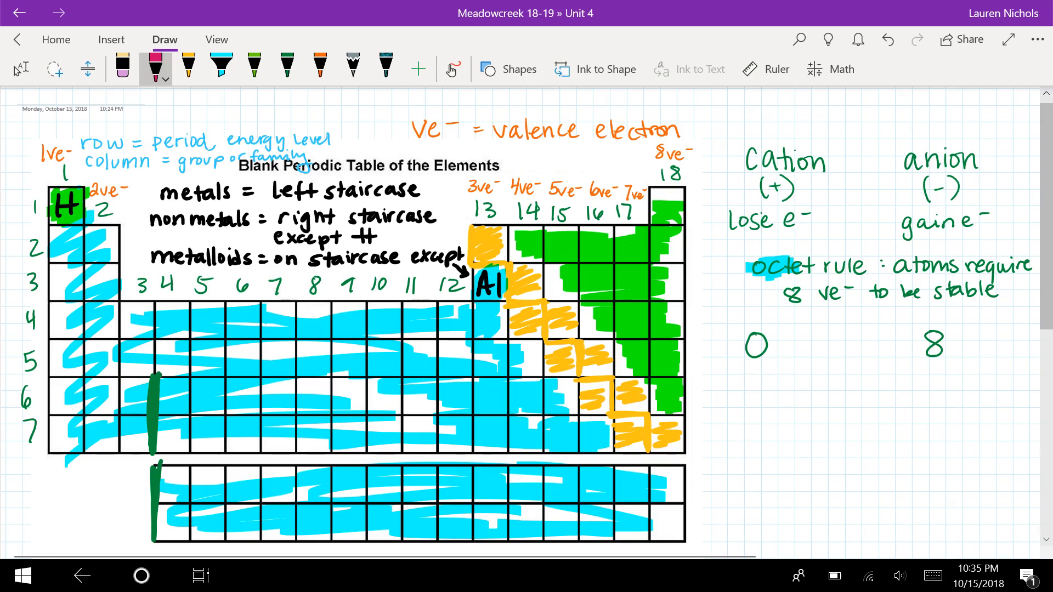
{"action": "type", "text": "alk"}
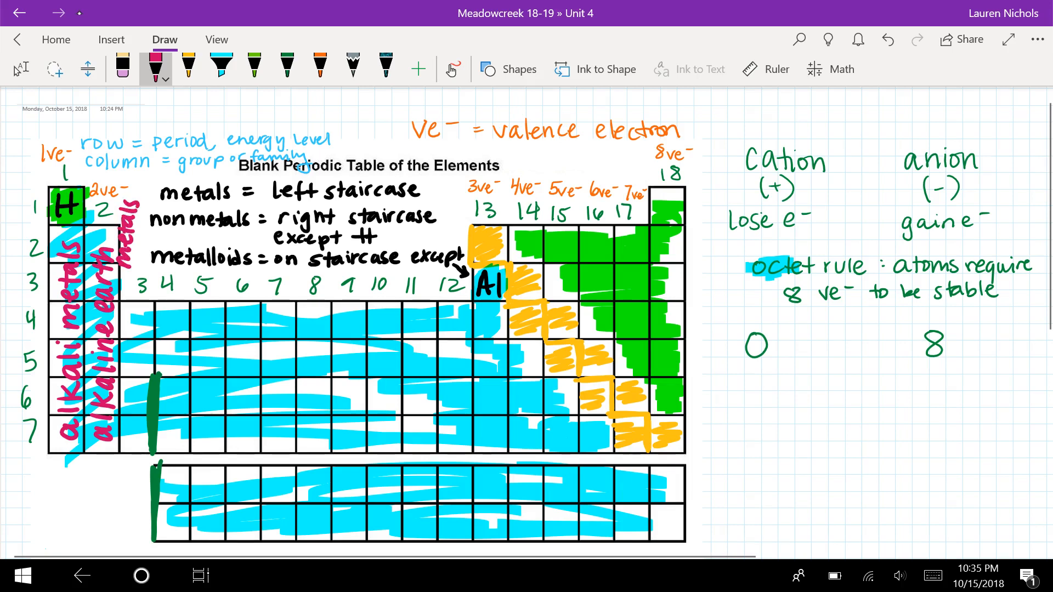
{"action": "left_click_drag", "start_coordinate": [125, 336], "coordinate": [138, 325]}
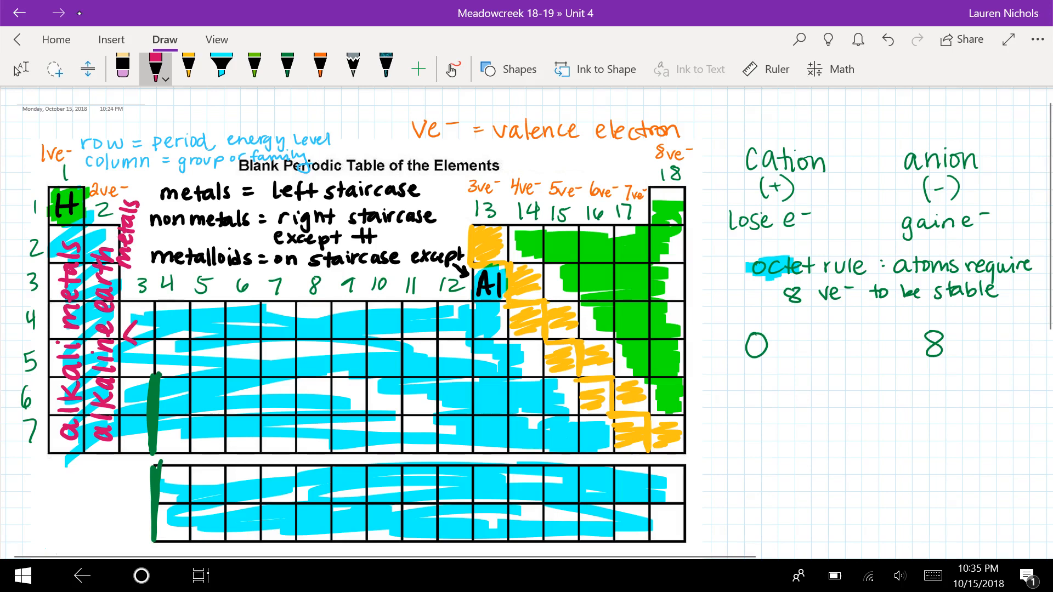
Label the middle block 'Transition metals' with arrows spanning it left and right
{"action": "left_click_drag", "start_coordinate": [248, 316], "coordinate": [124, 332]}
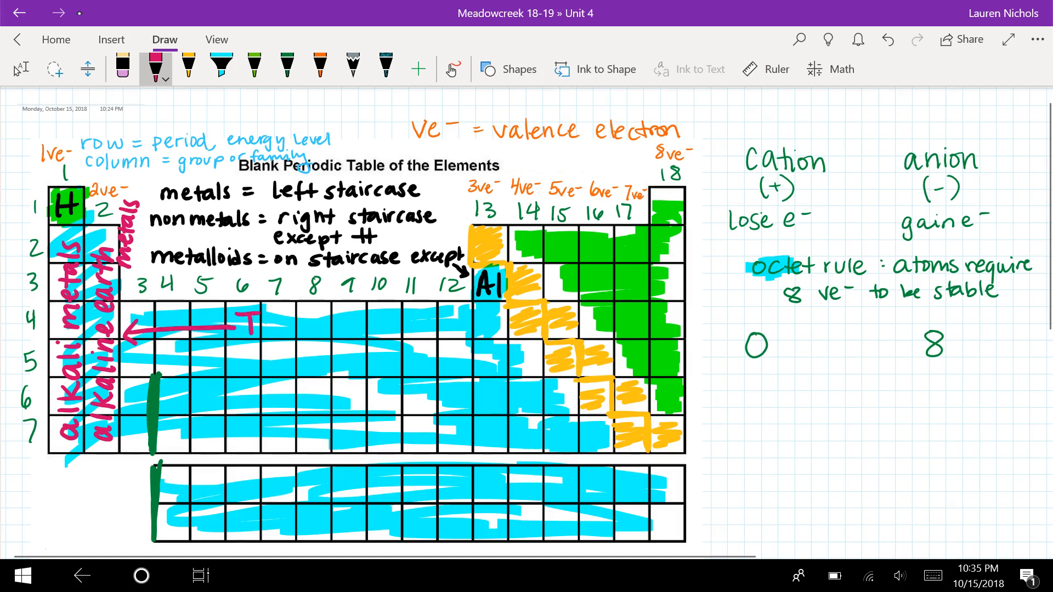
{"action": "type", "text": "Transition"}
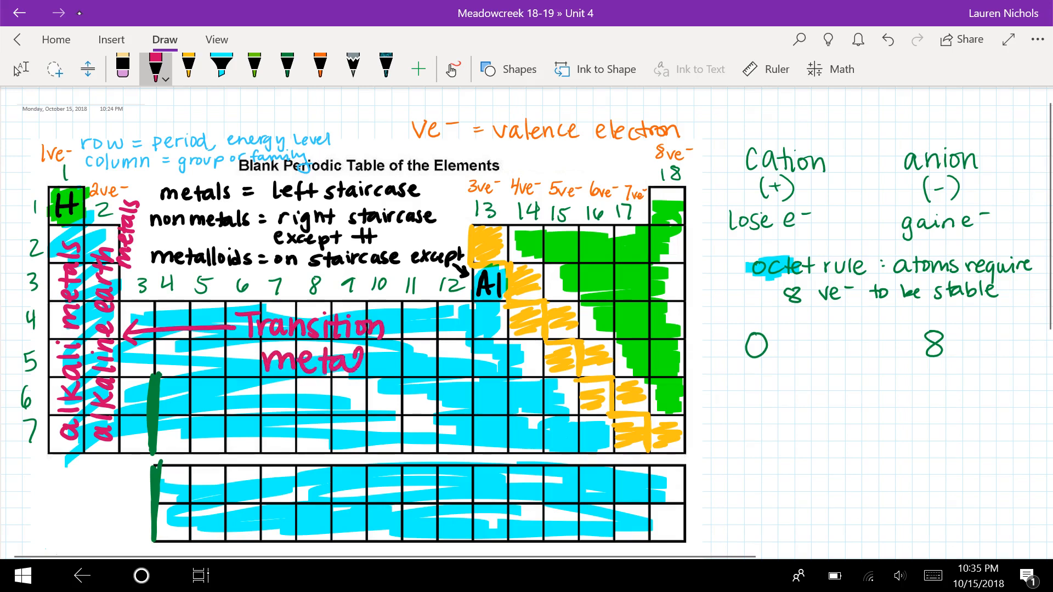
{"action": "left_click_drag", "start_coordinate": [389, 328], "coordinate": [463, 327]}
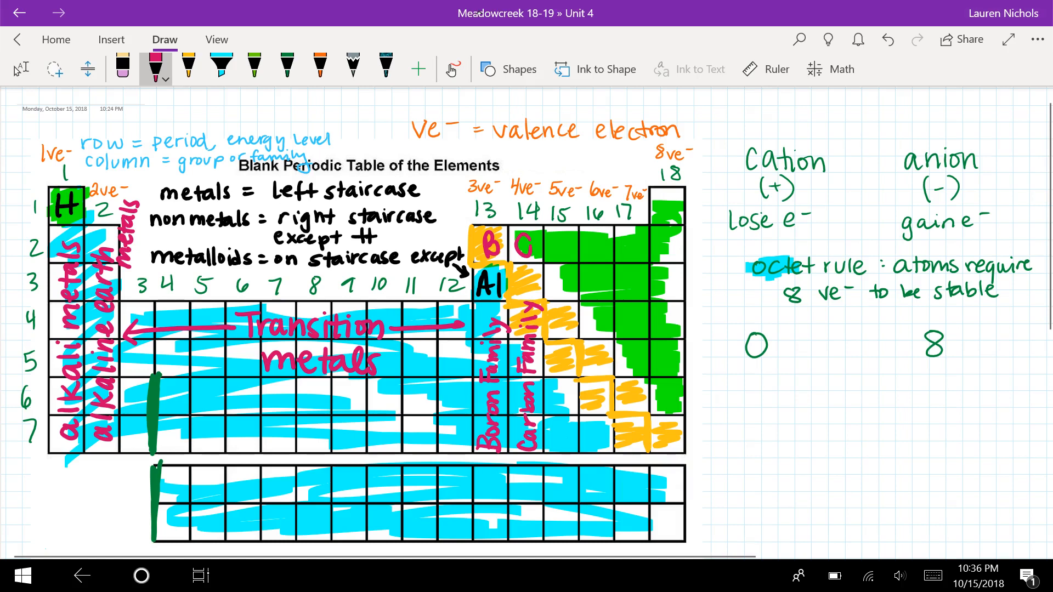
Write the Nitrogen Family and chalcogens labels down groups 15 and 16 in pink
{"action": "left_click_drag", "start_coordinate": [554, 232], "coordinate": [564, 263]}
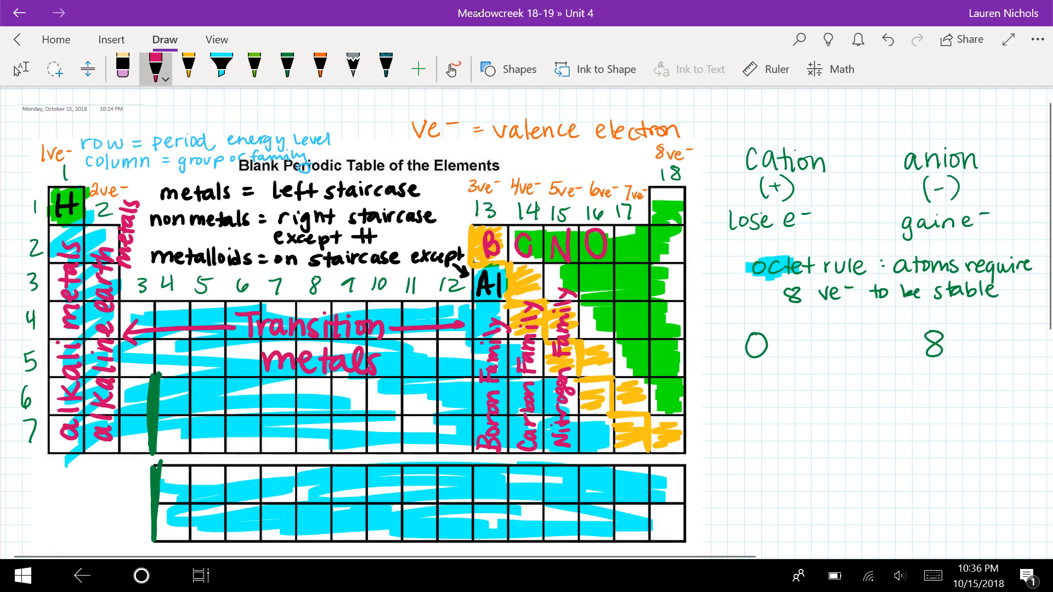
{"action": "type", "text": "cho"}
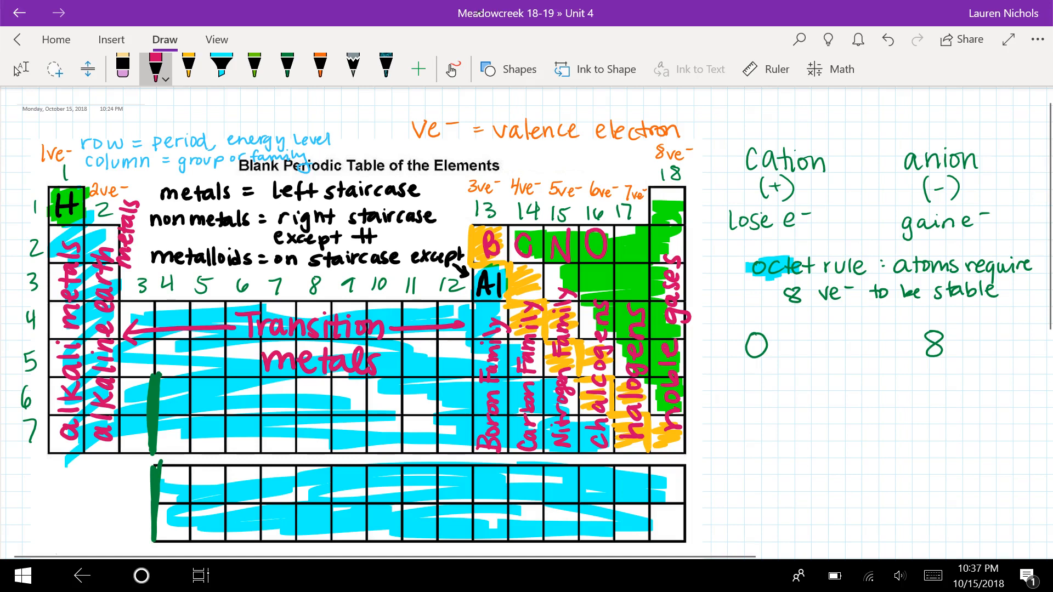
Label the bottom rows Lanthanide and actinide, braced as inner transition metals, then ready orange ink lower down
{"action": "type", "text": "LanThanide"}
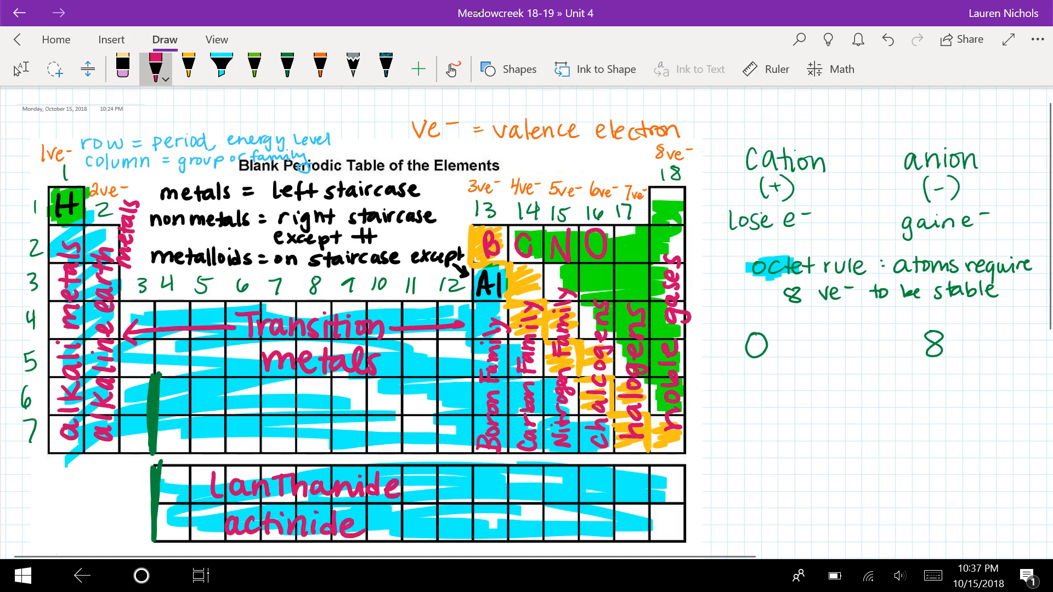
{"action": "left_click_drag", "start_coordinate": [417, 477], "coordinate": [437, 531]}
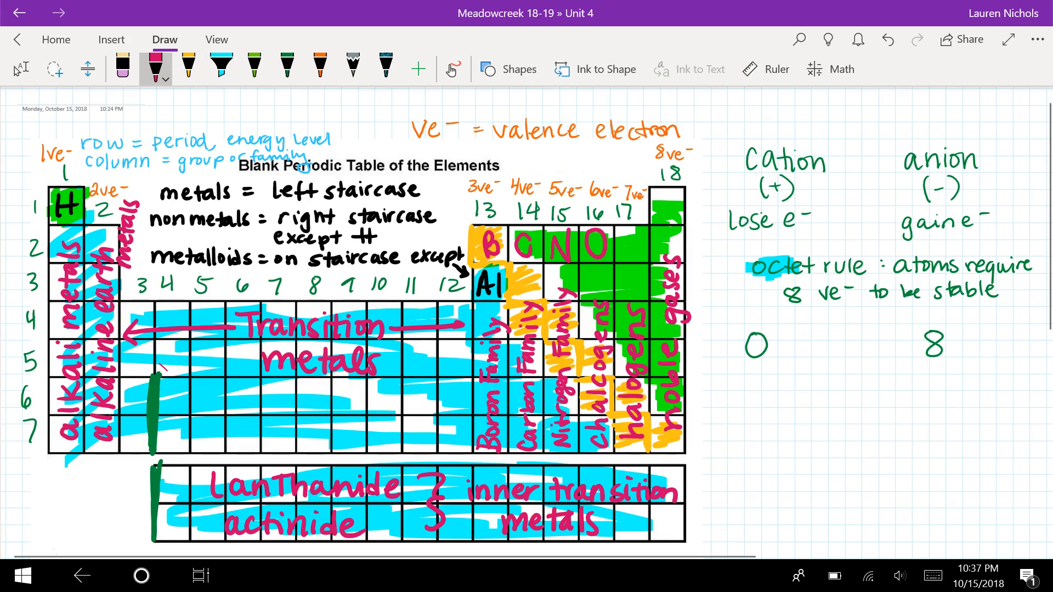
{"action": "left_click", "coordinate": [318, 67]}
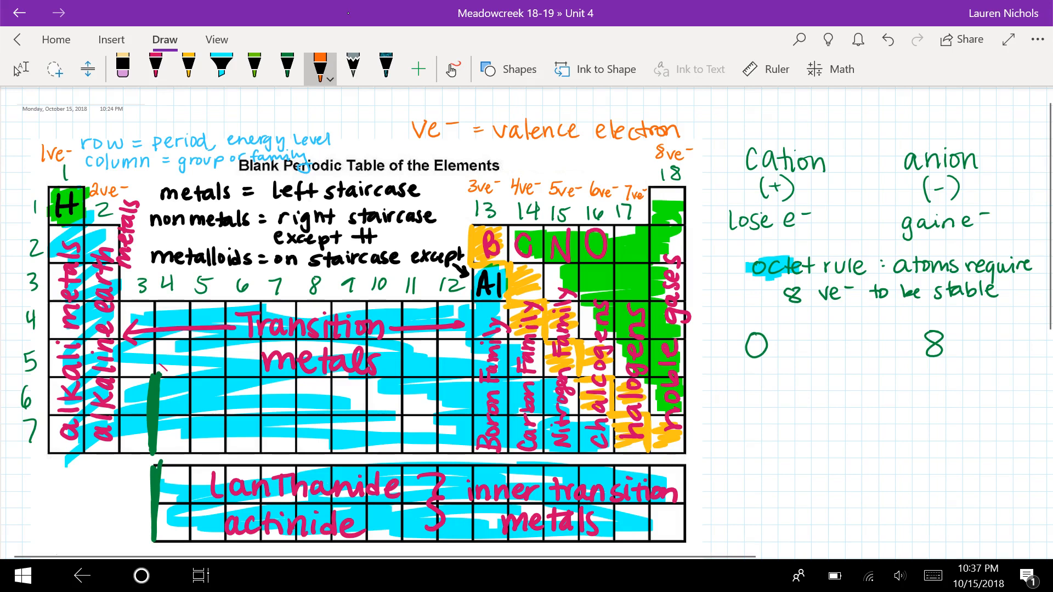
{"action": "scroll", "scroll_direction": "down", "scroll_amount": 3}
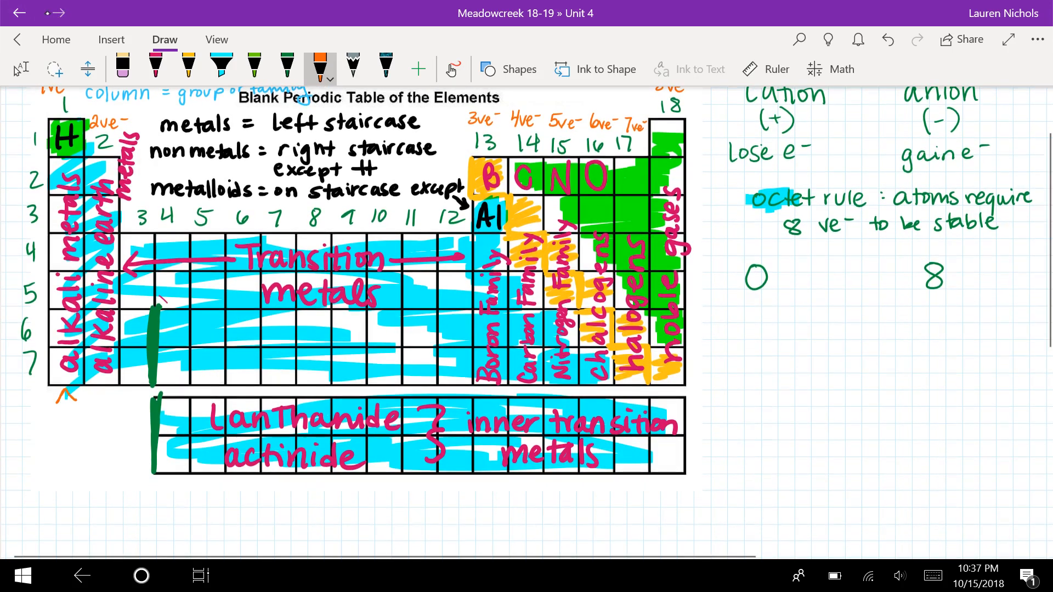
In orange, note alkali metals as 'most reactive metals' and inner transition metals as 'radioactive'
{"action": "type", "text": "m_"}
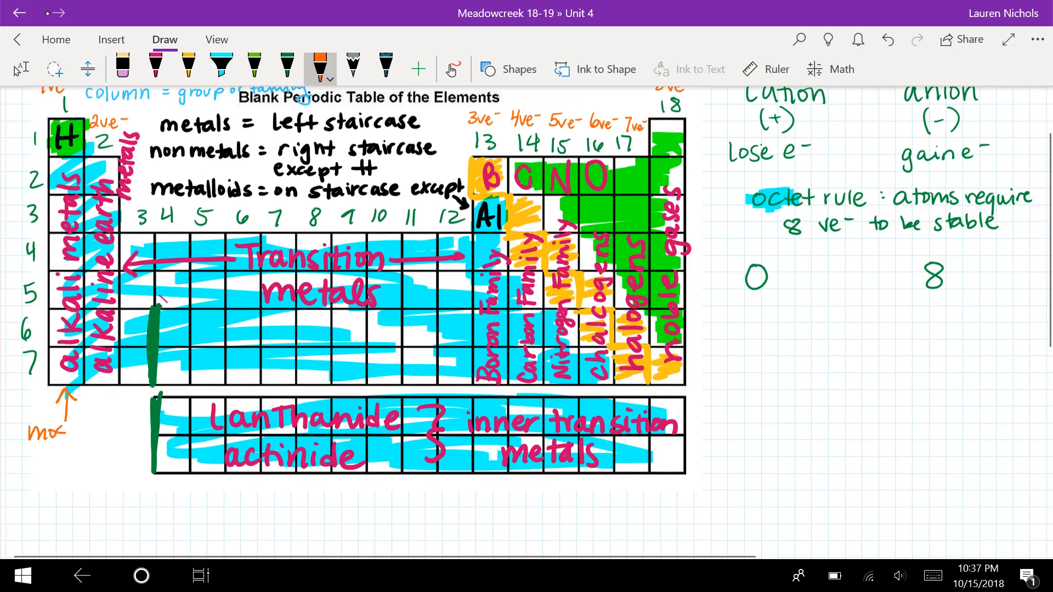
{"action": "type", "text": "most reac"}
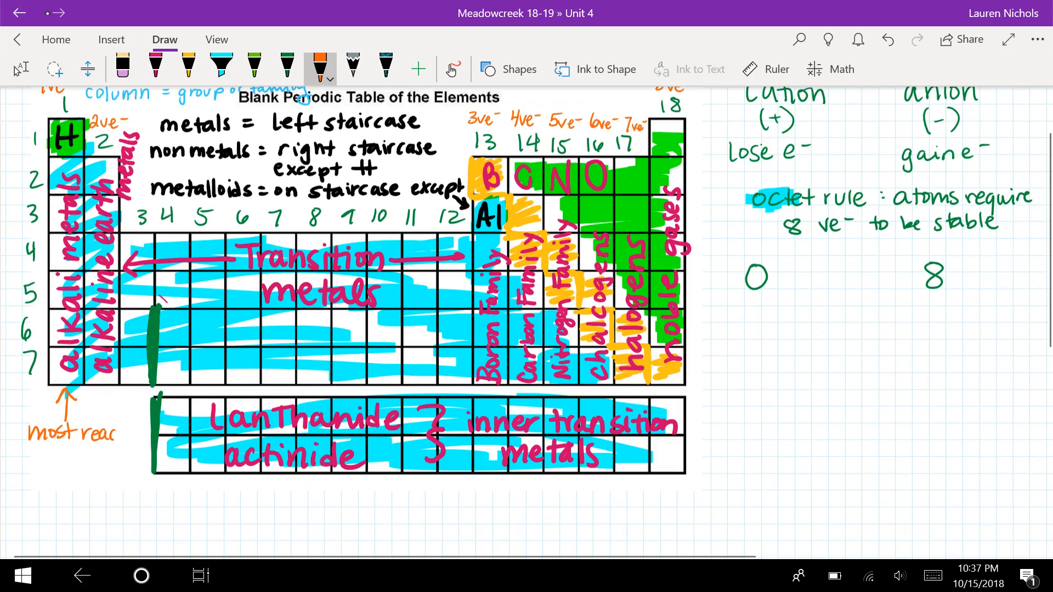
{"action": "type", "text": "tive"}
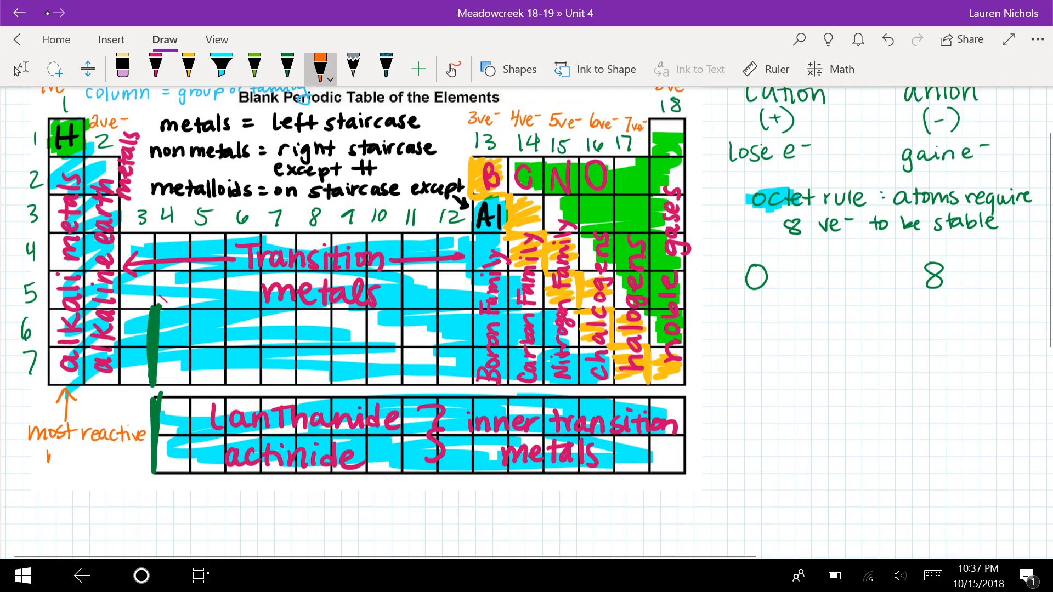
{"action": "type", "text": "metals"}
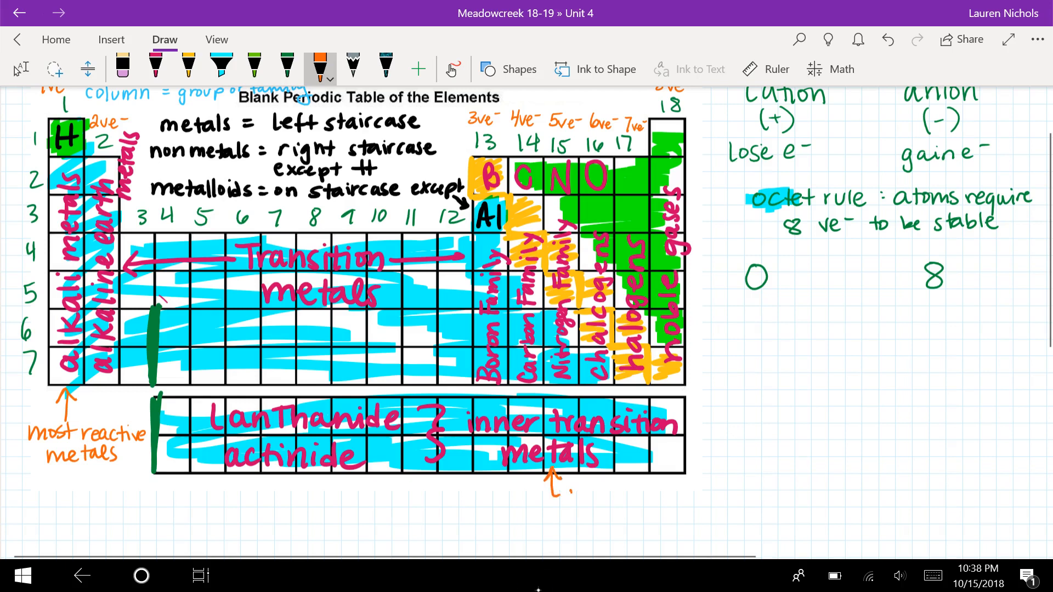
{"action": "type", "text": "radic"}
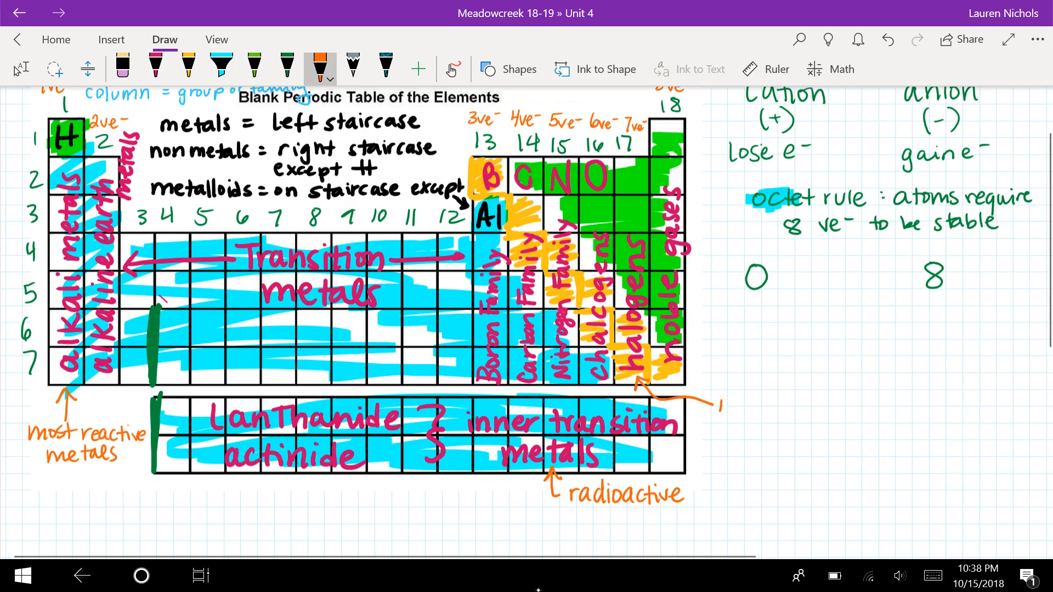
Note halogens as 'most reactive nonmetals' and, via a pointer line, noble gases 'do not react'
{"action": "type", "text": "most"}
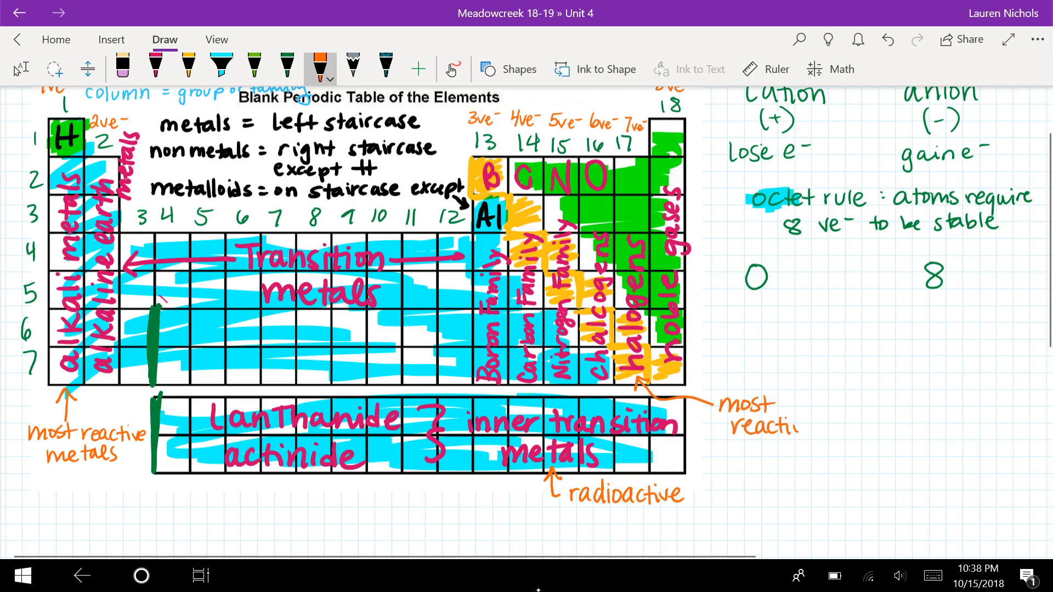
{"action": "type", "text": "nonmetals"}
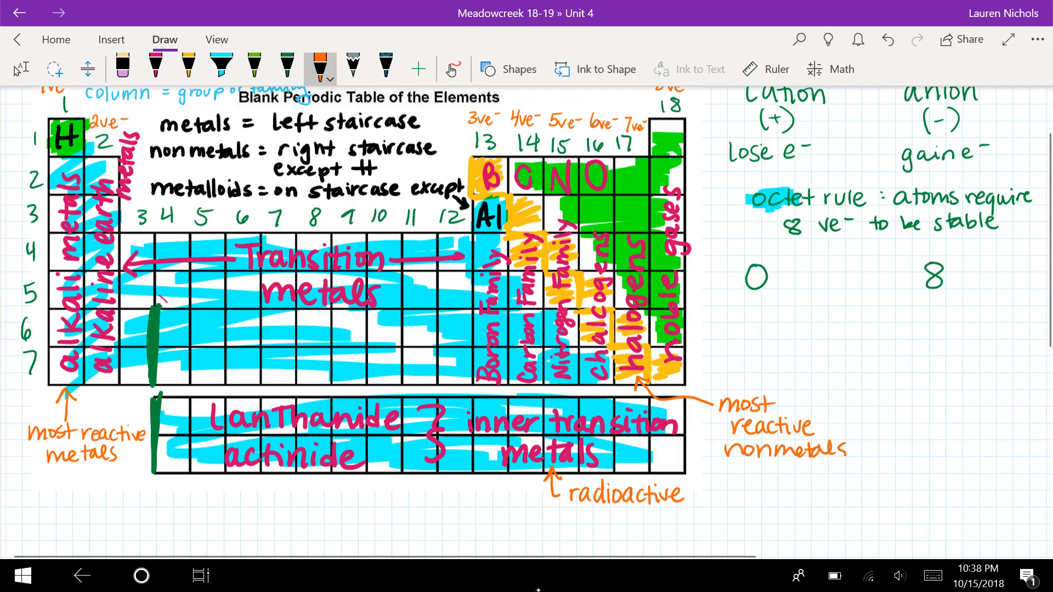
{"action": "left_click_drag", "start_coordinate": [682, 317], "coordinate": [718, 314]}
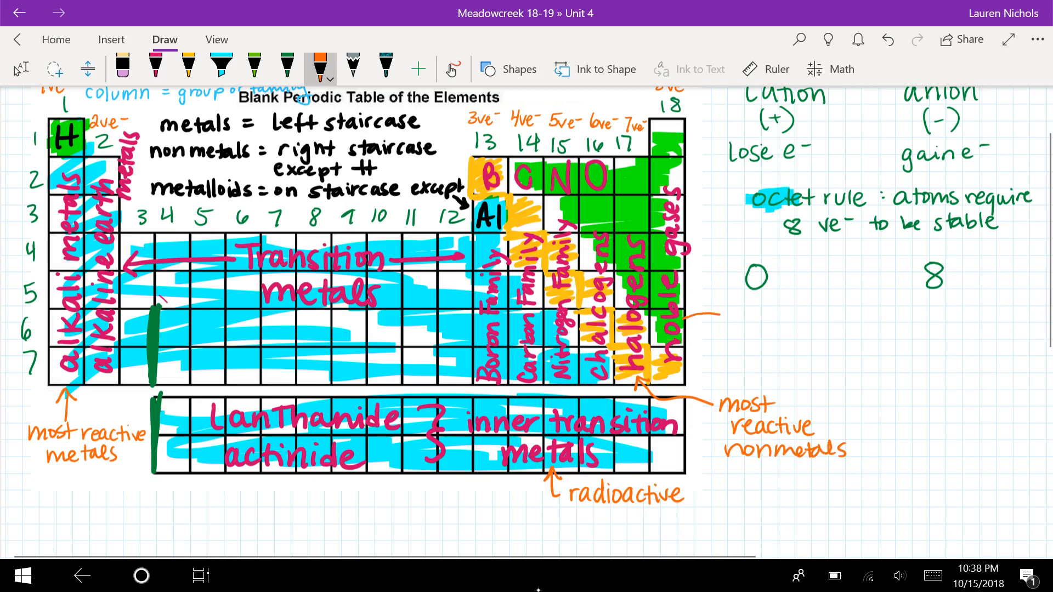
{"action": "type", "text": "dc"}
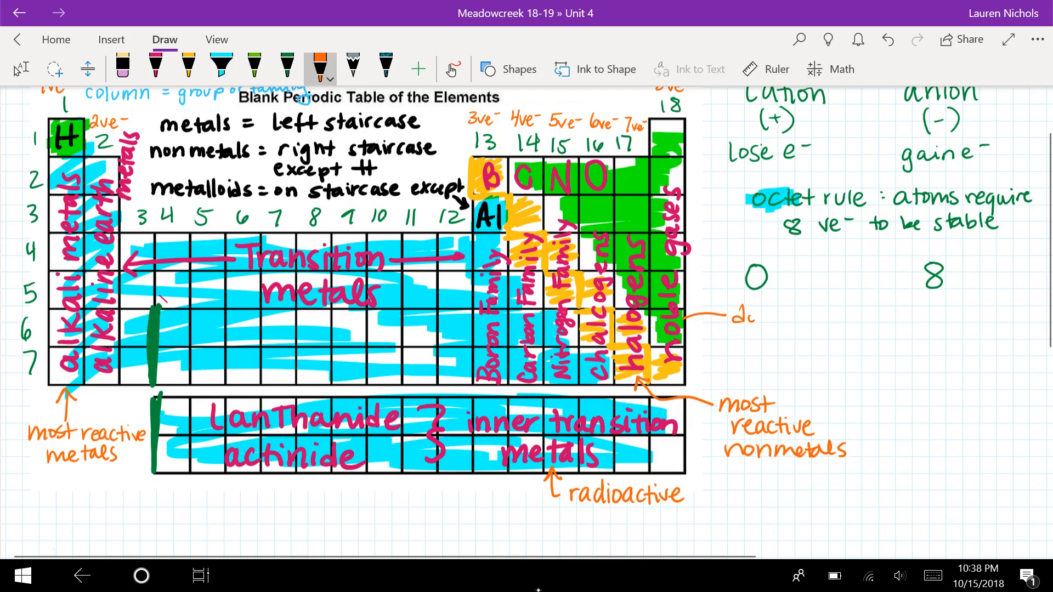
{"action": "type", "text": "do not react"}
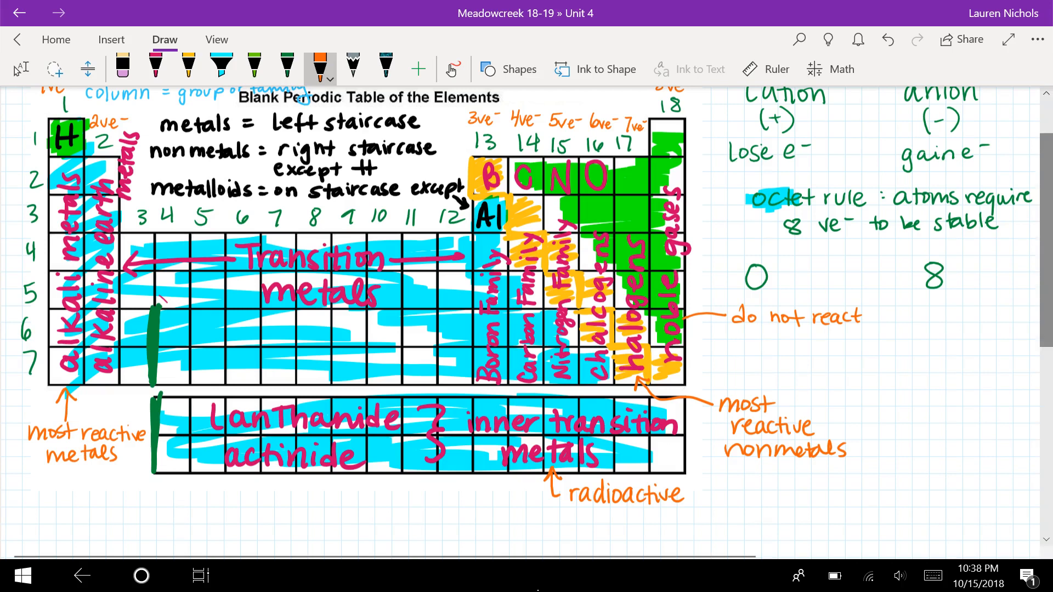
Below the table, write the rainbow headings 'metals' and 'nonmetals'
{"action": "scroll", "scroll_direction": "down", "scroll_amount": 3}
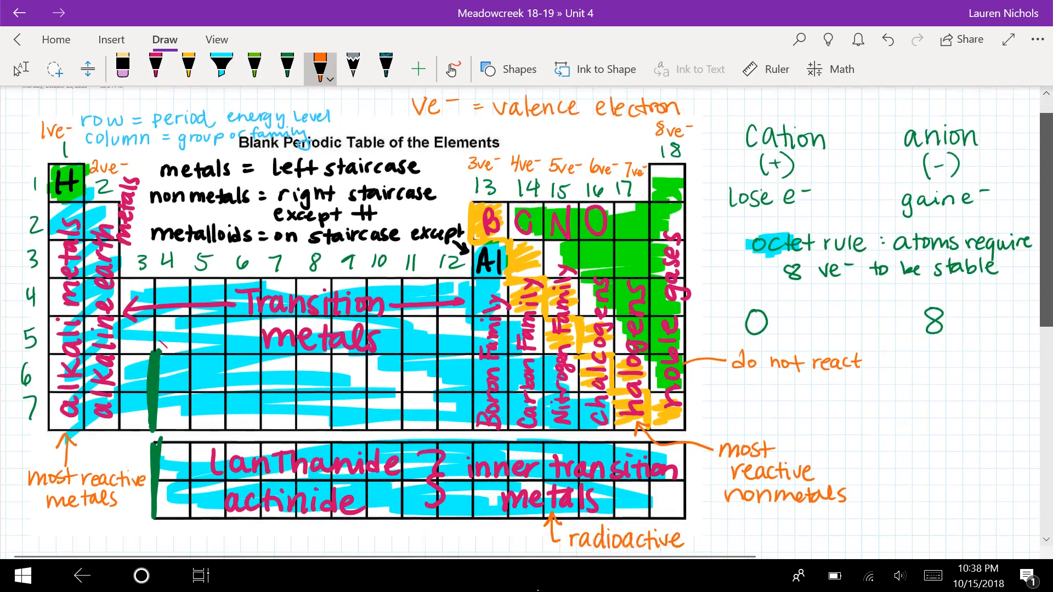
{"action": "scroll", "scroll_direction": "down", "scroll_amount": 3}
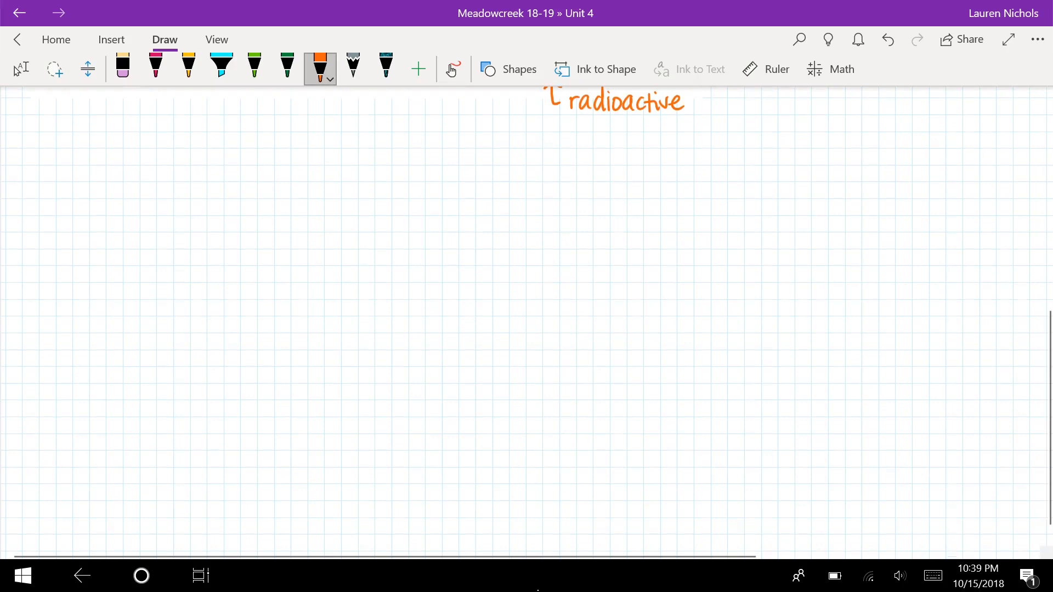
{"action": "left_click", "coordinate": [329, 75]}
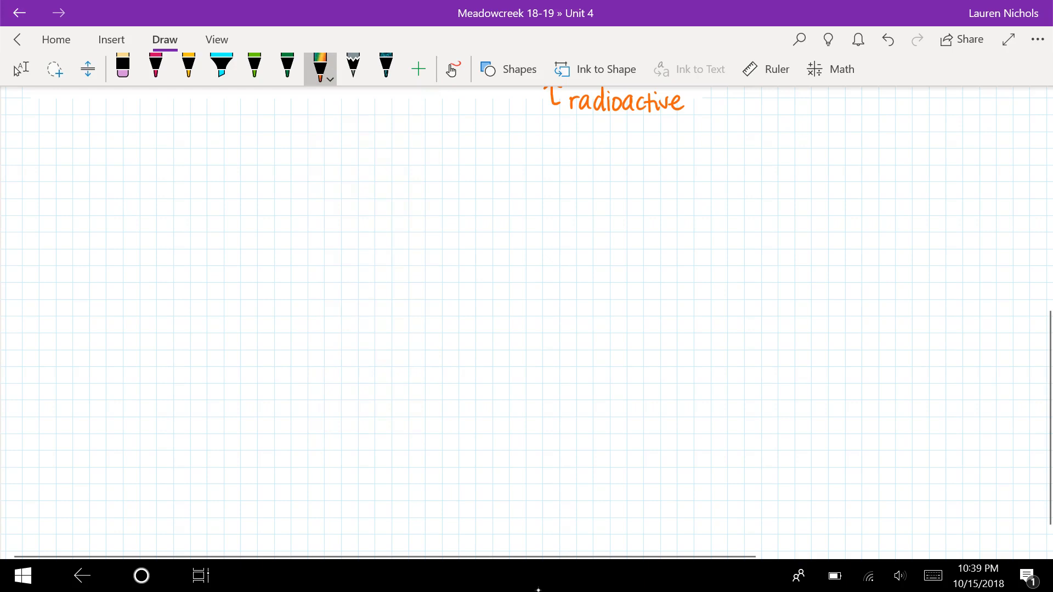
{"action": "left_click_drag", "start_coordinate": [87, 191], "coordinate": [118, 174]}
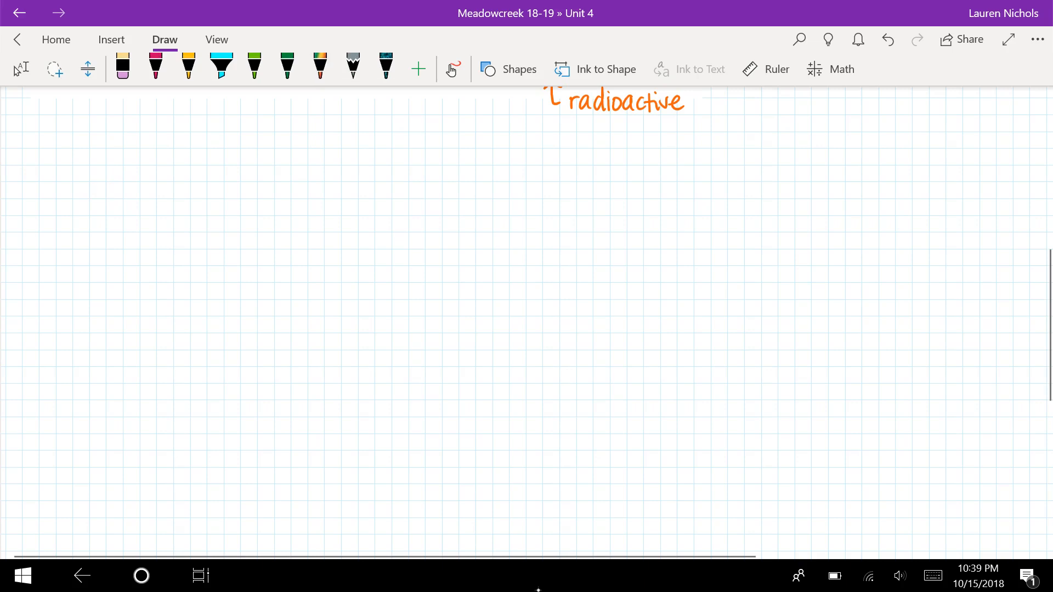
{"action": "left_click", "coordinate": [319, 67]}
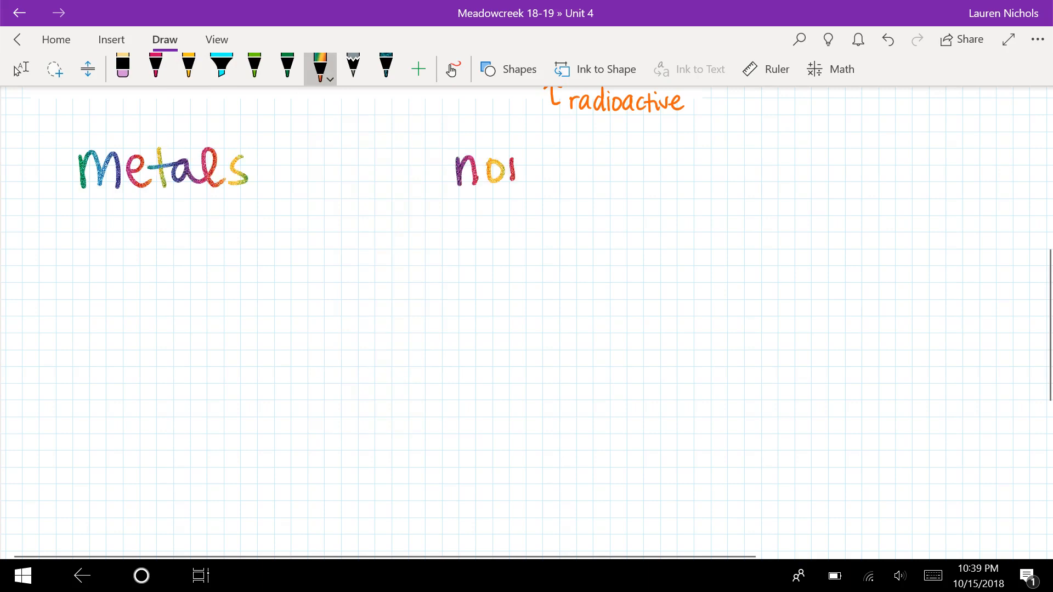
{"action": "left_click_drag", "start_coordinate": [521, 168], "coordinate": [604, 168]}
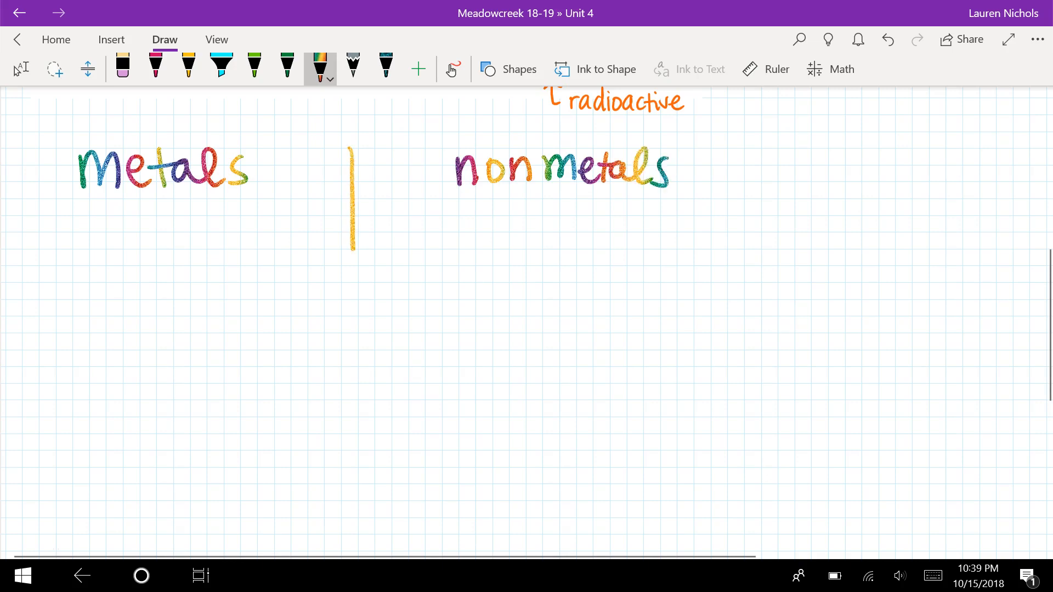
Extend the dividing line down and draw the crossbar under both headings to form the T-chart
{"action": "left_click_drag", "start_coordinate": [349, 242], "coordinate": [340, 537]}
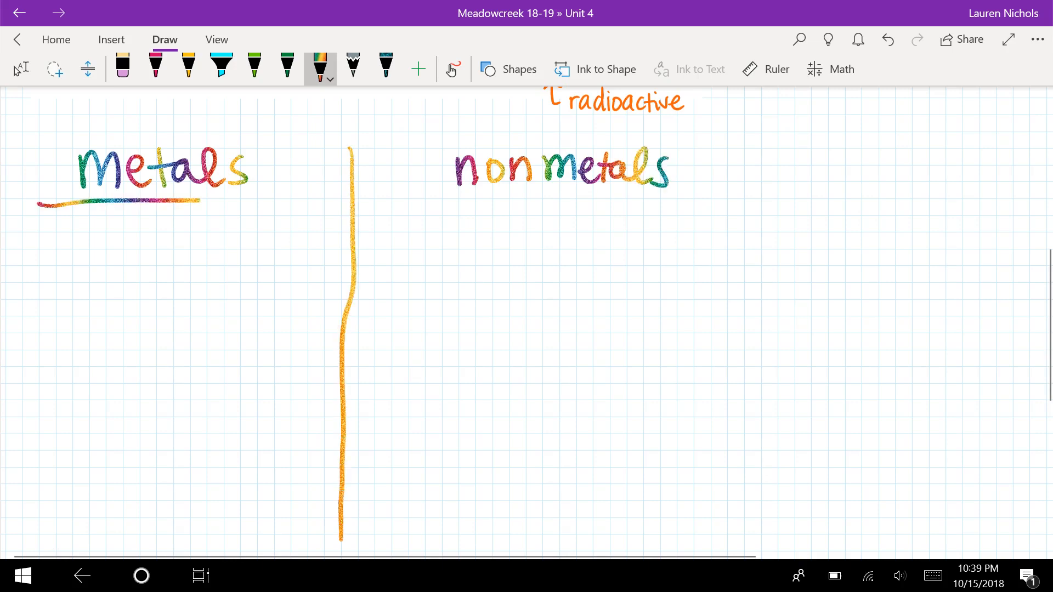
{"action": "left_click_drag", "start_coordinate": [40, 201], "coordinate": [725, 203]}
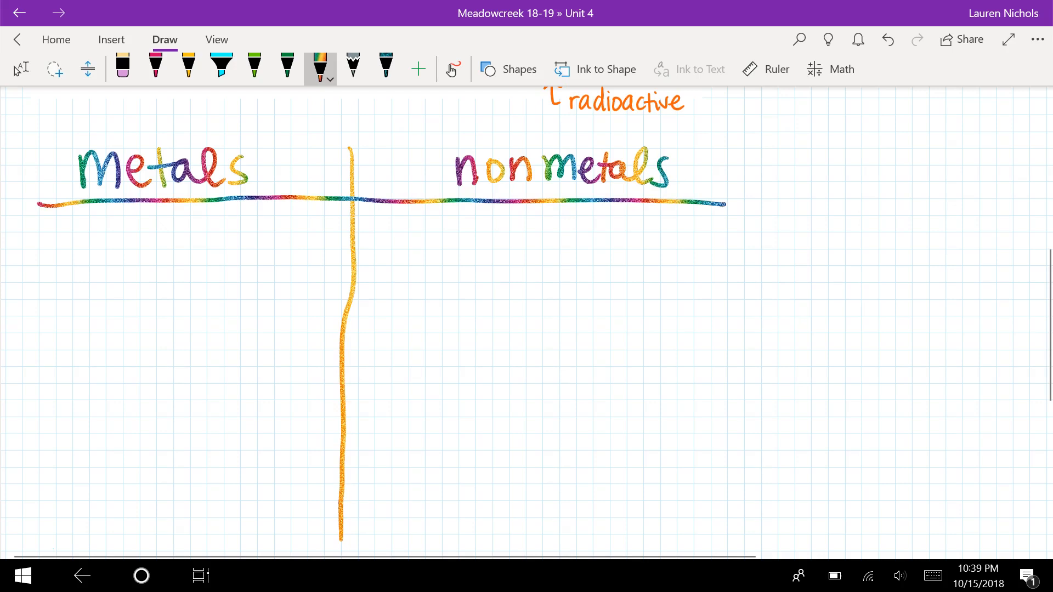
Under Metals, write 'shiny (luster)' and 'malleable (bend)'
{"action": "left_click_drag", "start_coordinate": [81, 231], "coordinate": [121, 231]}
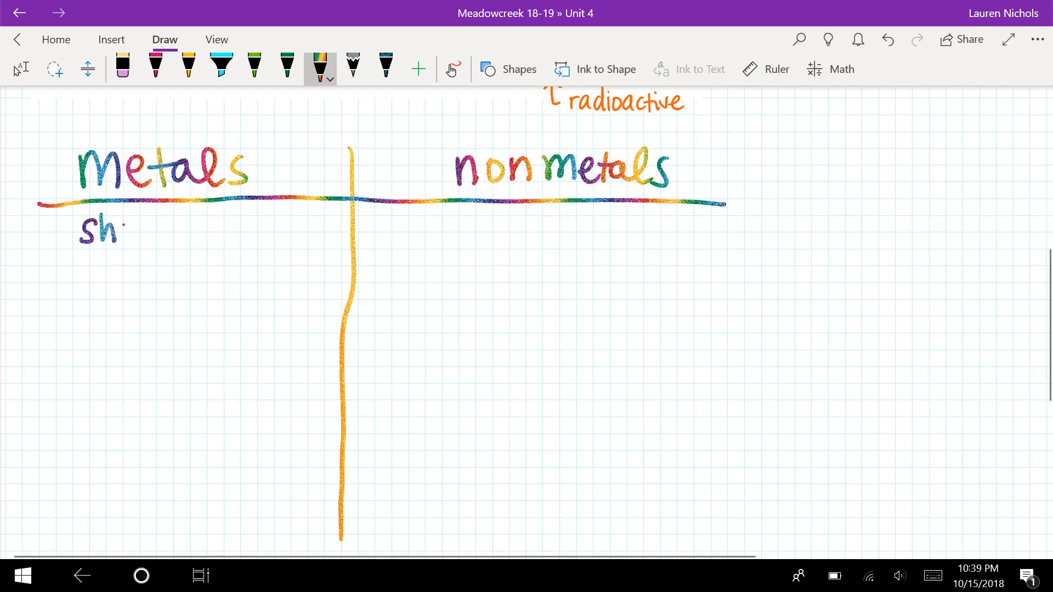
{"action": "left_click_drag", "start_coordinate": [121, 232], "coordinate": [162, 242]}
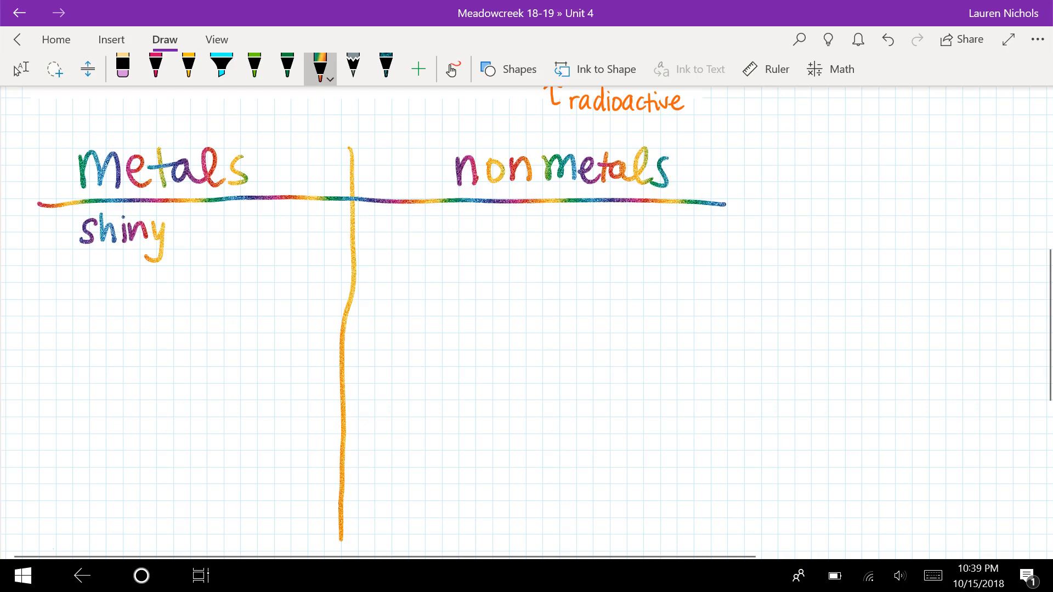
{"action": "left_click_drag", "start_coordinate": [175, 231], "coordinate": [235, 231]}
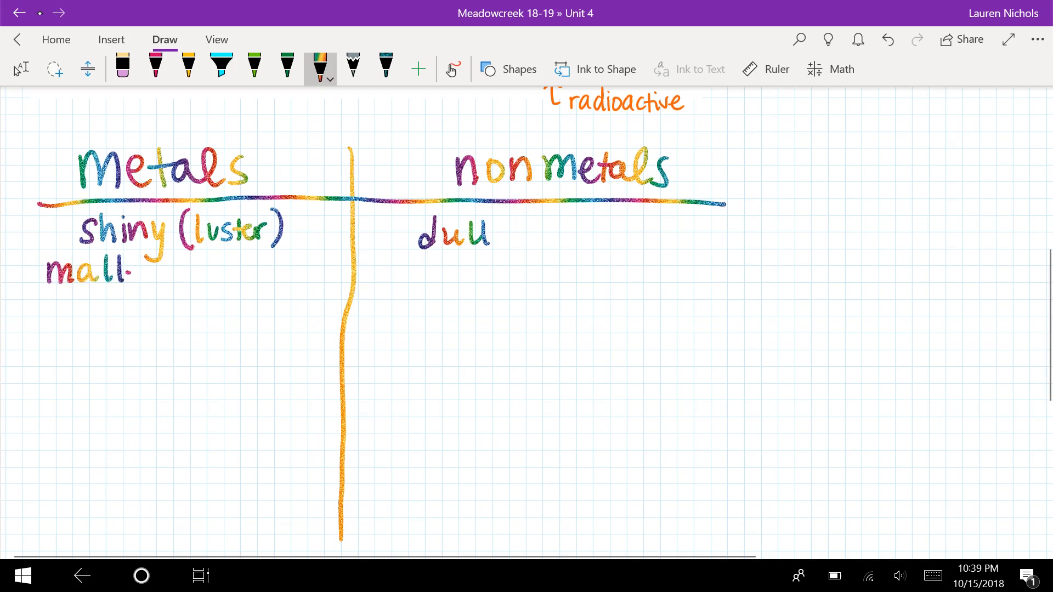
{"action": "left_click_drag", "start_coordinate": [131, 272], "coordinate": [209, 272]}
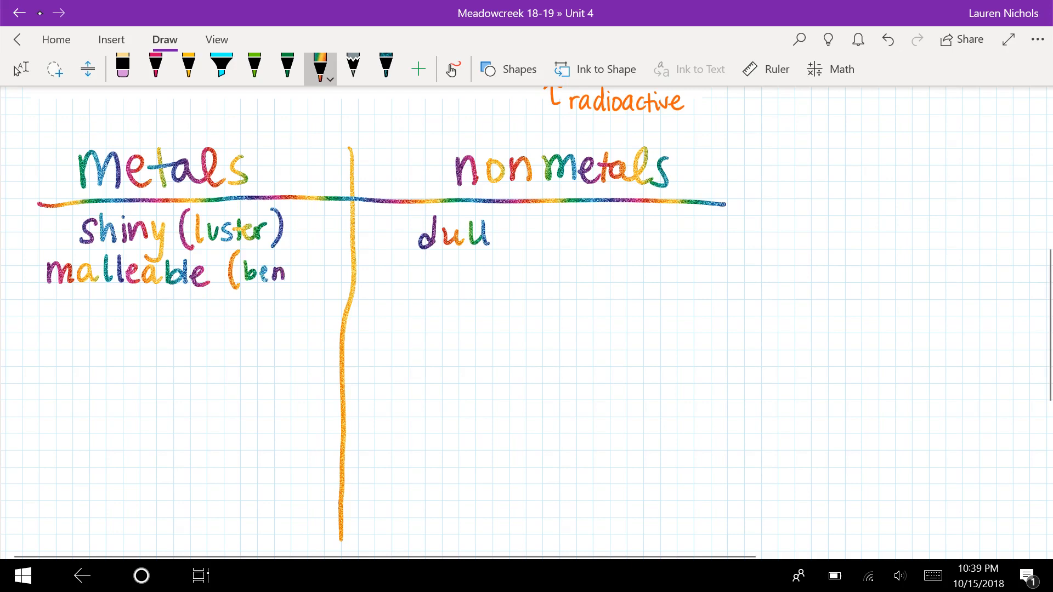
{"action": "left_click_drag", "start_coordinate": [269, 269], "coordinate": [309, 272]}
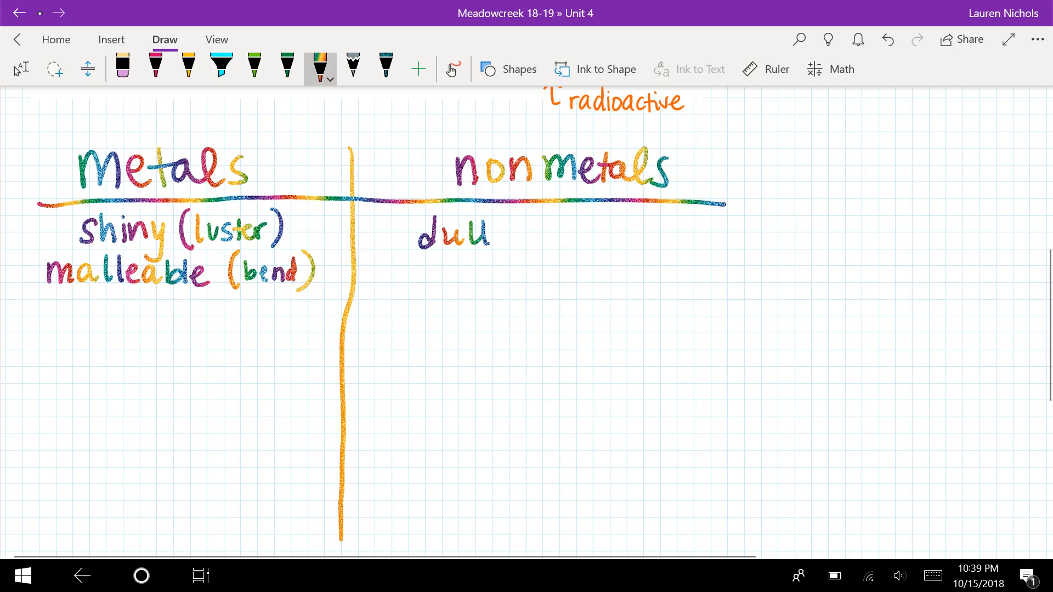
Under nonmetals, write 'brittle (breaks easily)' beside dull
{"action": "left_click_drag", "start_coordinate": [416, 275], "coordinate": [476, 275]}
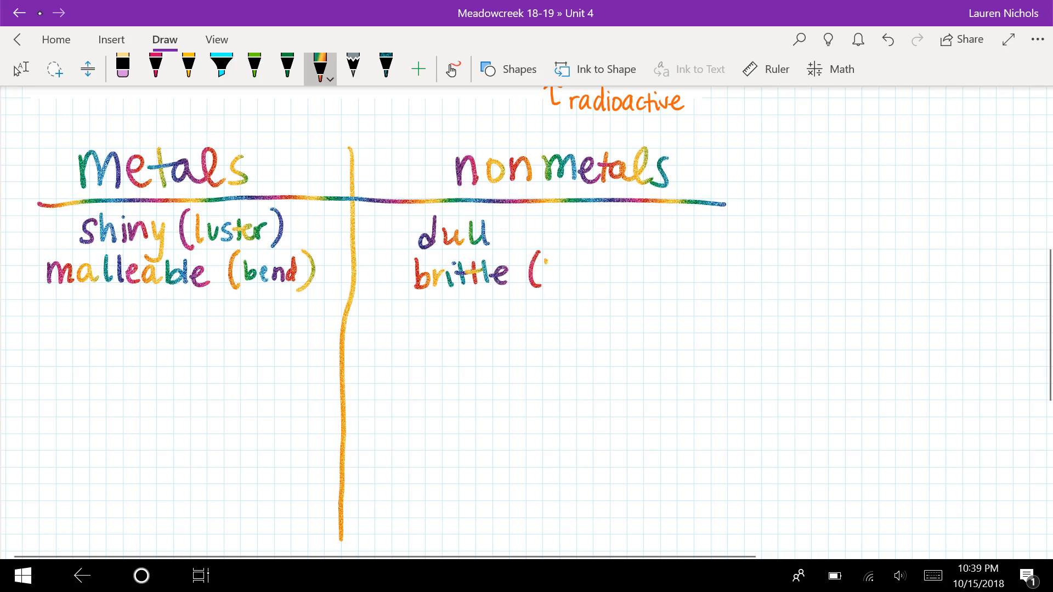
{"action": "left_click_drag", "start_coordinate": [547, 272], "coordinate": [614, 272]}
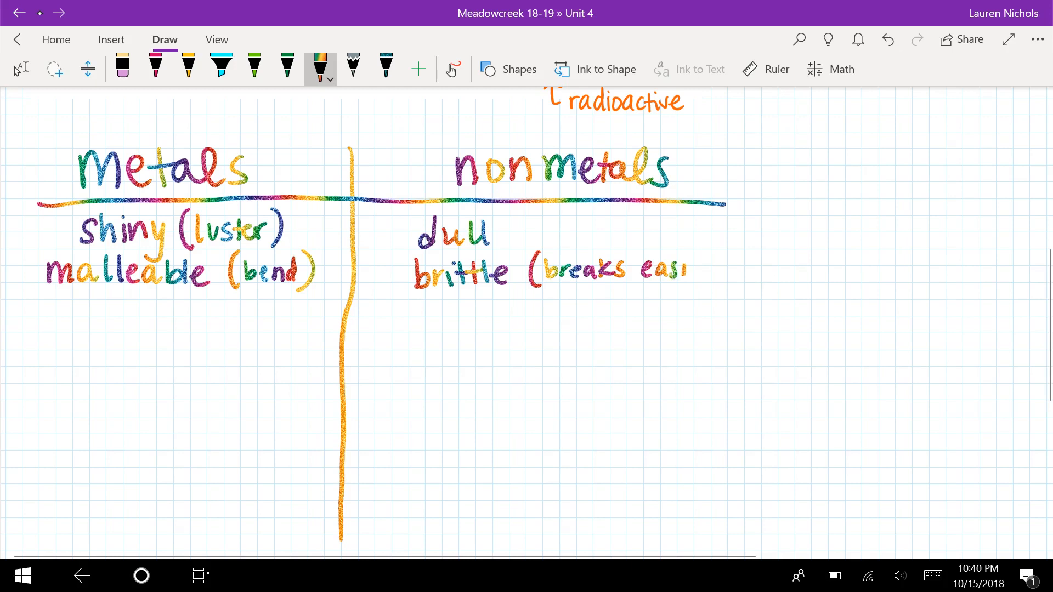
{"action": "left_click_drag", "start_coordinate": [675, 269], "coordinate": [722, 272]}
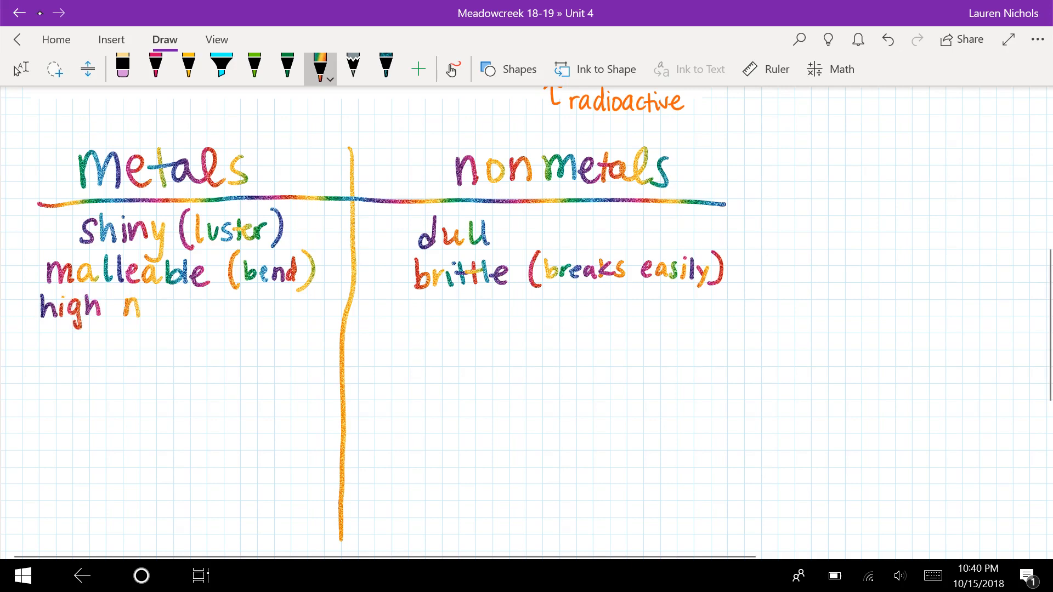
Add 'high melting point' for metals and begin 'low melting' for nonmetals
{"action": "left_click_drag", "start_coordinate": [121, 306], "coordinate": [211, 308]}
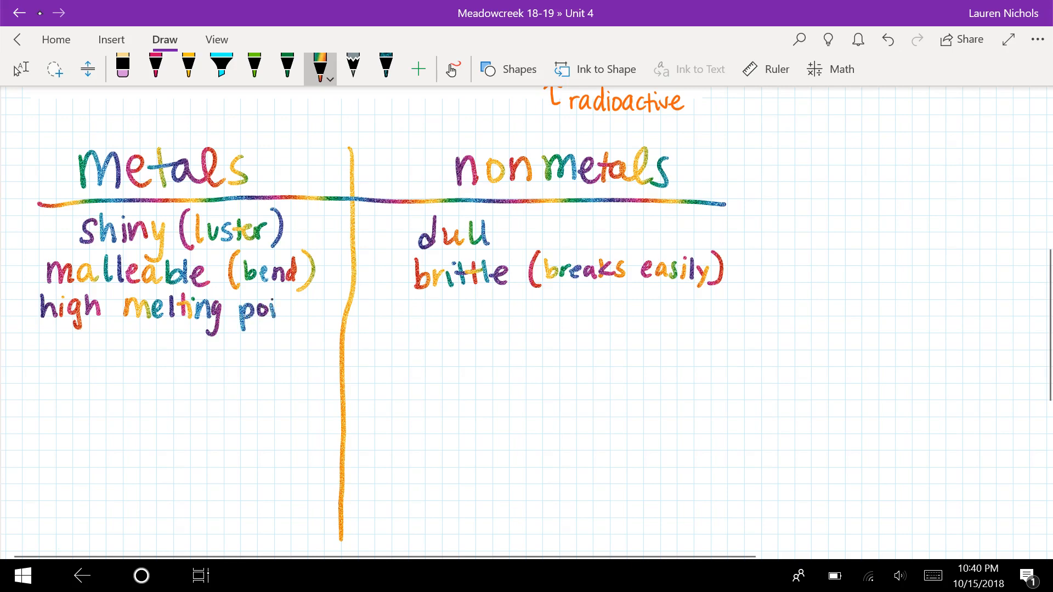
{"action": "left_click_drag", "start_coordinate": [276, 309], "coordinate": [305, 309]}
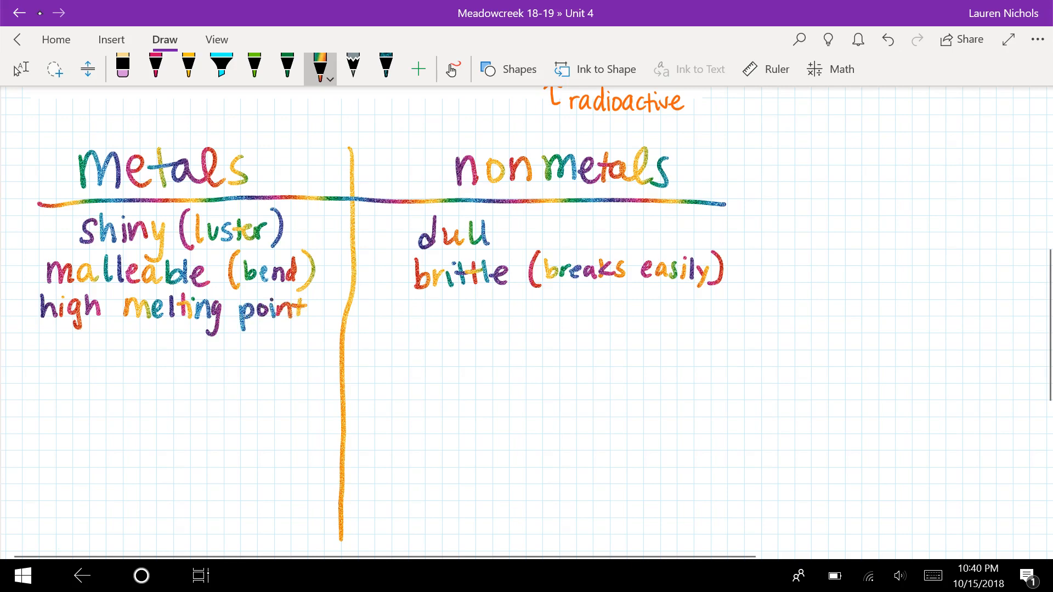
{"action": "left_click_drag", "start_coordinate": [392, 312], "coordinate": [413, 323]}
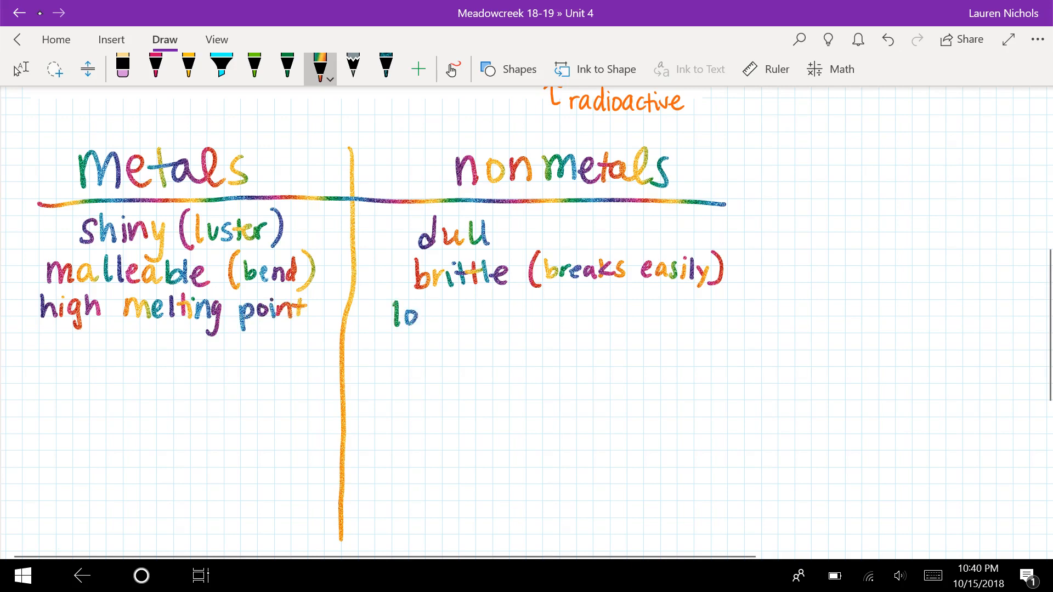
{"action": "left_click_drag", "start_coordinate": [407, 314], "coordinate": [509, 315]}
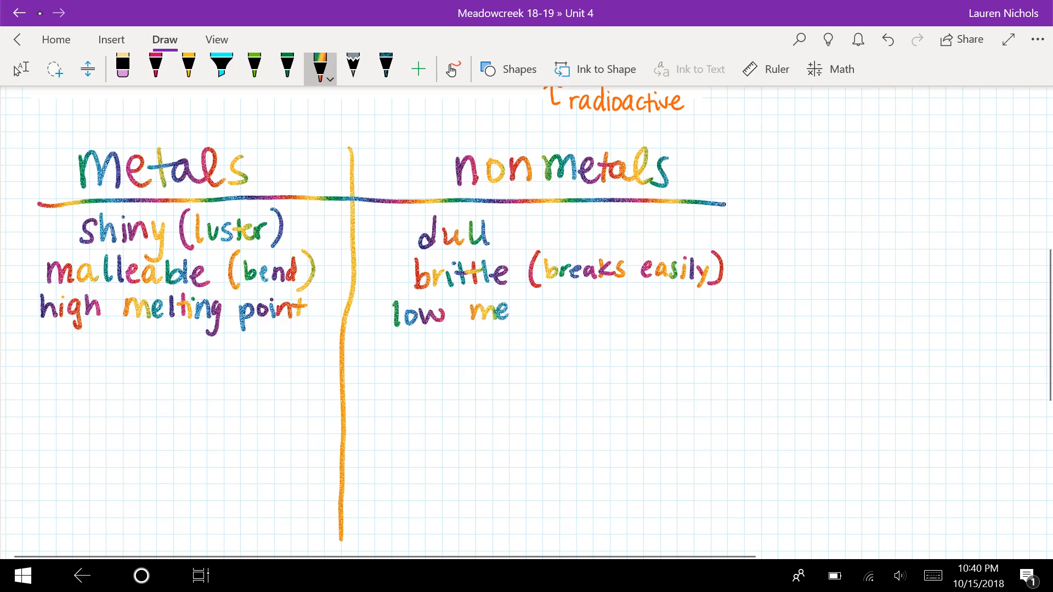
{"action": "left_click_drag", "start_coordinate": [511, 316], "coordinate": [584, 322]}
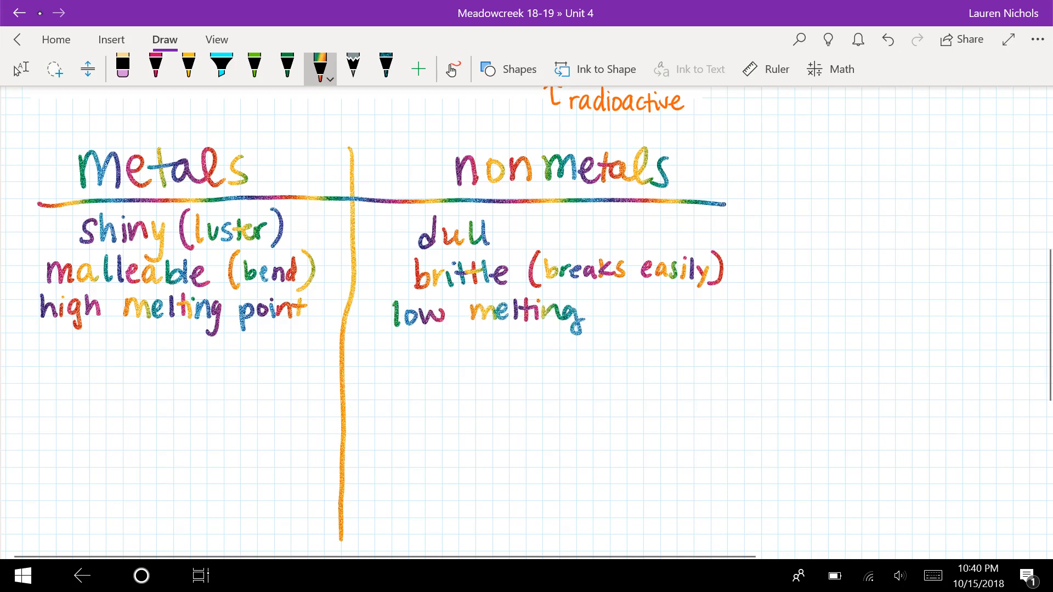
Finish 'low melting point' and add the states-of-matter entries, solids except Hg for metals
{"action": "left_click_drag", "start_coordinate": [595, 312], "coordinate": [668, 312]}
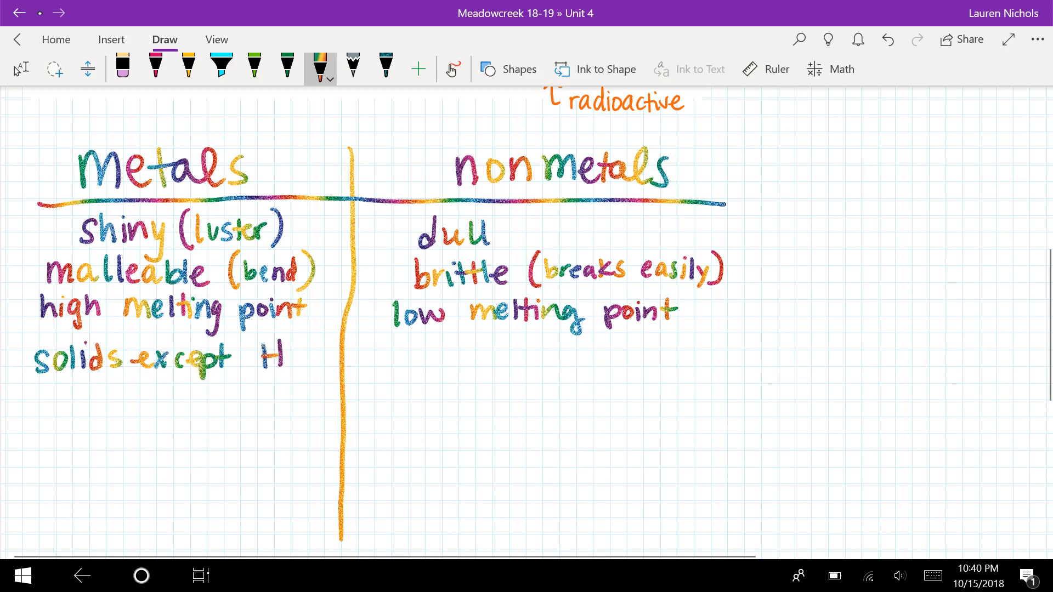
{"action": "type", "text": "g"}
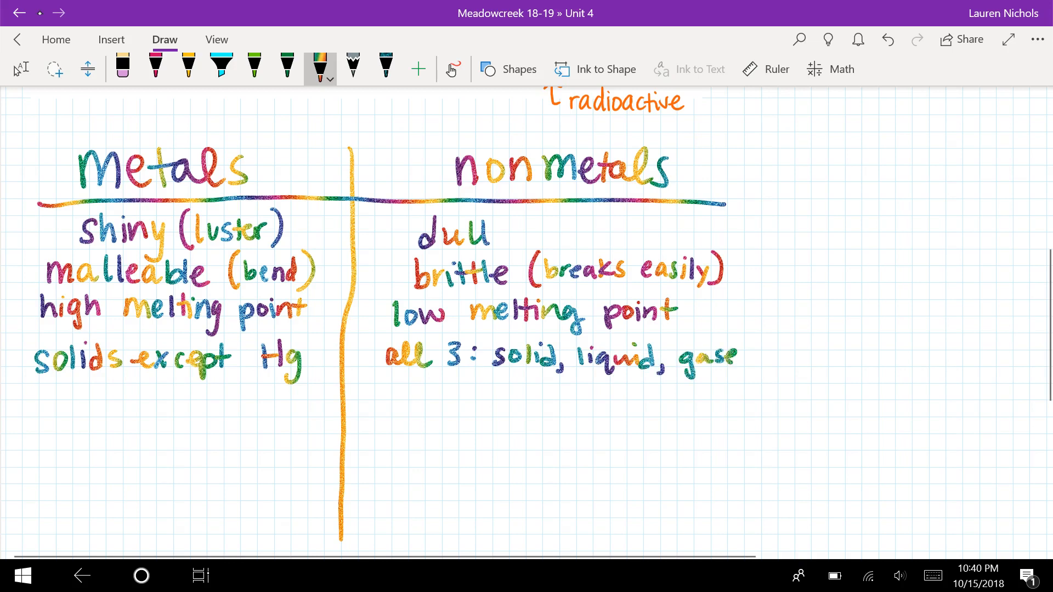
{"action": "type", "text": "s"}
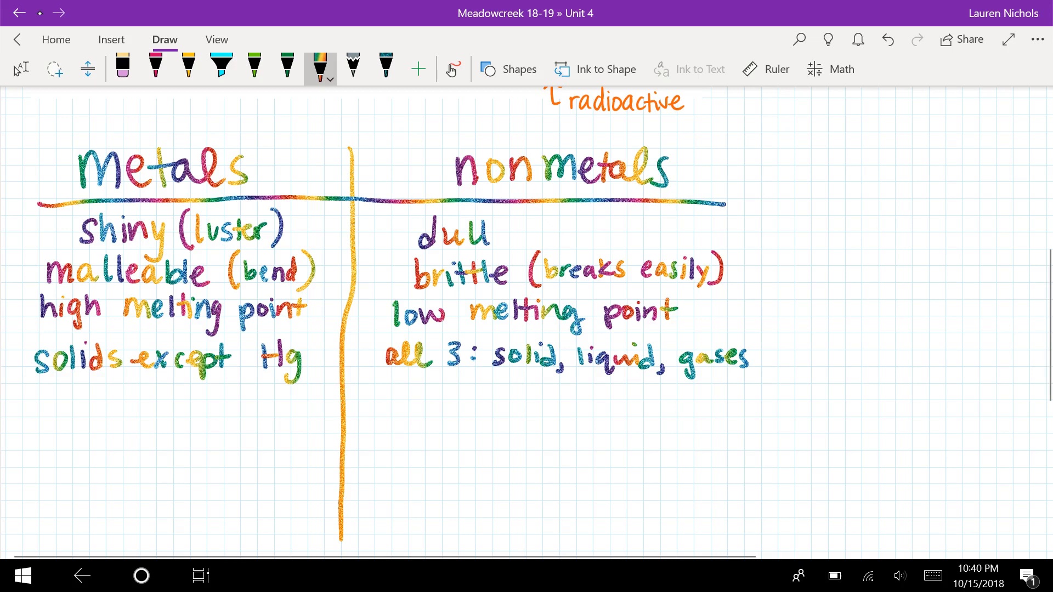
Write 'react with acid' under metals and 'do not react with acid' under nonmetals
{"action": "left_click_drag", "start_coordinate": [44, 396], "coordinate": [71, 403]}
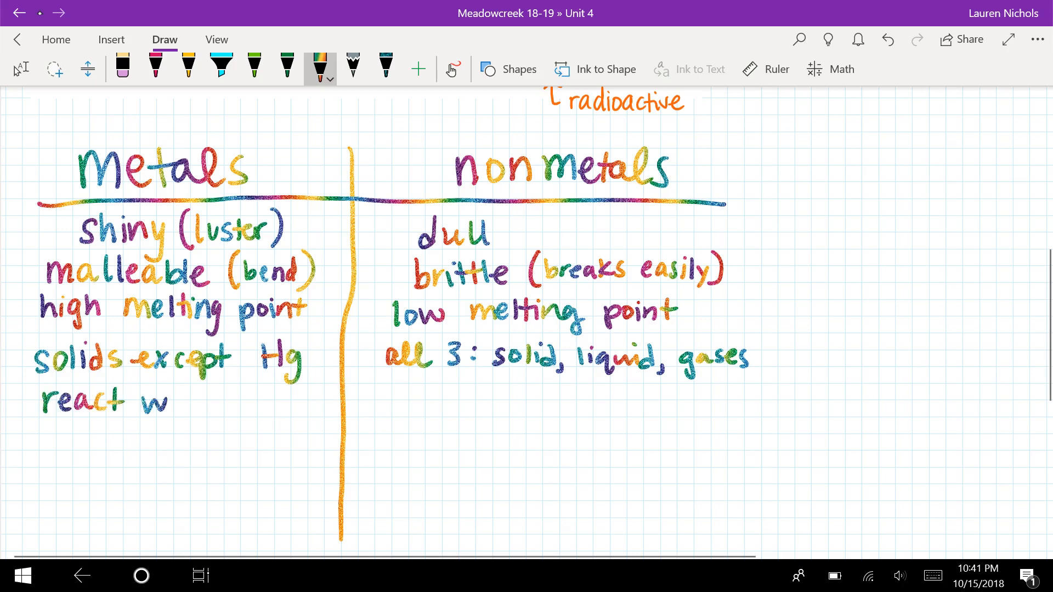
{"action": "type", "text": "with"}
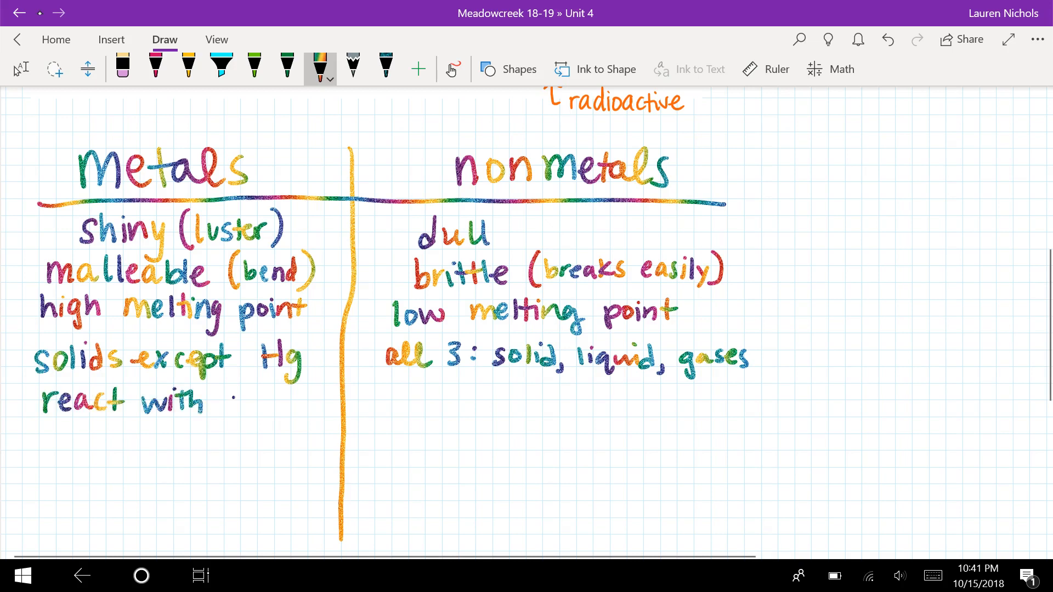
{"action": "left_click_drag", "start_coordinate": [222, 404], "coordinate": [285, 403]}
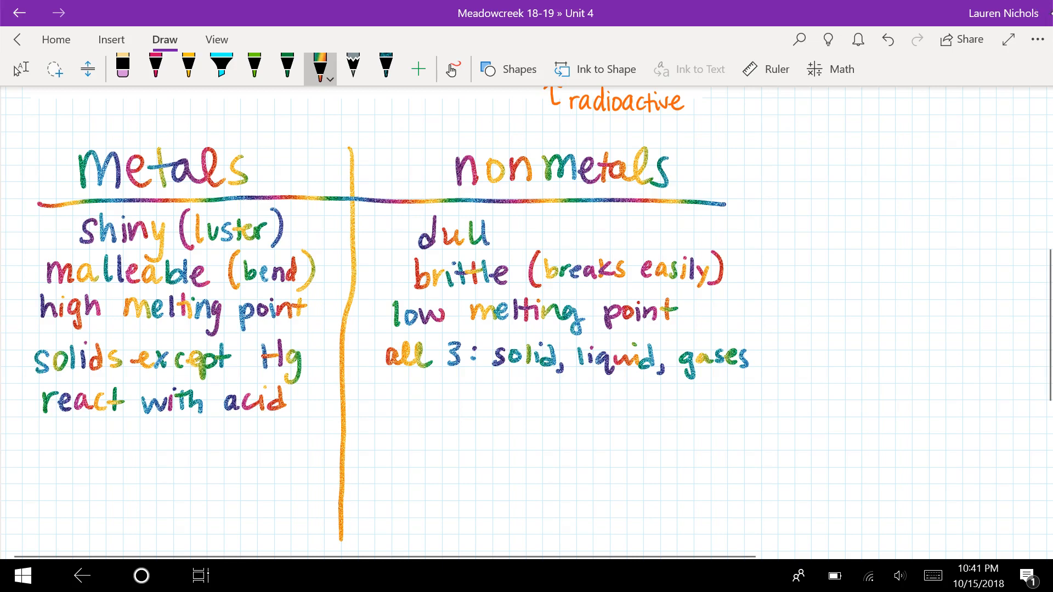
{"action": "left_click_drag", "start_coordinate": [383, 403], "coordinate": [413, 386]}
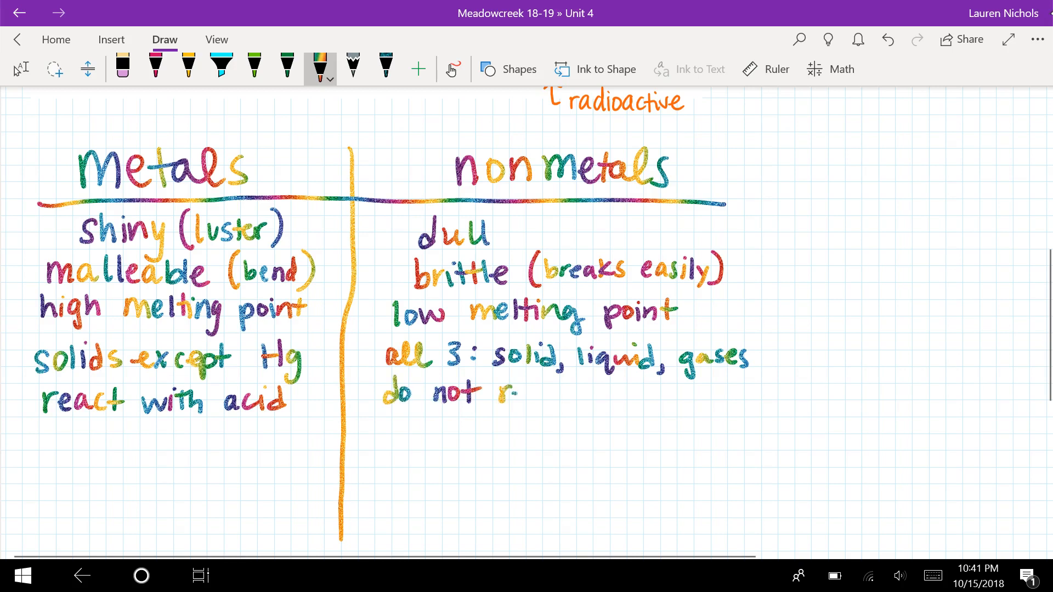
{"action": "type", "text": "react w"}
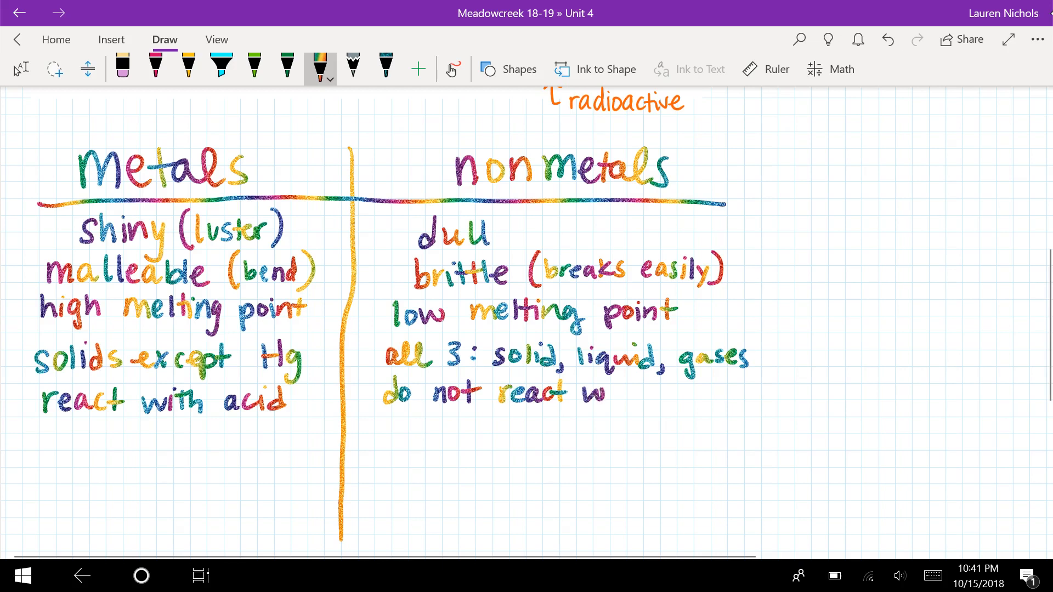
{"action": "left_click_drag", "start_coordinate": [592, 393], "coordinate": [692, 393]}
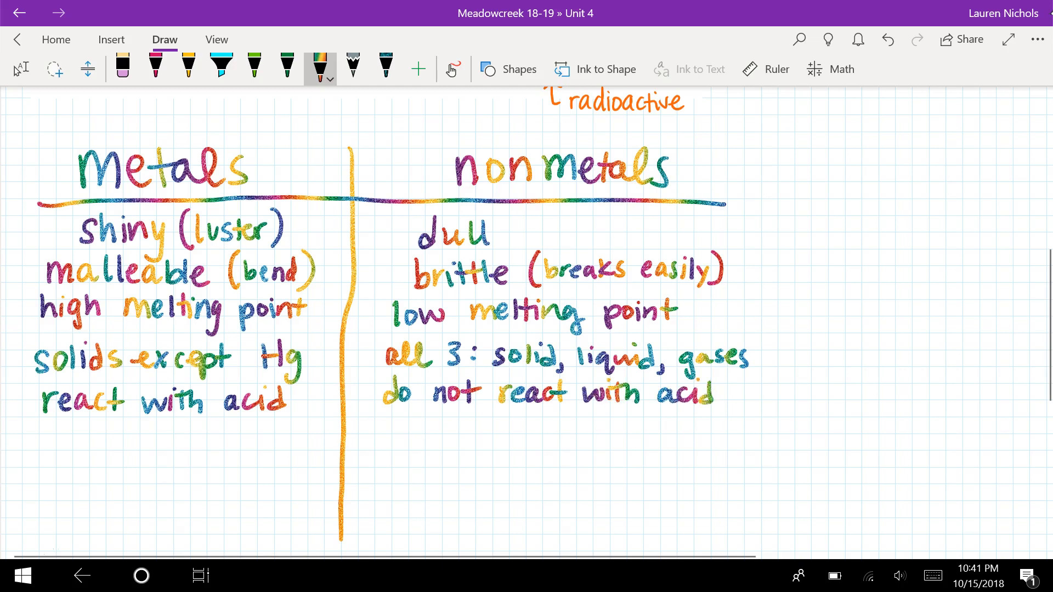
Add 'good conductors of heat & electricity' for metals and 'poor conductors' for nonmetals
{"action": "type", "text": "good conductors of"}
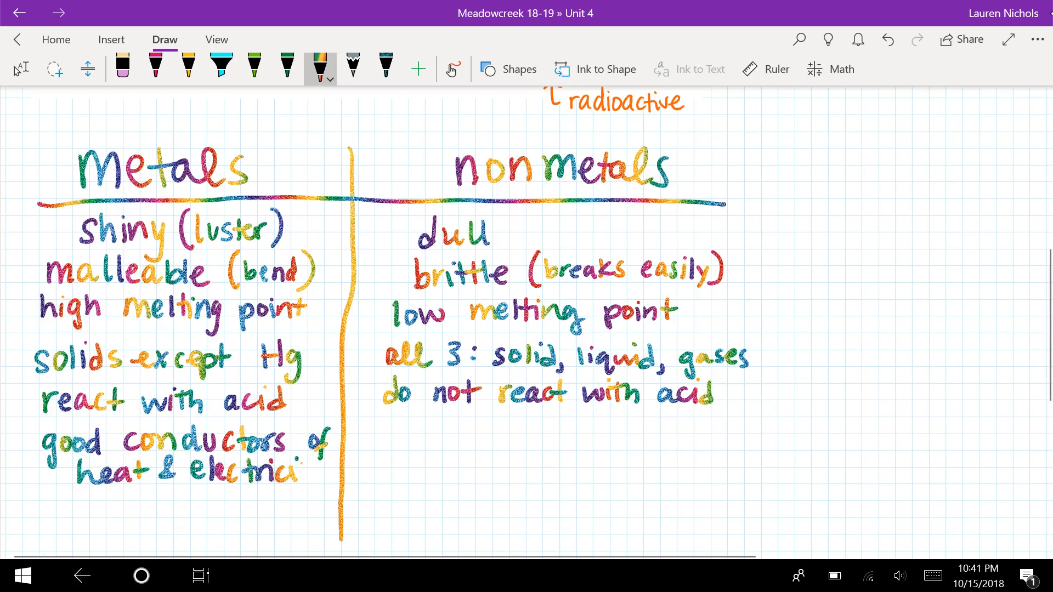
{"action": "left_click_drag", "start_coordinate": [296, 470], "coordinate": [326, 484]}
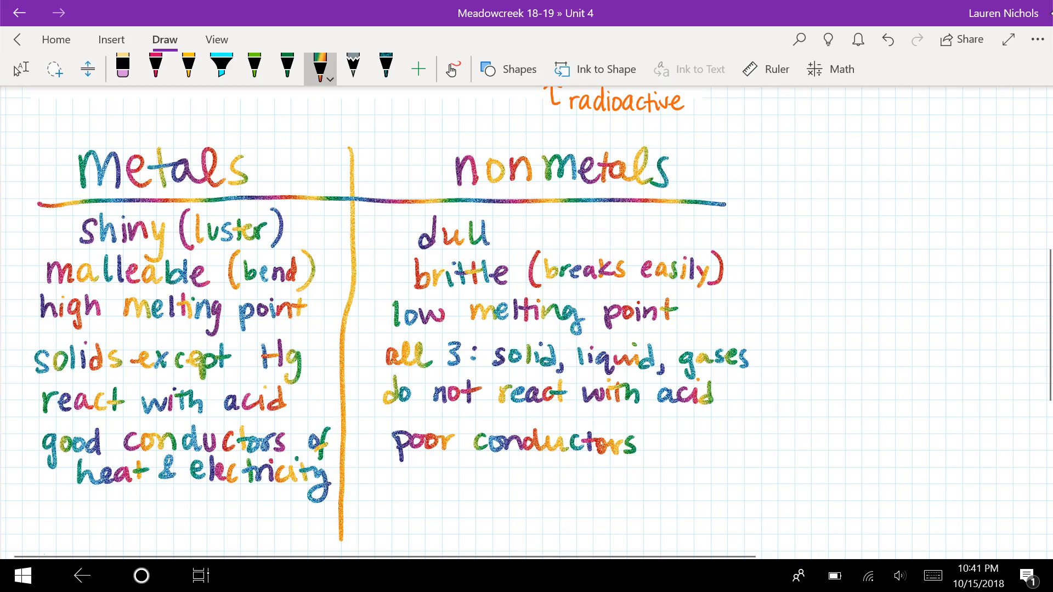
Write 'cations lose e-' under metals and 'anions gain e-' under nonmetals, then move to the blank grid below
{"action": "scroll", "scroll_direction": "down", "scroll_amount": 3}
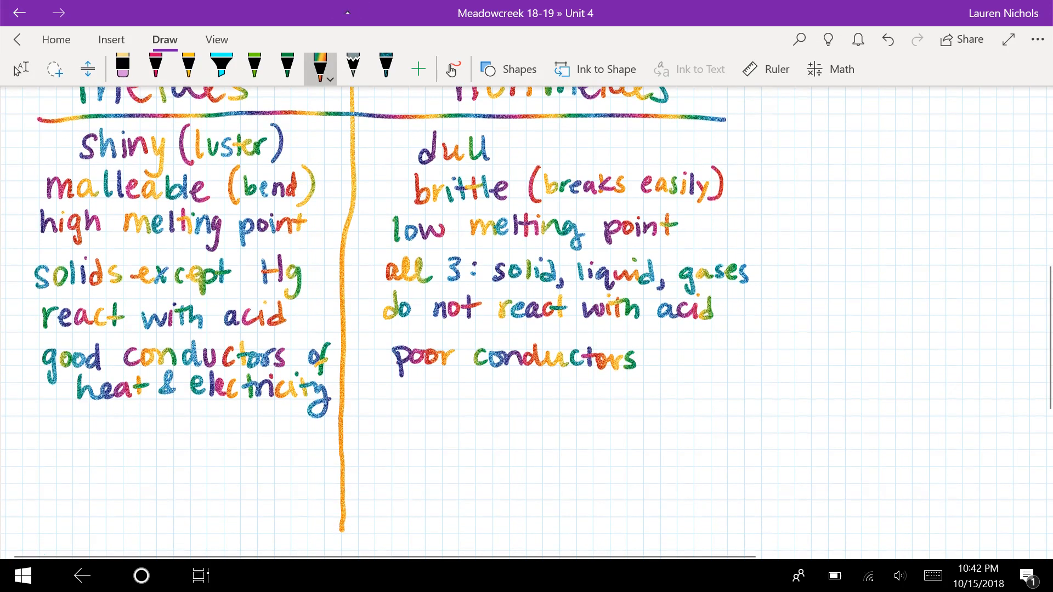
{"action": "left_click_drag", "start_coordinate": [42, 443], "coordinate": [98, 464]}
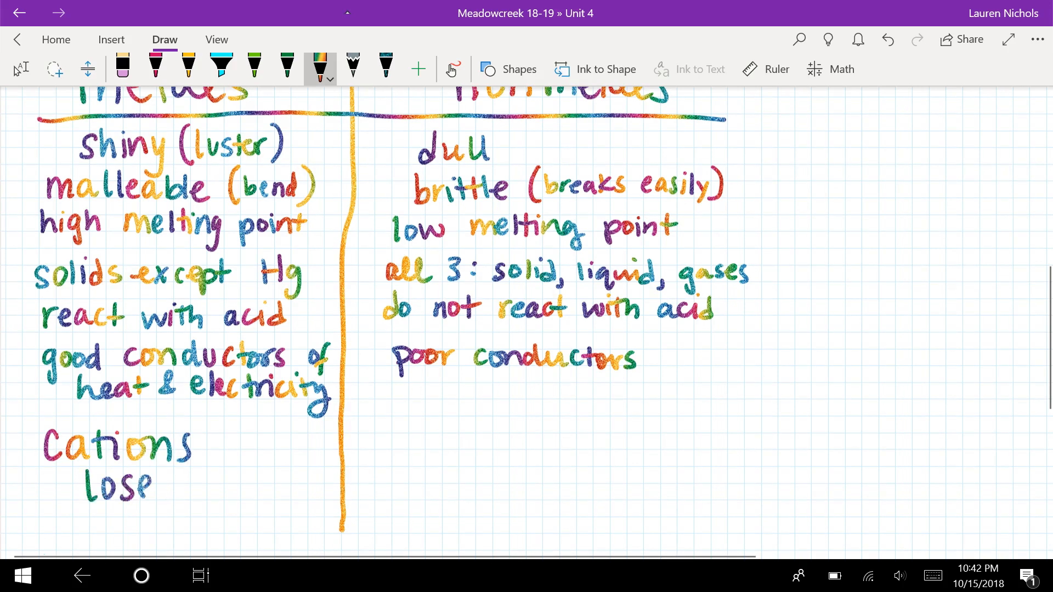
{"action": "left_click_drag", "start_coordinate": [195, 484], "coordinate": [232, 476]}
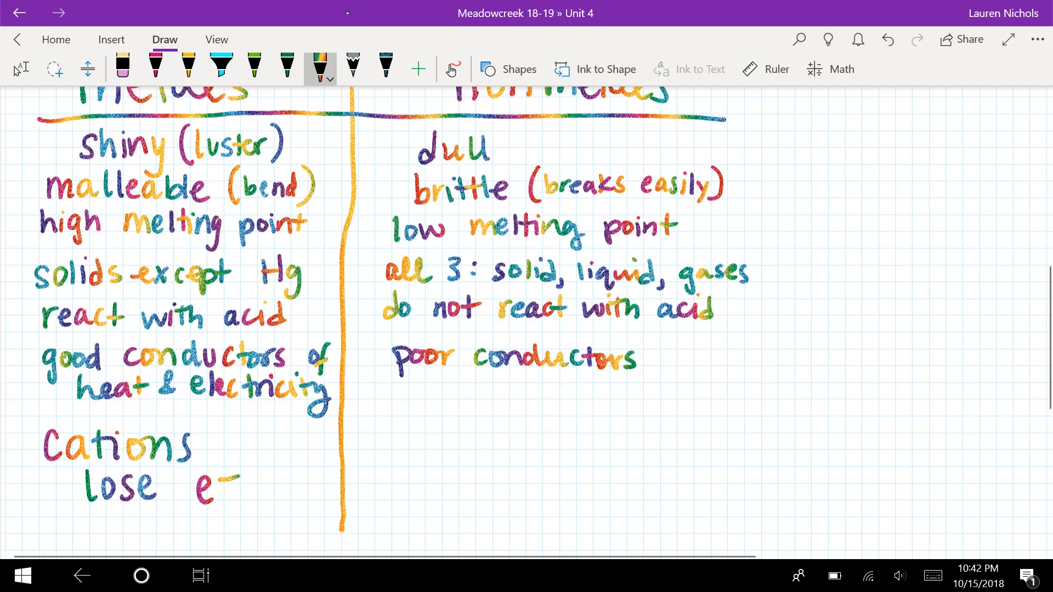
{"action": "left_click_drag", "start_coordinate": [450, 430], "coordinate": [527, 430]}
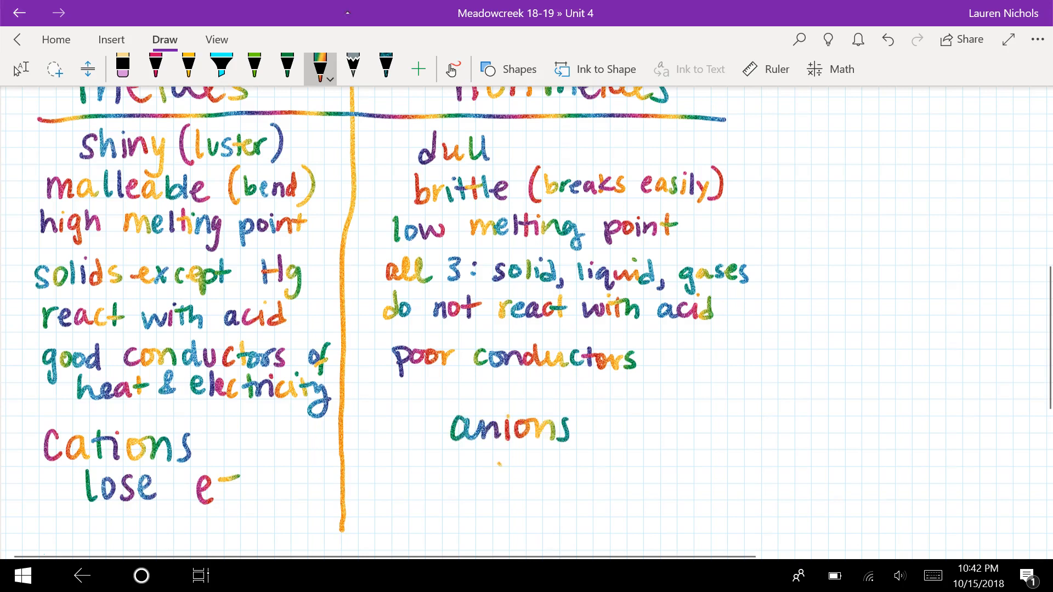
{"action": "left_click_drag", "start_coordinate": [477, 464], "coordinate": [564, 477]}
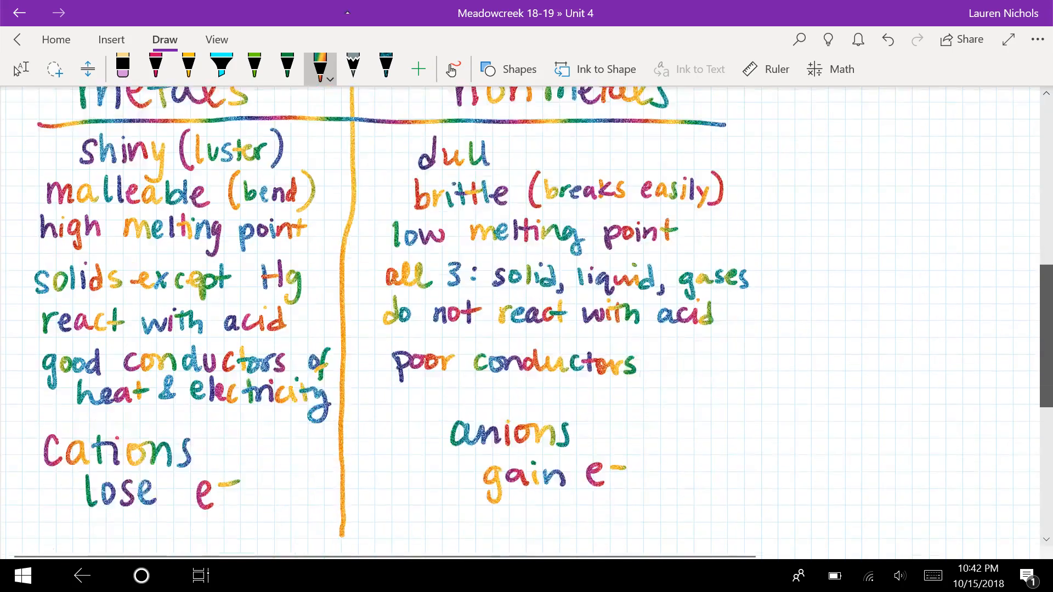
{"action": "scroll", "scroll_direction": "down", "scroll_amount": 3}
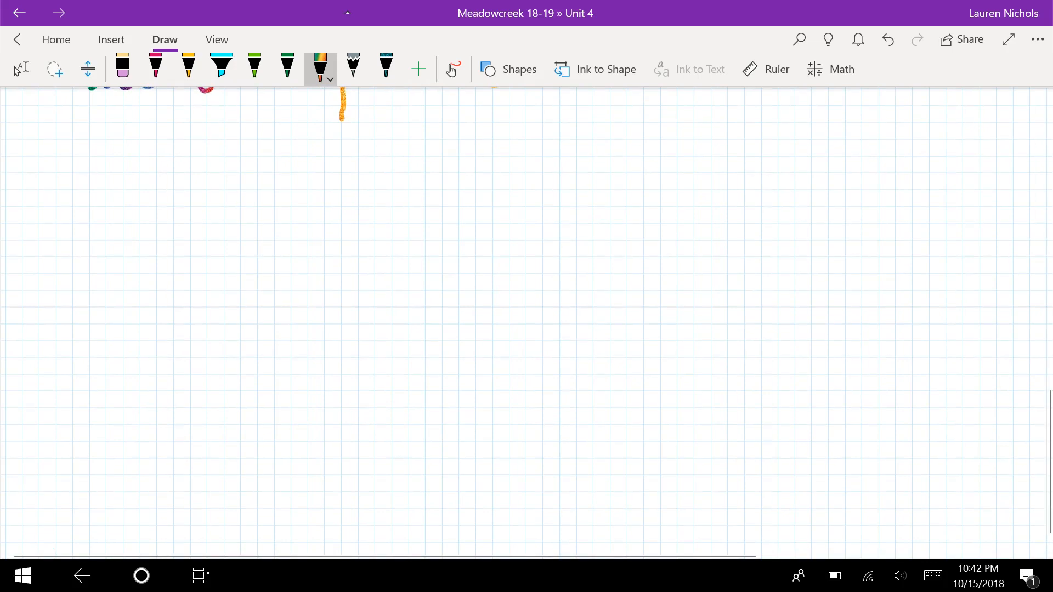
In pink, head a column 'Lithium' and list row 2, 2 e.L., 3 p+, 3 e-
{"action": "left_click", "coordinate": [156, 67]}
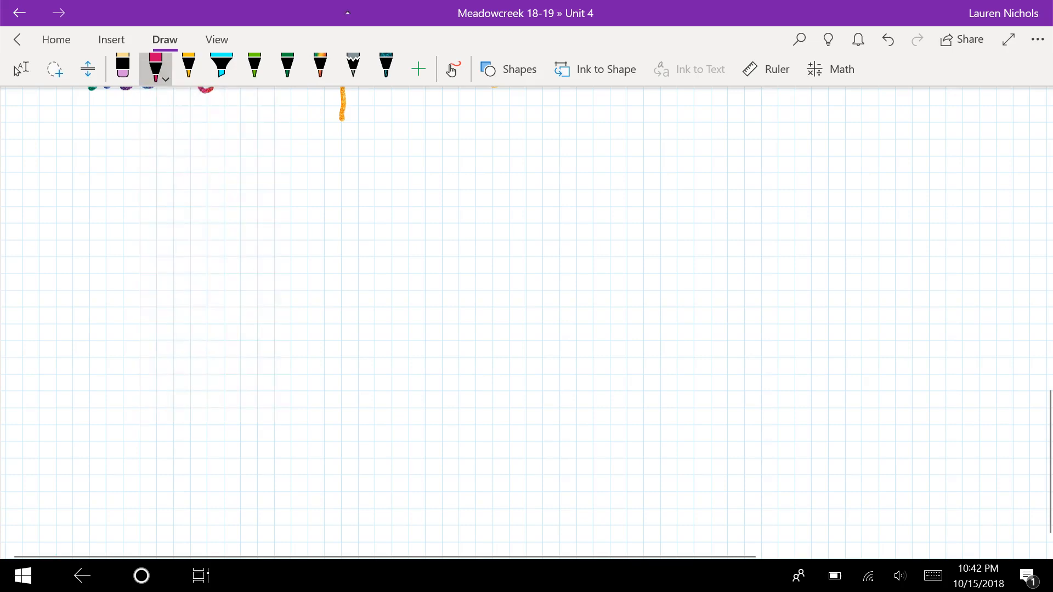
{"action": "left_click", "coordinate": [100, 160]}
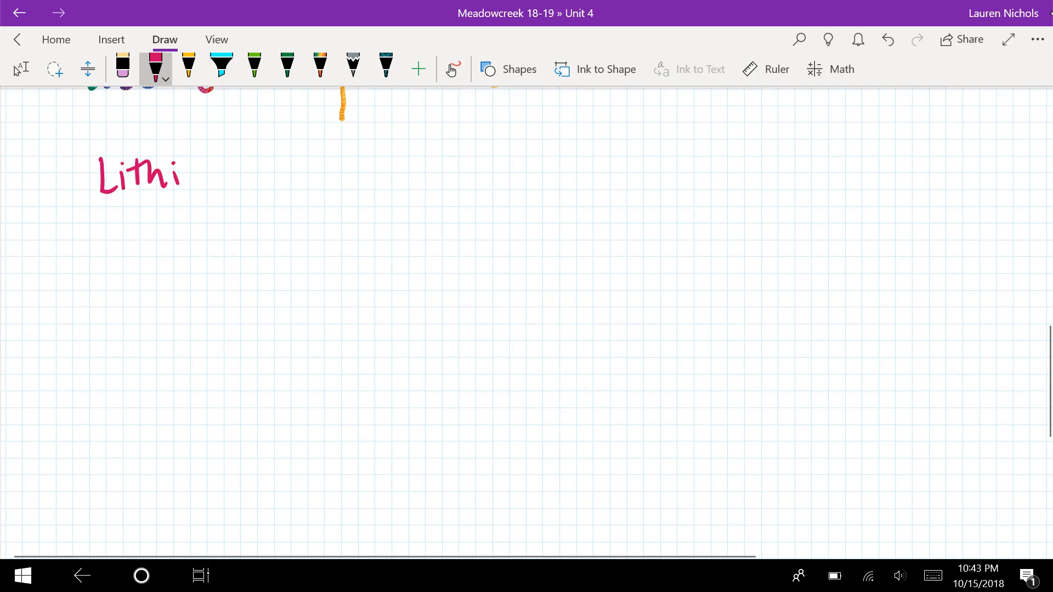
{"action": "left_click_drag", "start_coordinate": [181, 174], "coordinate": [258, 195]}
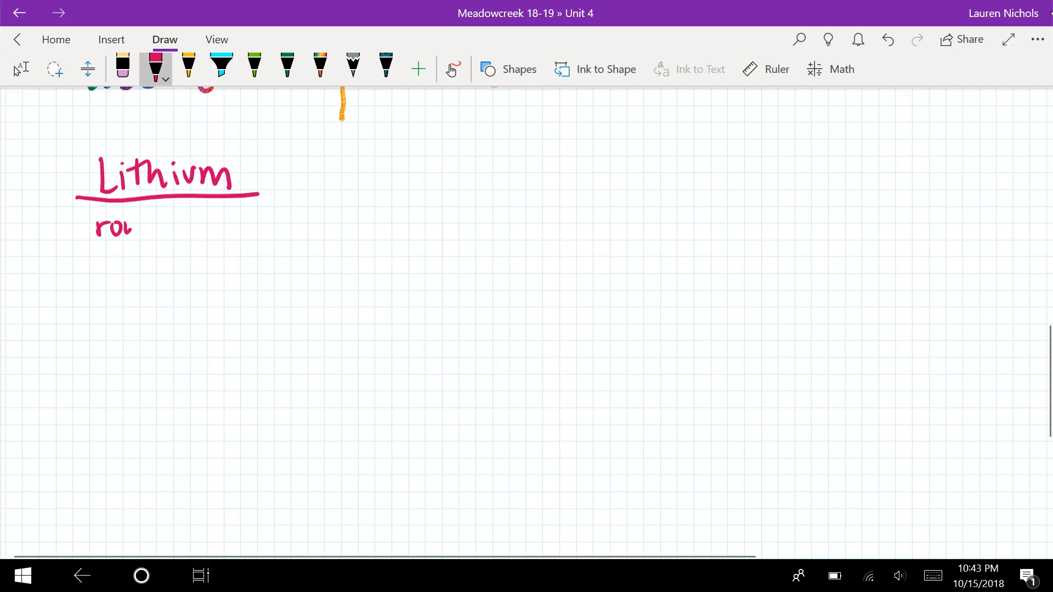
{"action": "left_click_drag", "start_coordinate": [134, 228], "coordinate": [144, 265]}
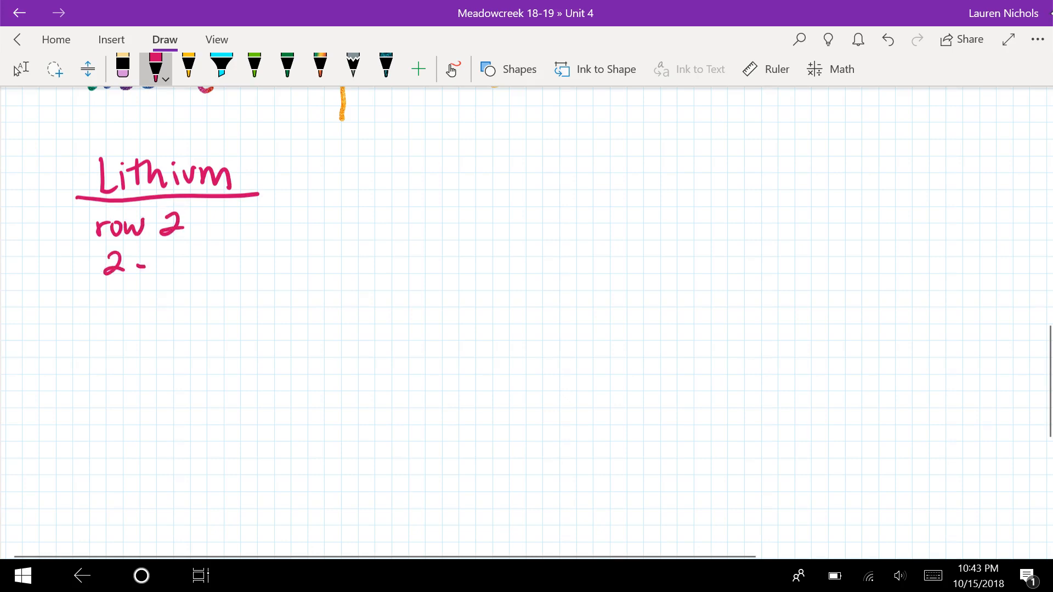
{"action": "left_click_drag", "start_coordinate": [135, 262], "coordinate": [202, 266]}
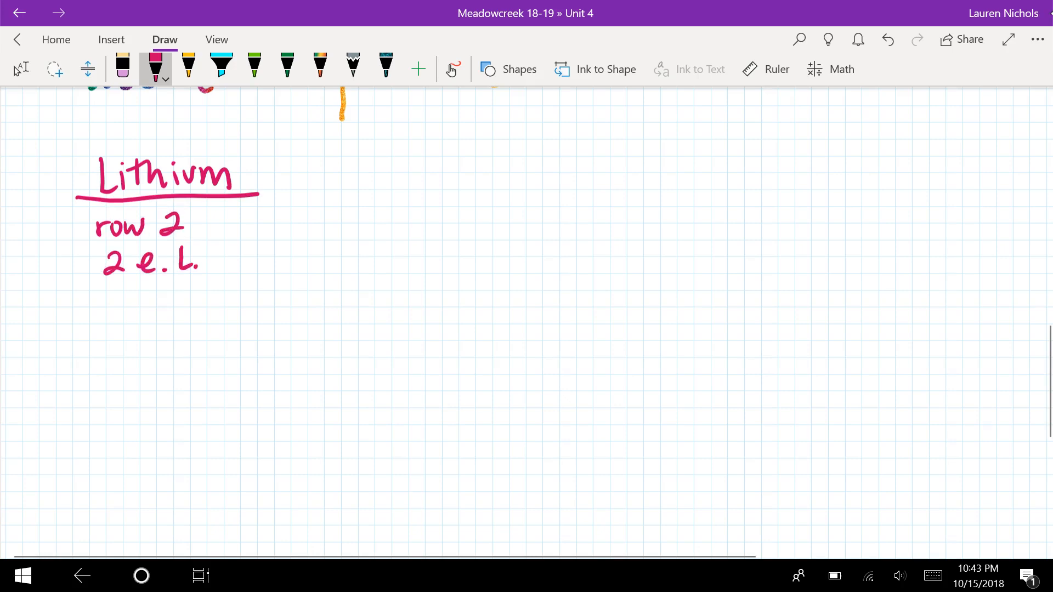
{"action": "left_click_drag", "start_coordinate": [98, 292], "coordinate": [107, 316]}
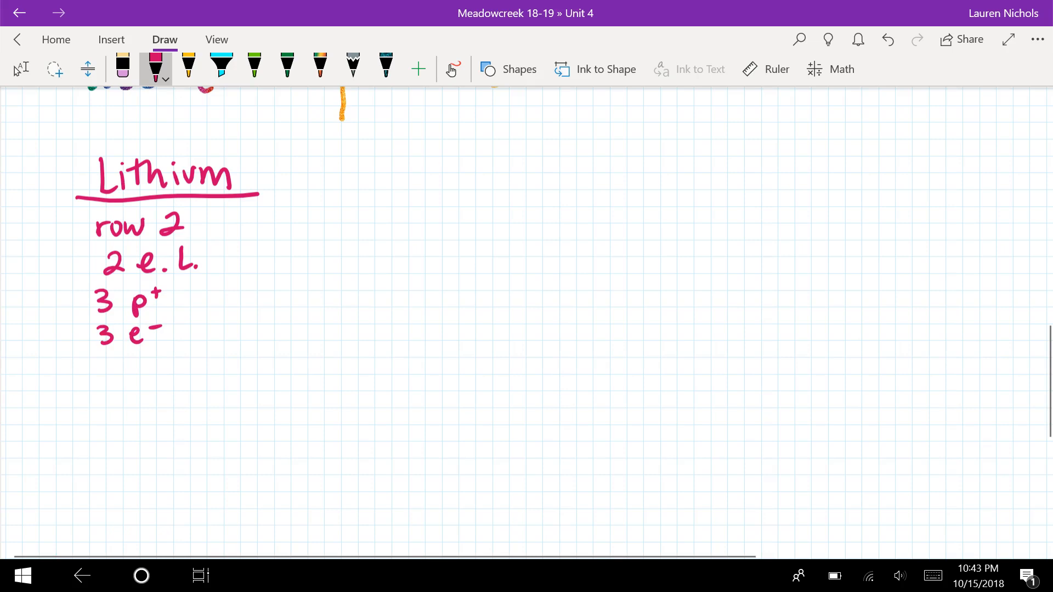
{"action": "left_click_drag", "start_coordinate": [98, 363], "coordinate": [125, 376]}
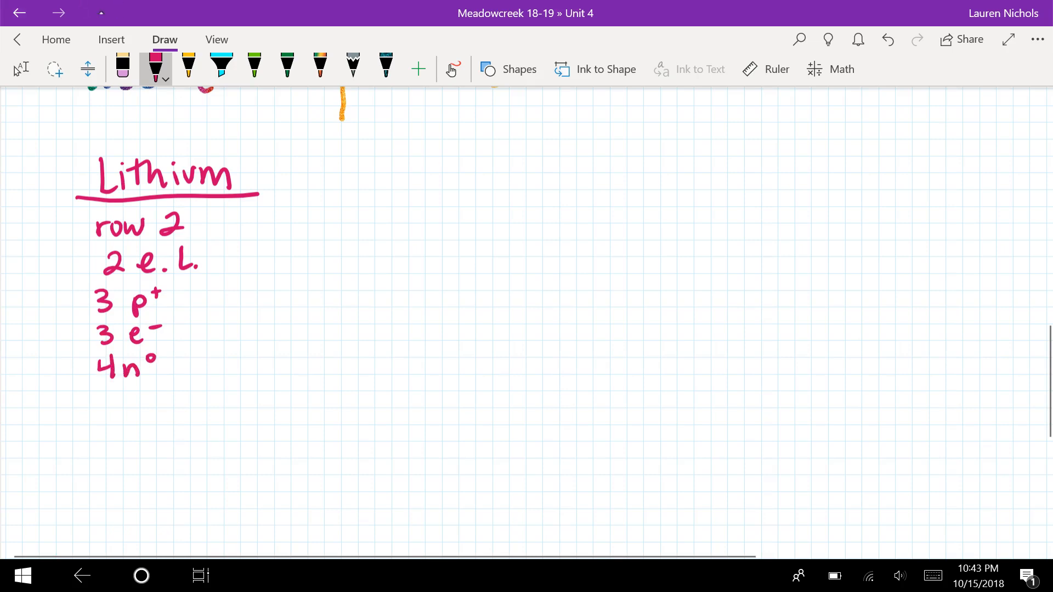
Beside it write 4 n°, alkali metal, highly reactive
{"action": "left_click_drag", "start_coordinate": [242, 229], "coordinate": [282, 232]}
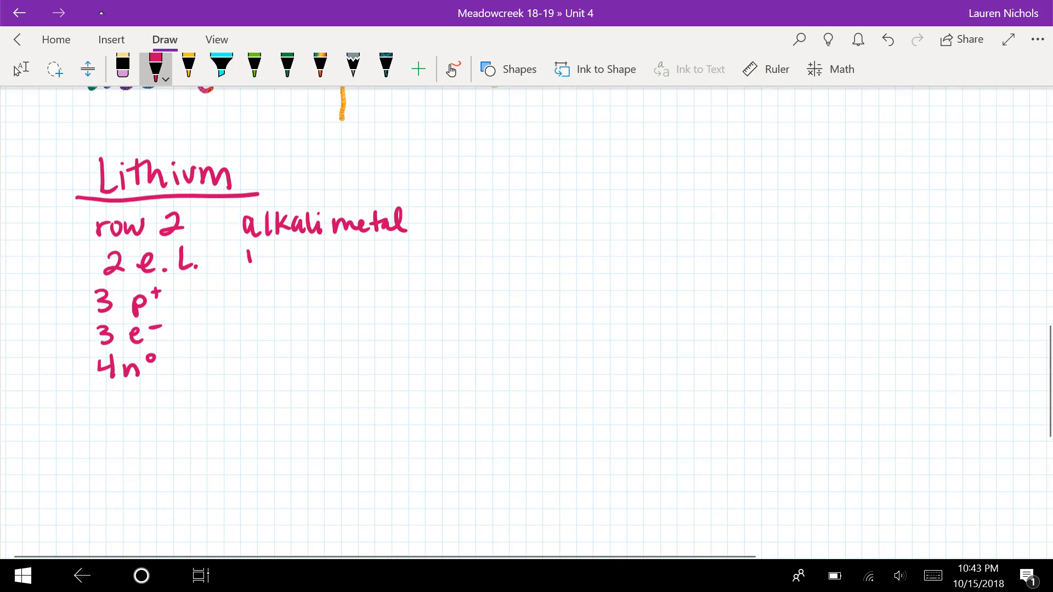
{"action": "left_click_drag", "start_coordinate": [247, 262], "coordinate": [323, 269]}
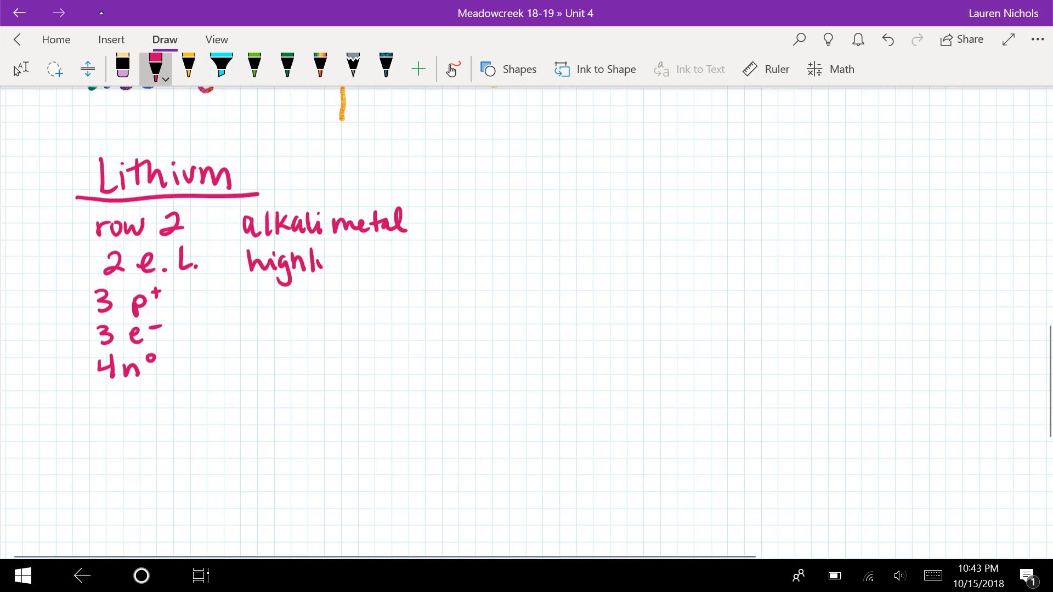
{"action": "left_click_drag", "start_coordinate": [322, 269], "coordinate": [396, 269]}
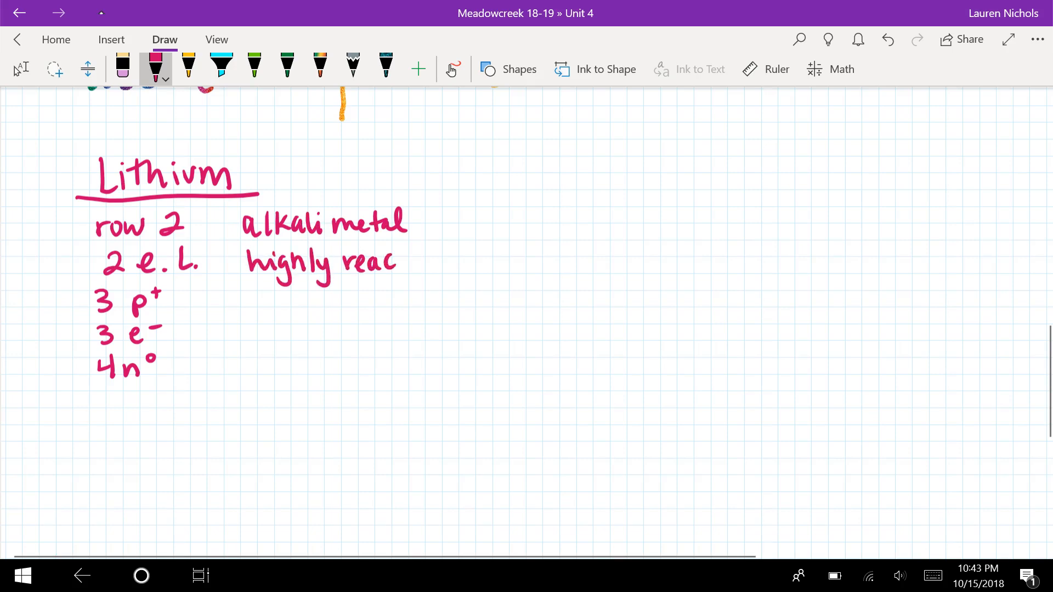
{"action": "left_click_drag", "start_coordinate": [399, 263], "coordinate": [436, 262]}
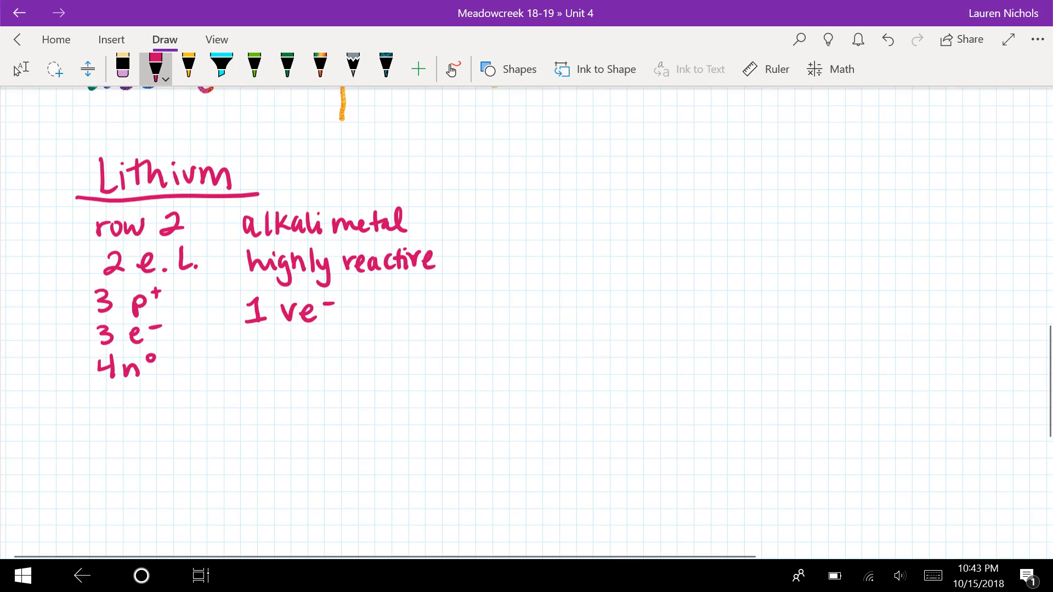
Add 1 ve- and cation for lithium, then start the Fluorine heading on the right
{"action": "left_click_drag", "start_coordinate": [250, 339], "coordinate": [261, 362]}
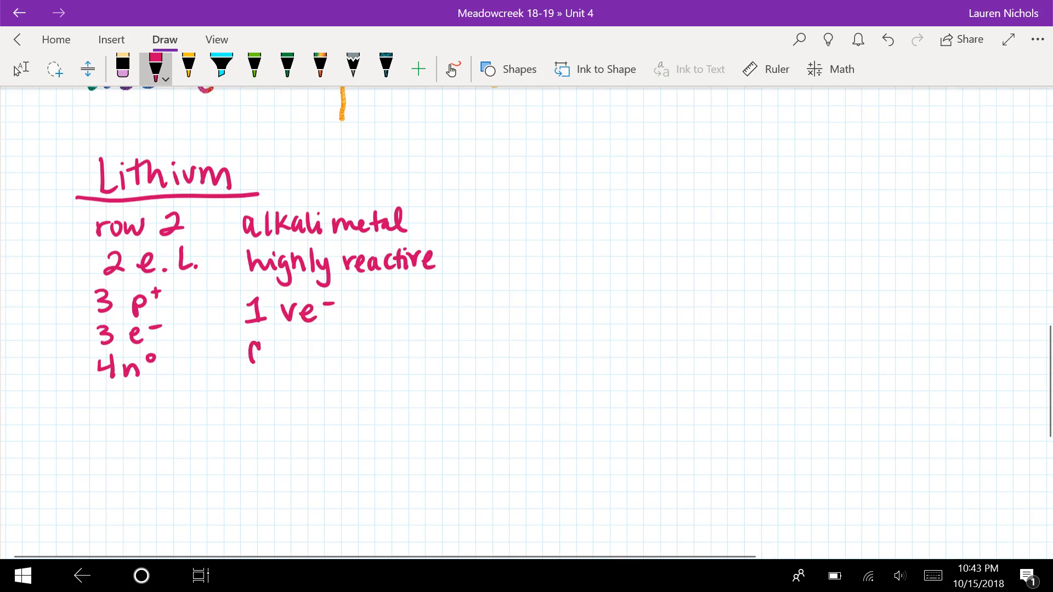
{"action": "left_click_drag", "start_coordinate": [252, 347], "coordinate": [339, 346]}
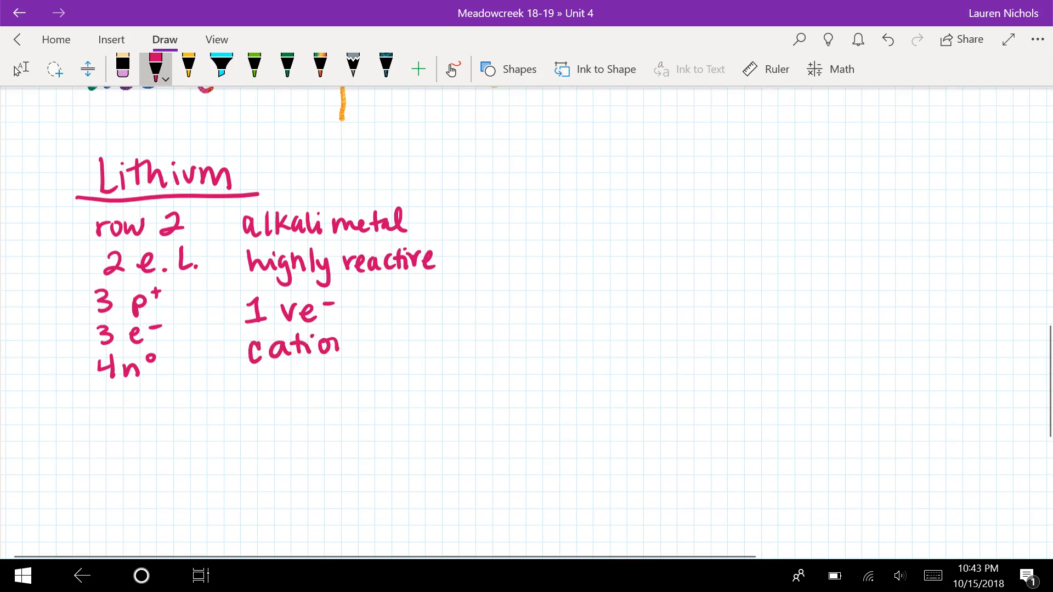
{"action": "left_click_drag", "start_coordinate": [335, 349], "coordinate": [339, 336]}
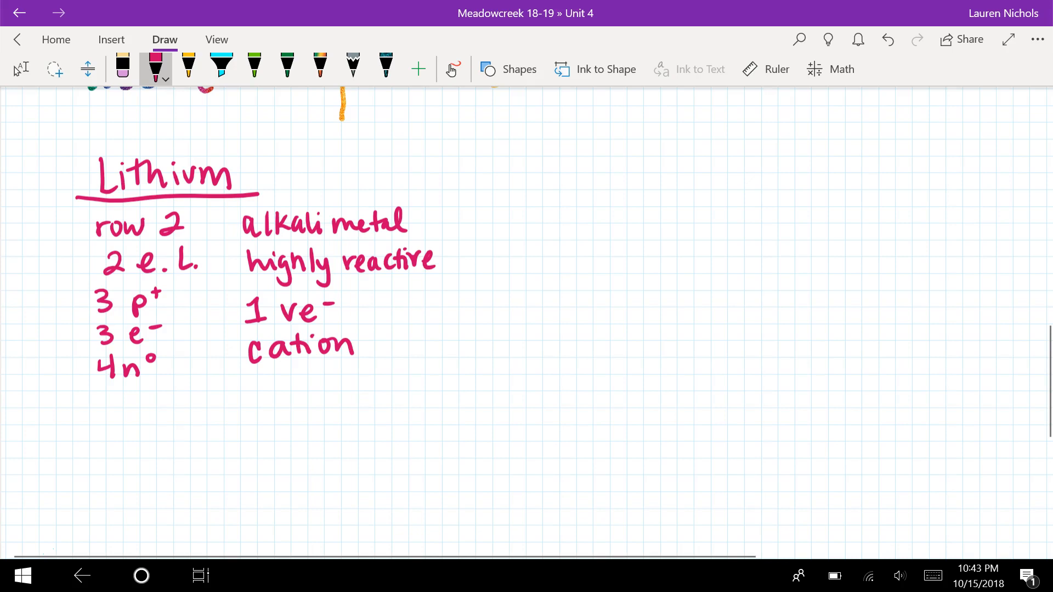
{"action": "left_click_drag", "start_coordinate": [552, 165], "coordinate": [552, 201]}
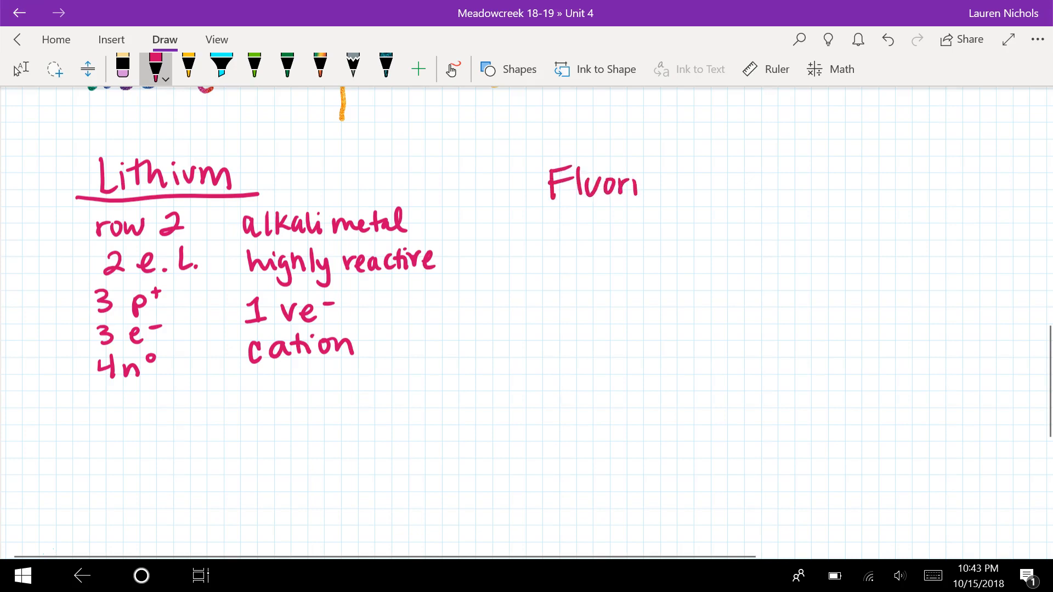
Head the right column 'Fluorine' and list row 2, 2 e.L., 9 p+, 9 e-, 10 n°, adding 1s² 2s¹ under Lithium
{"action": "left_click_drag", "start_coordinate": [638, 189], "coordinate": [705, 201]}
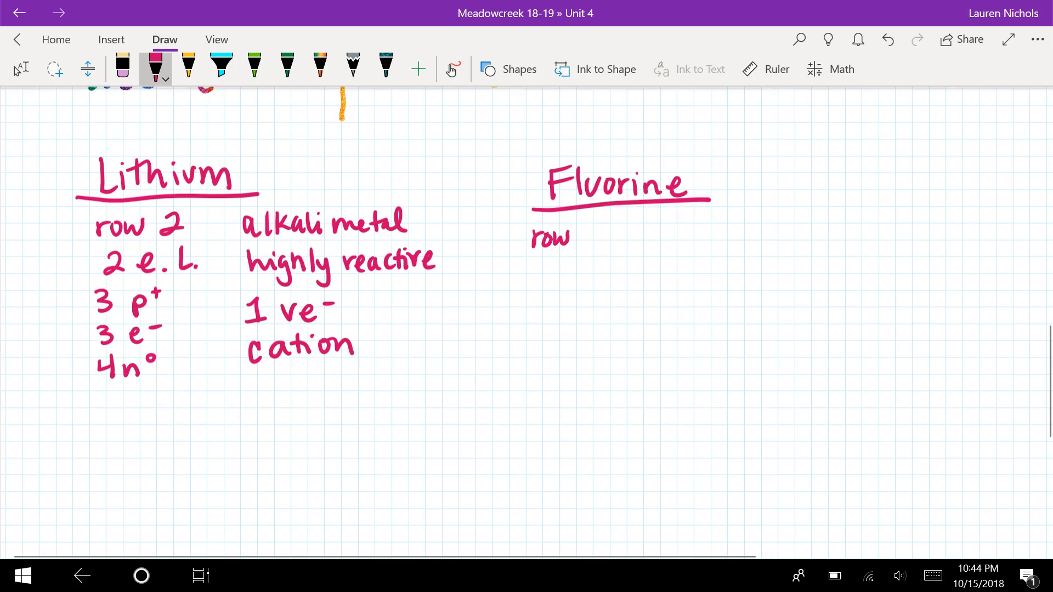
{"action": "type", "text": "2"}
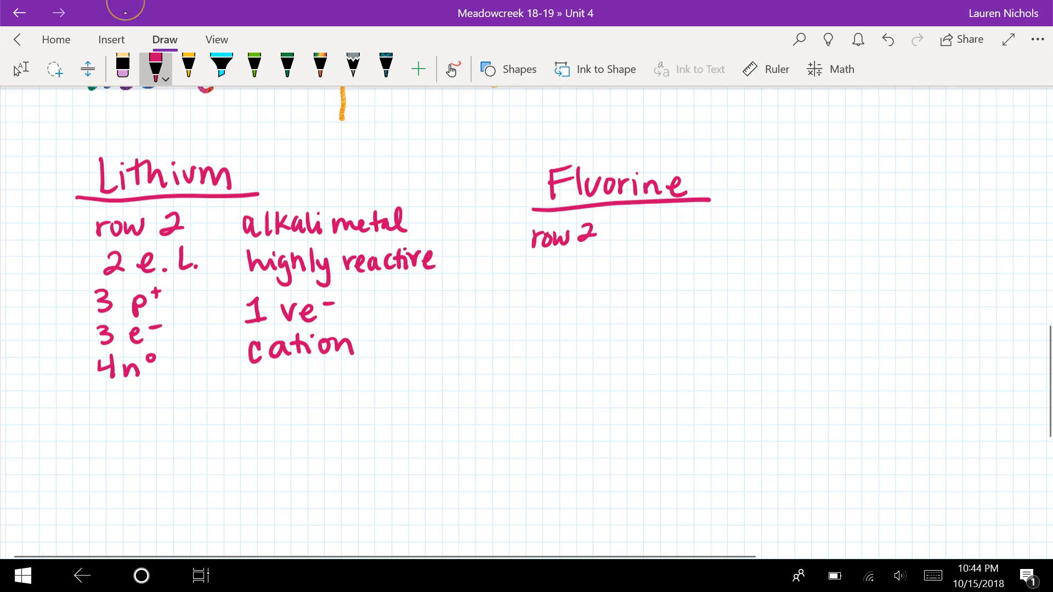
{"action": "left_click_drag", "start_coordinate": [102, 404], "coordinate": [128, 443]}
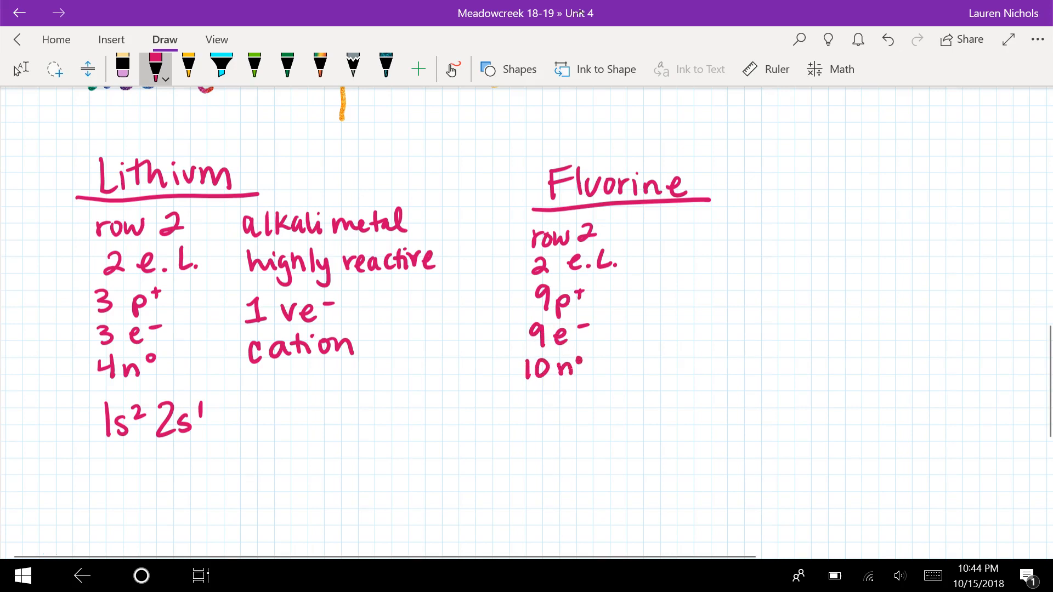
Write halogen, very reactive, non-metal, 7 ve-, anion beside Fluorine's rows
{"action": "left_click_drag", "start_coordinate": [662, 215], "coordinate": [676, 245]}
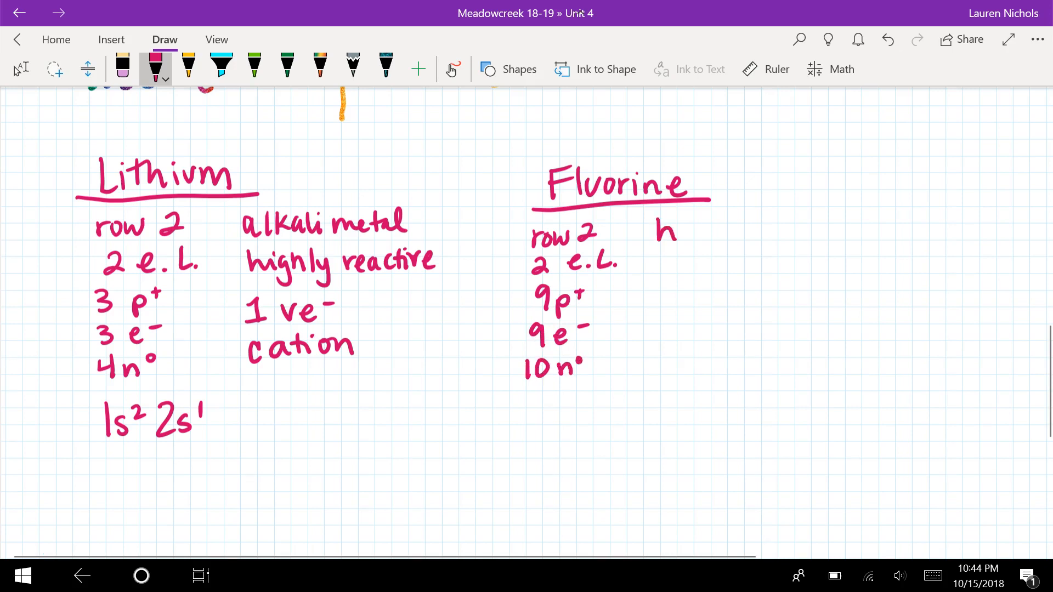
{"action": "type", "text": "halogen"}
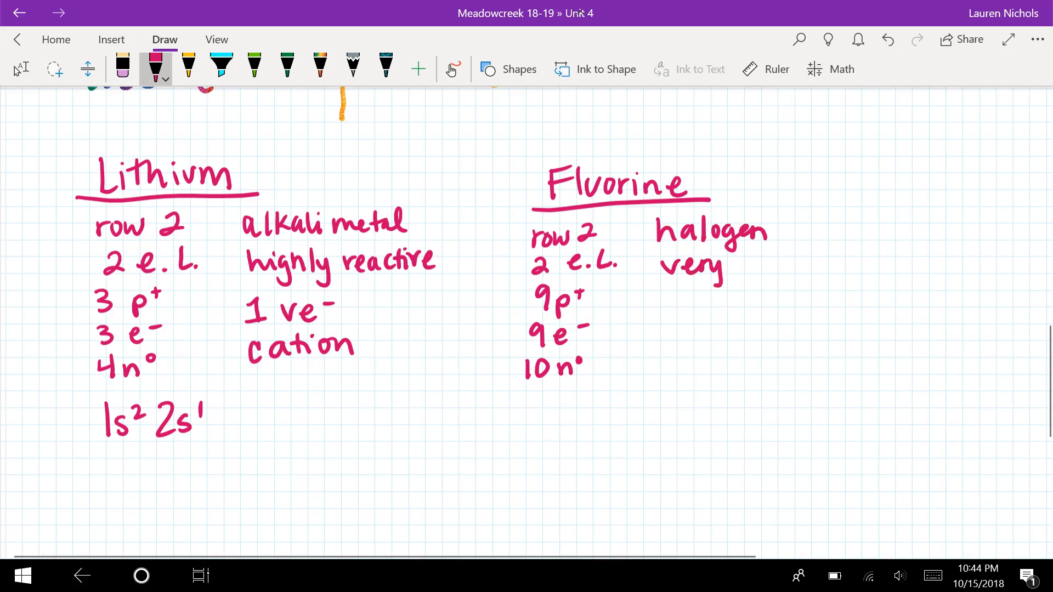
{"action": "left_click_drag", "start_coordinate": [732, 265], "coordinate": [796, 265]}
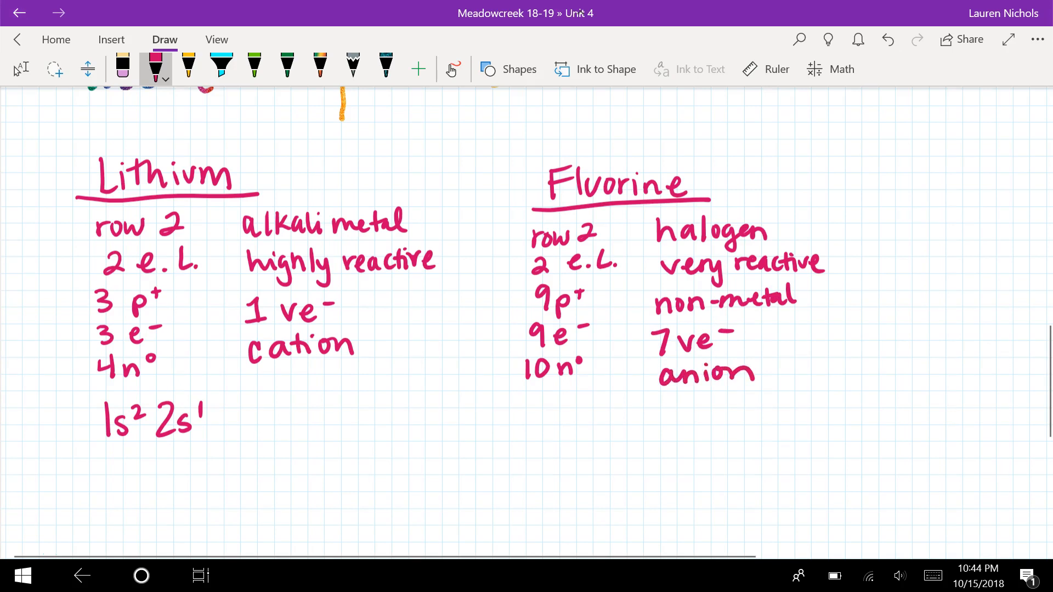
Highlight 'cation' under Lithium with the cyan highlighter
{"action": "left_click", "coordinate": [221, 65]}
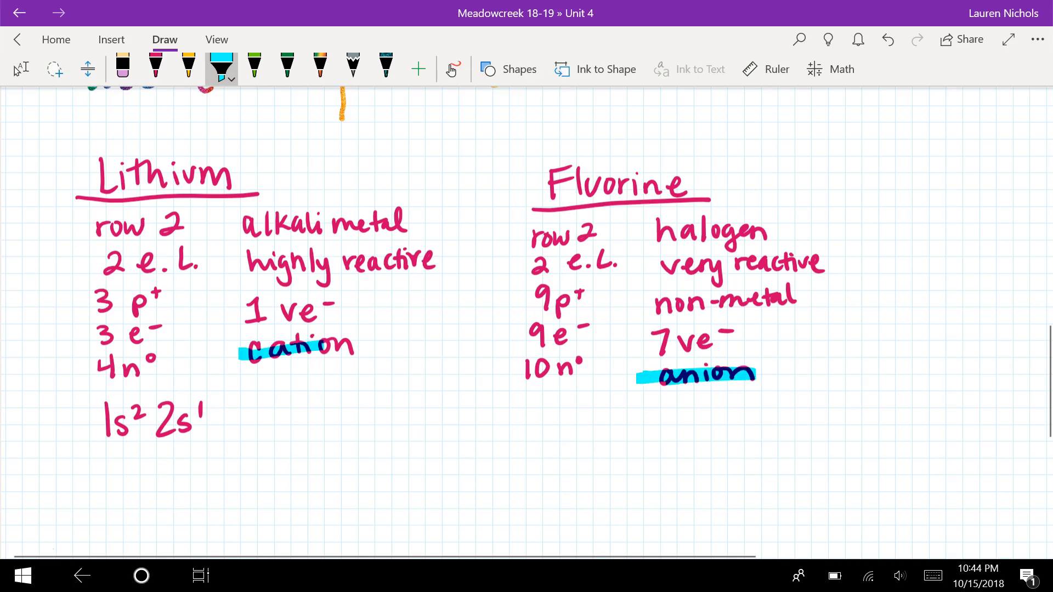
{"action": "left_click_drag", "start_coordinate": [242, 353], "coordinate": [373, 342]}
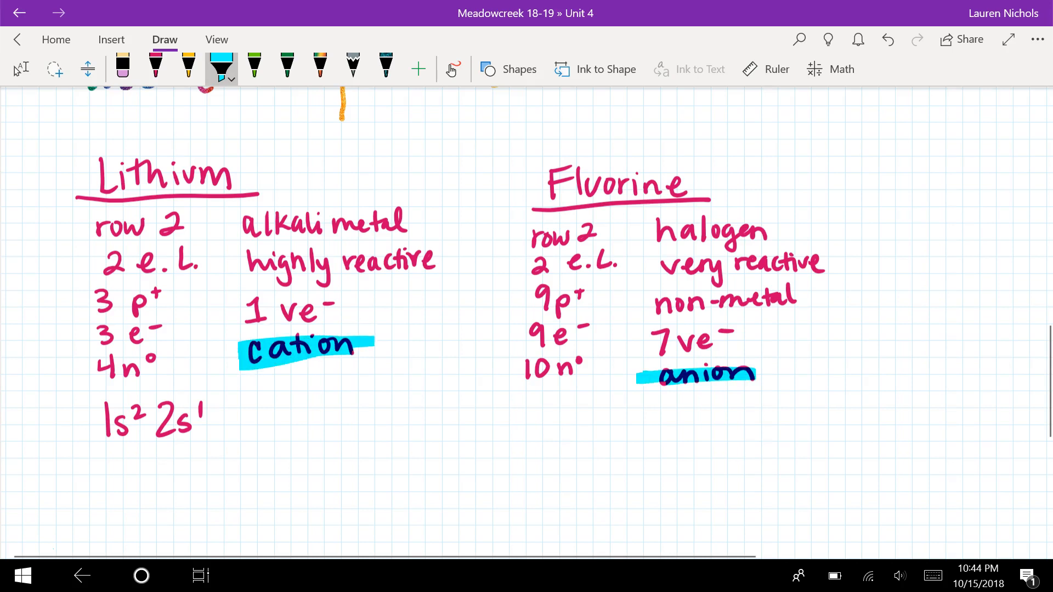